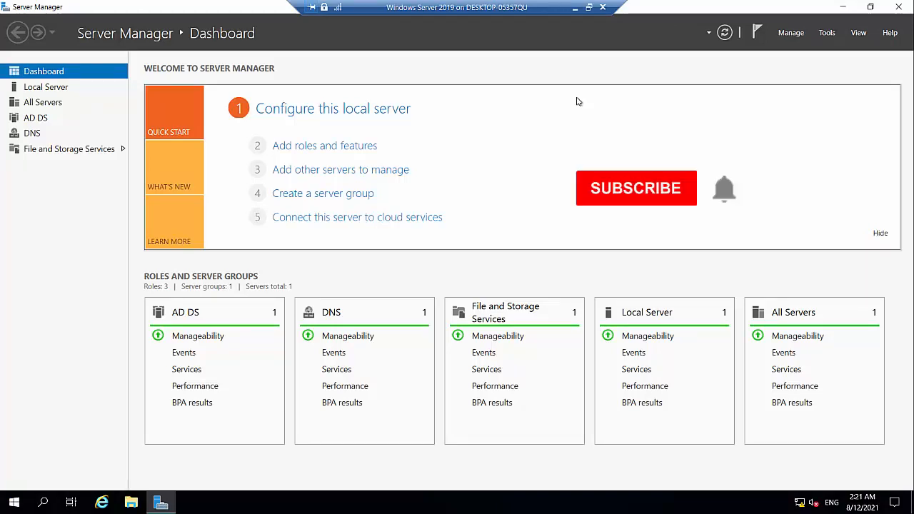
# Step: Launch the Add Roles and Features wizard from Server Manager's Manage menu
pyautogui.click(636, 189)
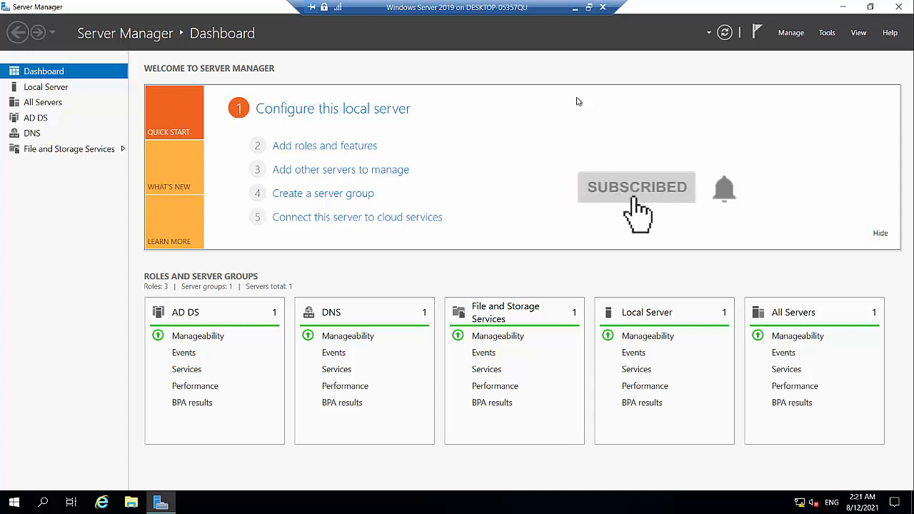
pyautogui.moveTo(729, 211)
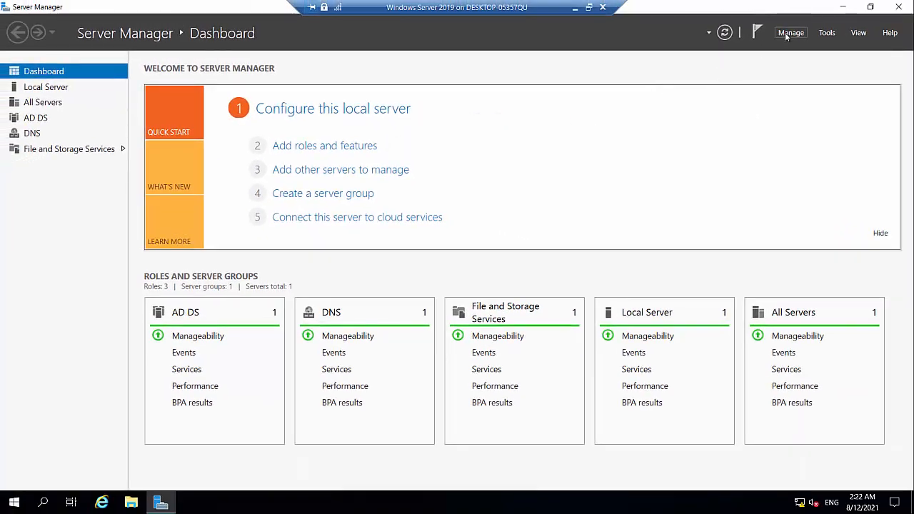
pyautogui.click(791, 32)
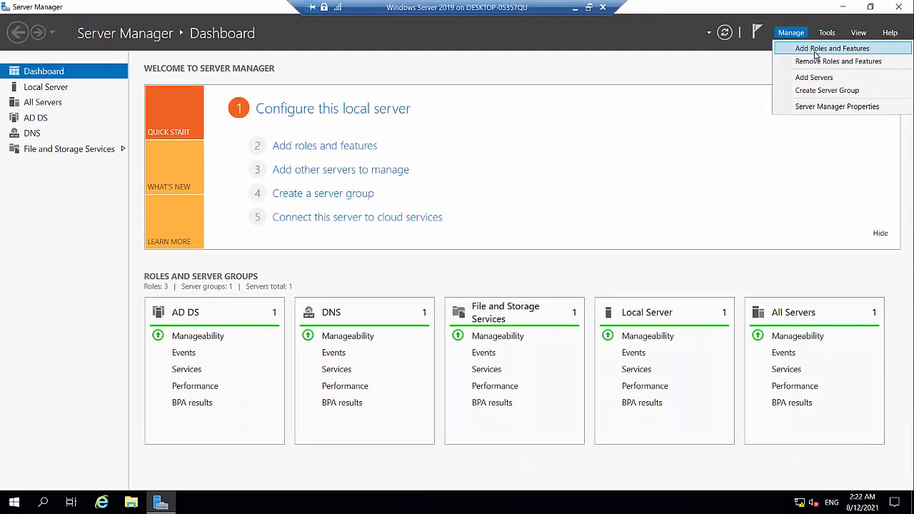
pyautogui.click(831, 49)
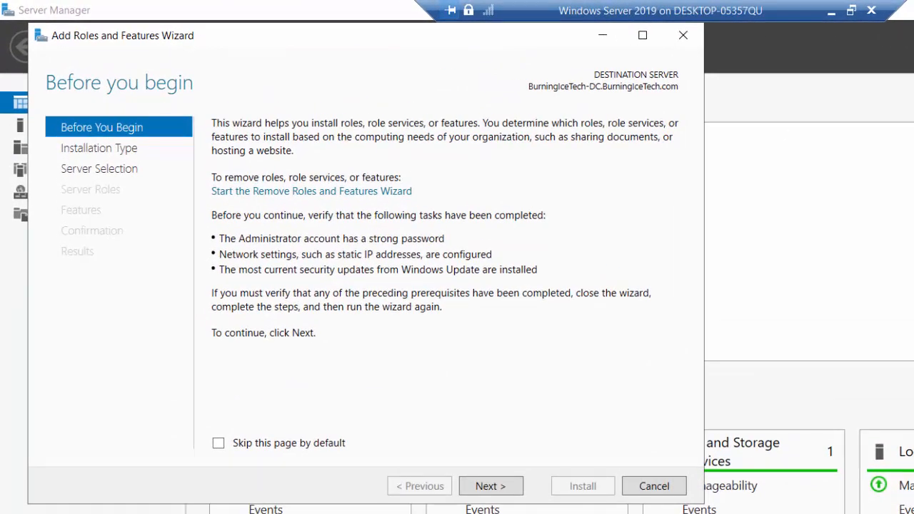
pyautogui.moveTo(654, 385)
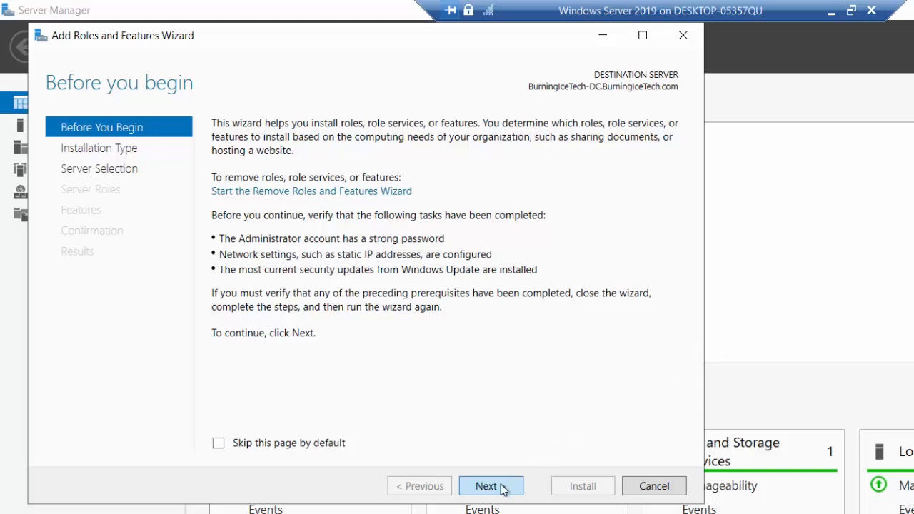
# Step: Advance past Before You Begin, keep role-based installation and the local server, reaching Server Roles
pyautogui.click(492, 485)
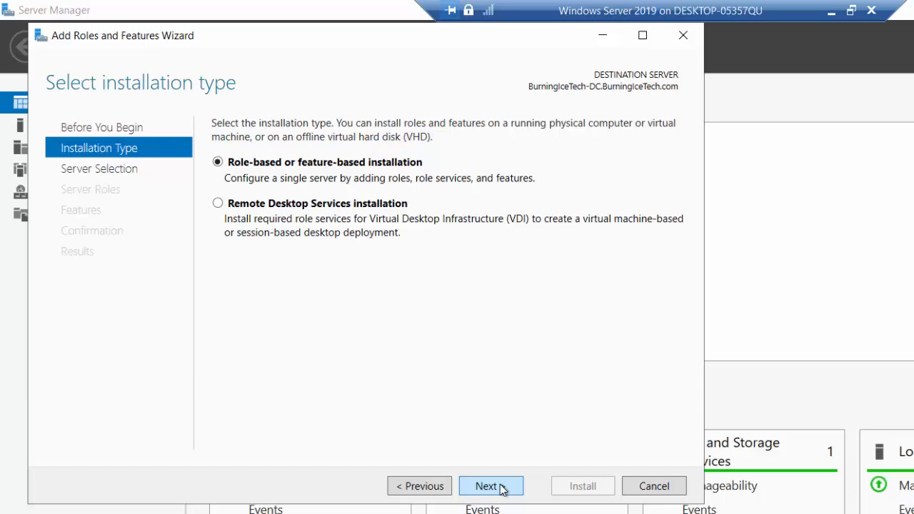
pyautogui.click(491, 486)
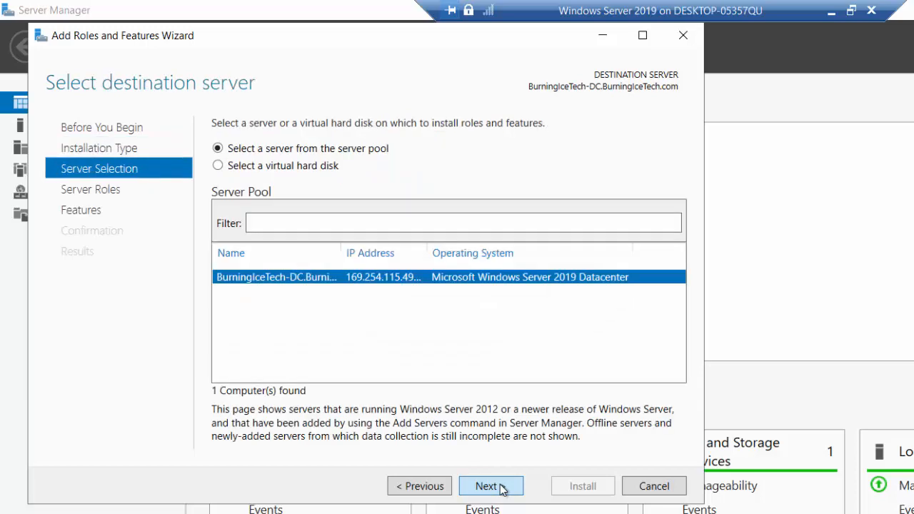
pyautogui.click(491, 485)
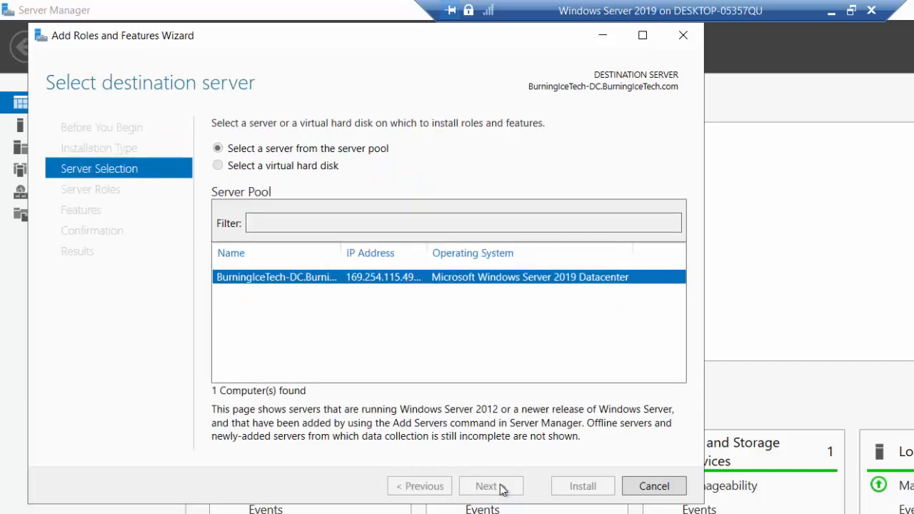
pyautogui.click(491, 485)
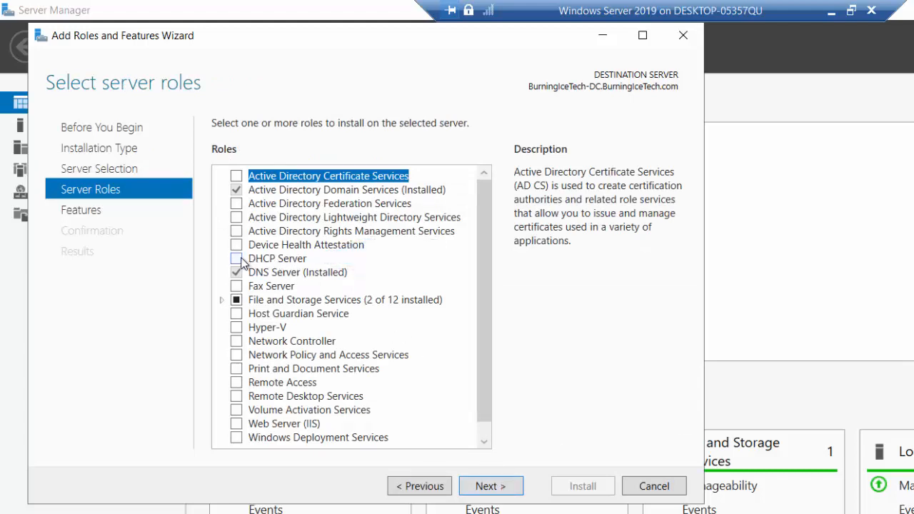
# Step: Select the DHCP Server role along with its required management tools
pyautogui.click(237, 259)
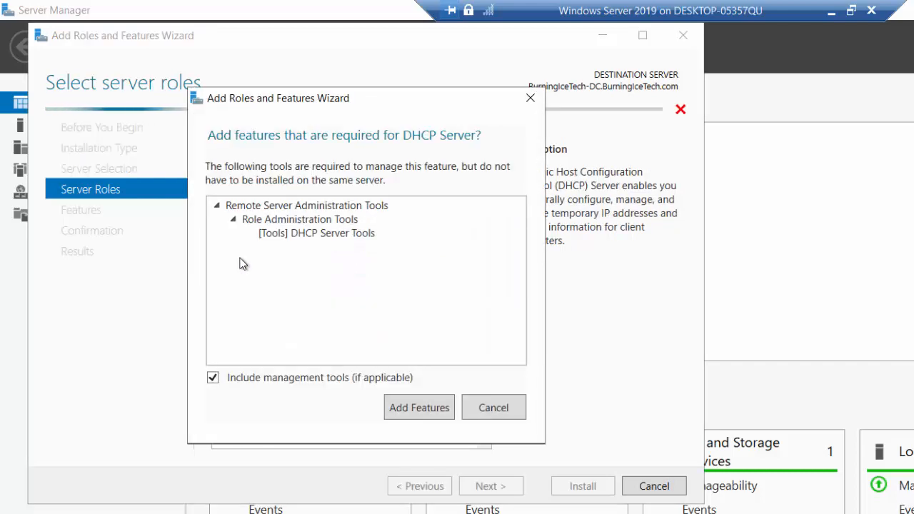
pyautogui.moveTo(318, 242)
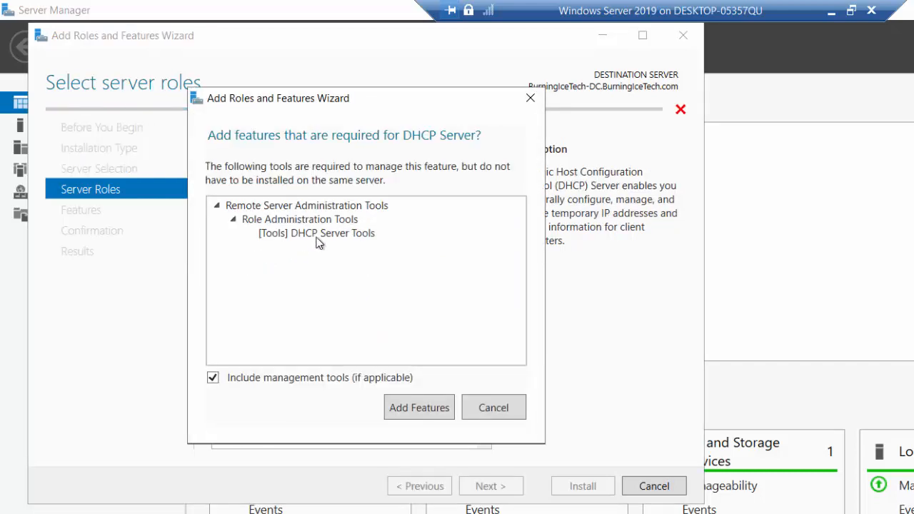
pyautogui.moveTo(380, 249)
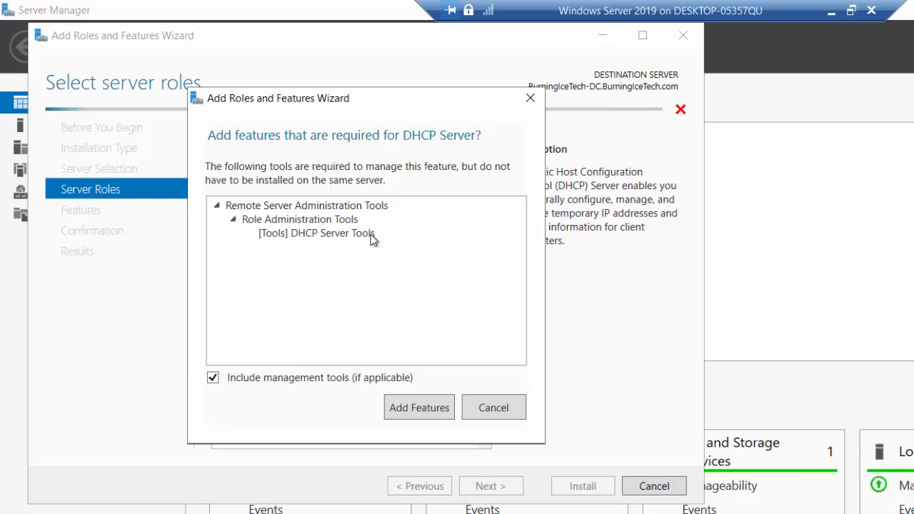
pyautogui.moveTo(425, 233)
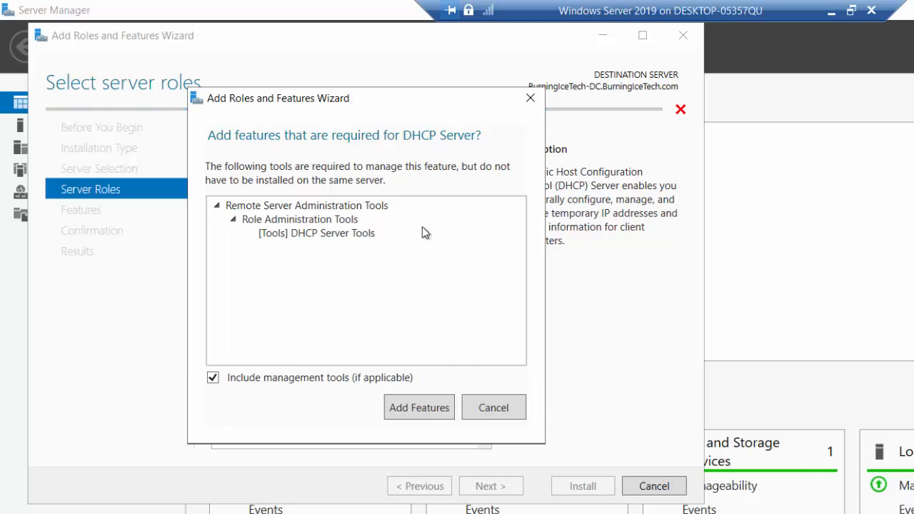
pyautogui.moveTo(435, 388)
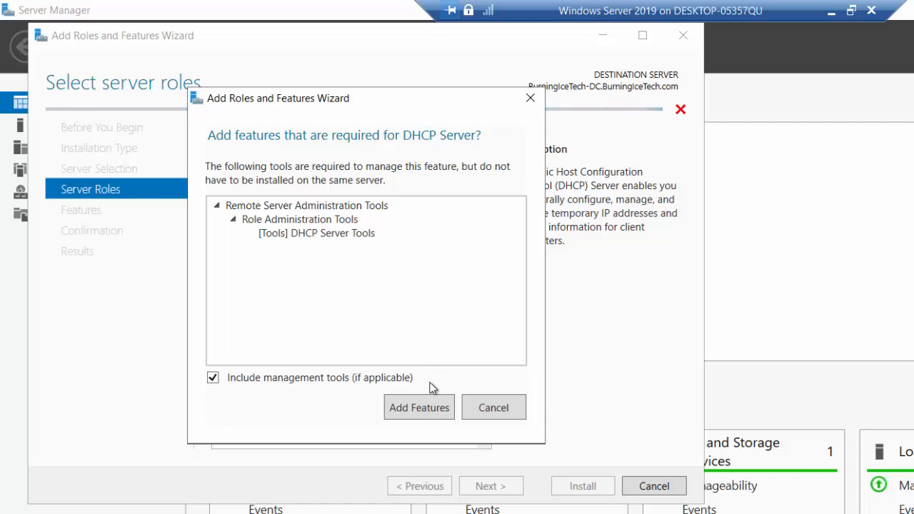
pyautogui.click(419, 407)
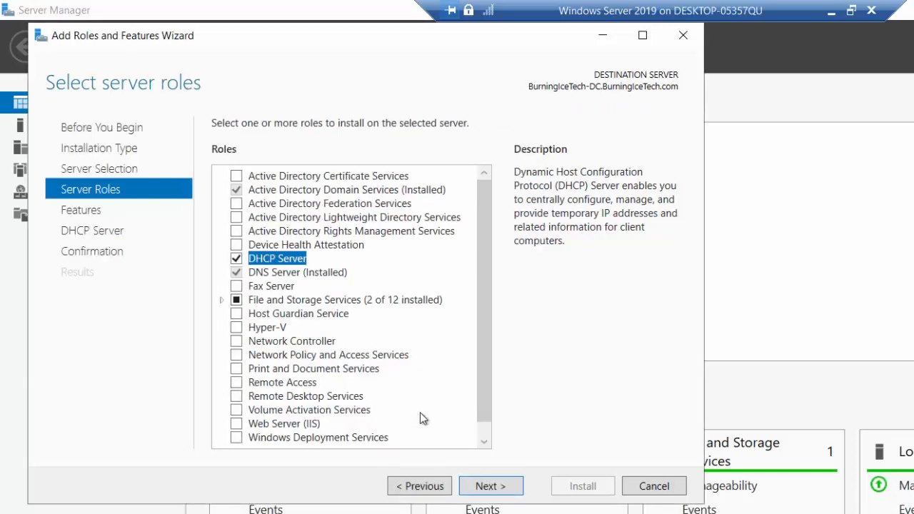
# Step: Continue through Features and DHCP Server pages to the Confirmation page
pyautogui.click(491, 485)
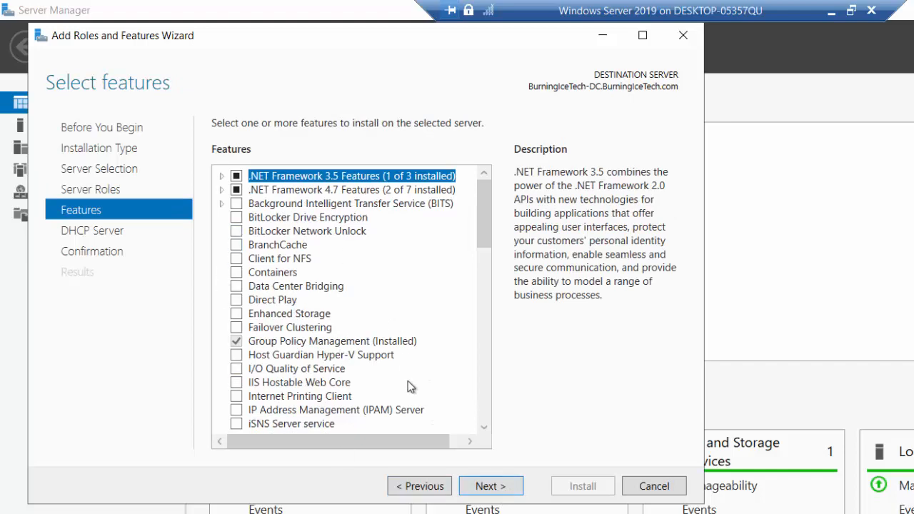
pyautogui.moveTo(442, 464)
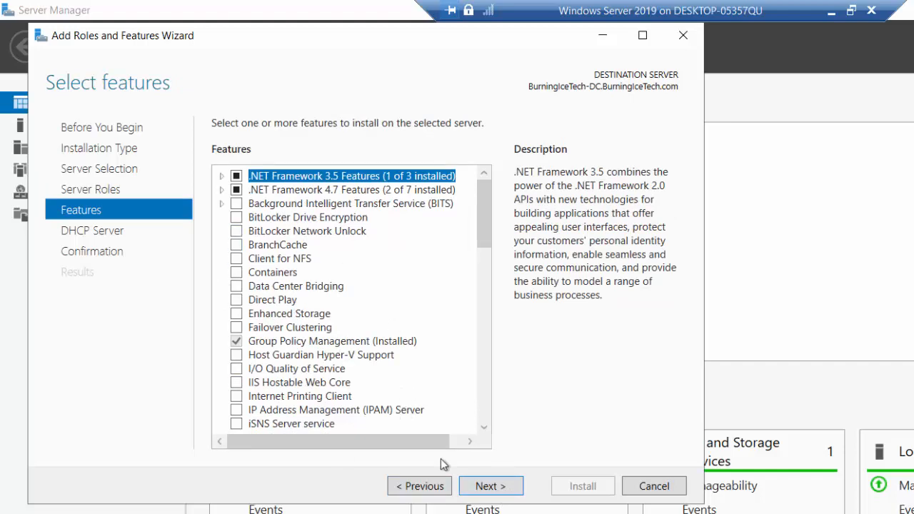
pyautogui.click(491, 486)
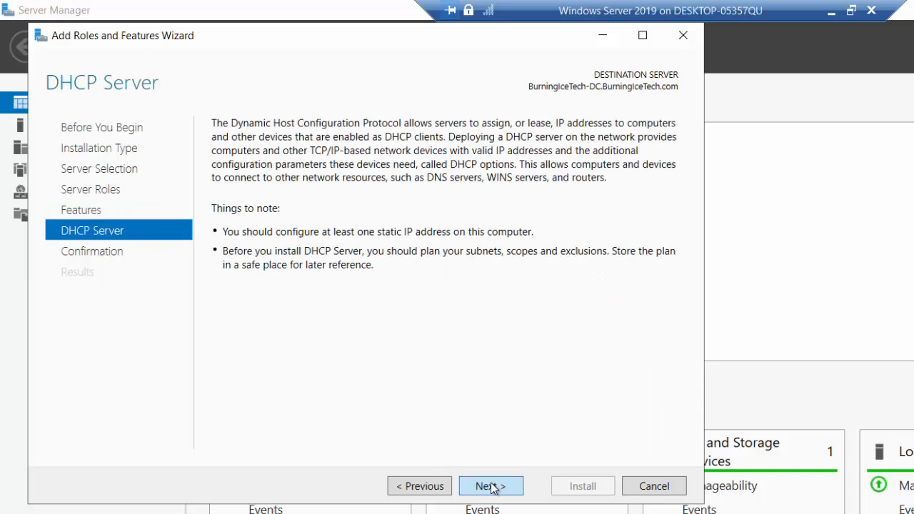
pyautogui.click(491, 486)
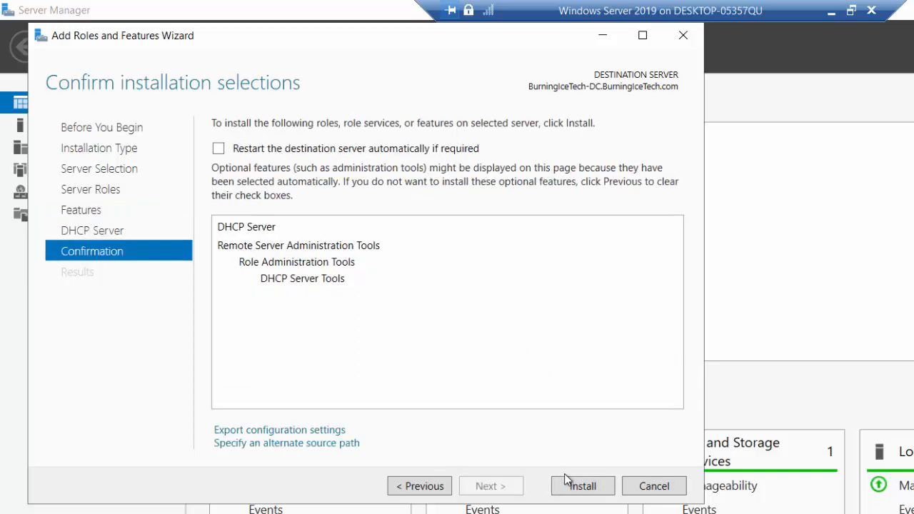
# Step: Install the DHCP Server role and close the wizard once it succeeds
pyautogui.click(583, 485)
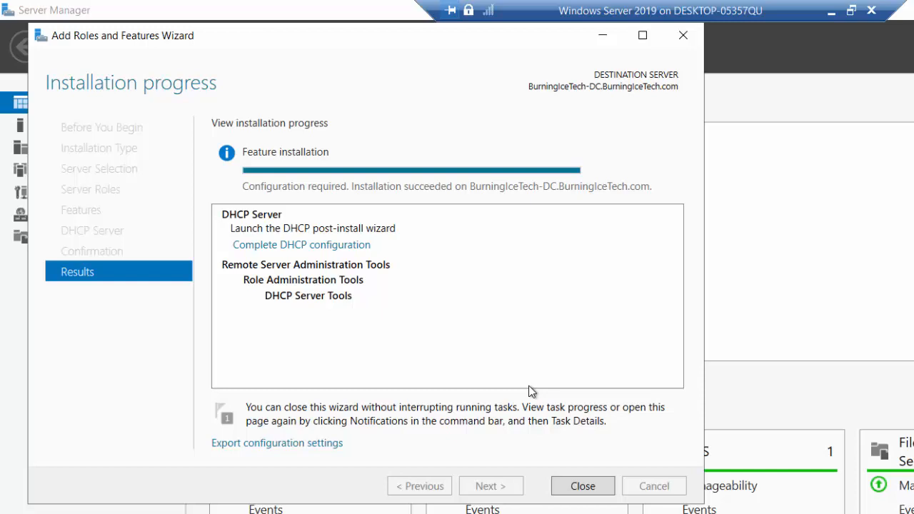
pyautogui.moveTo(466, 206)
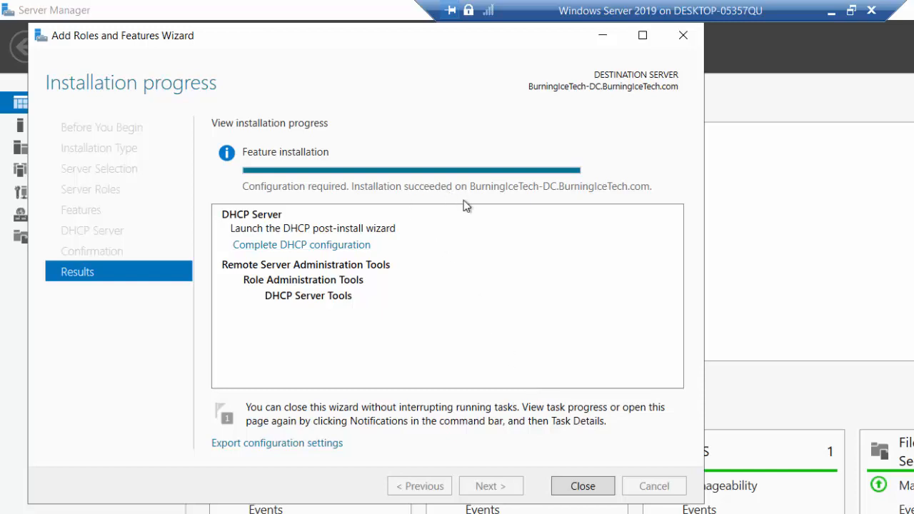
pyautogui.click(583, 485)
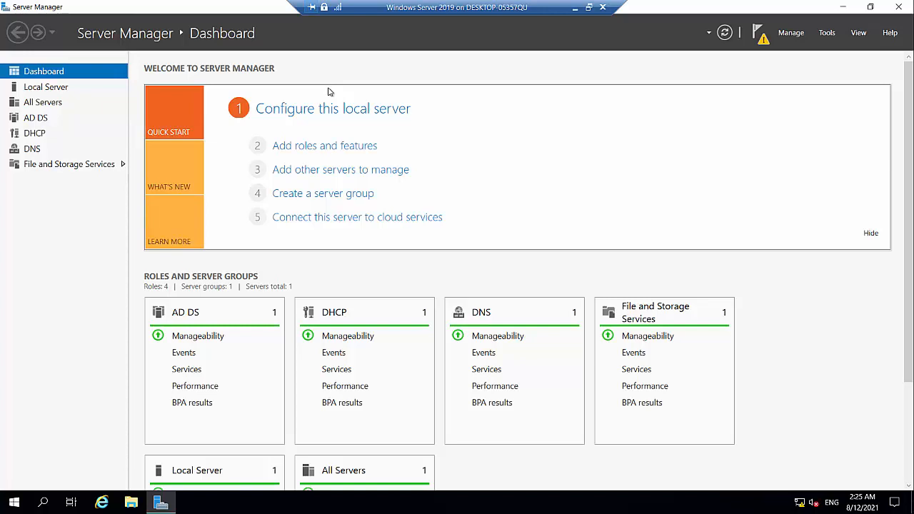
pyautogui.moveTo(605, 104)
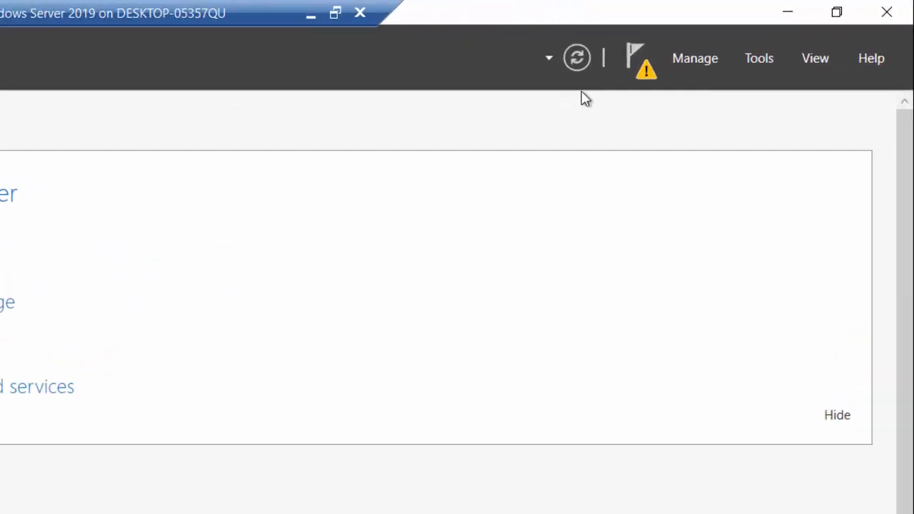
pyautogui.moveTo(636, 57)
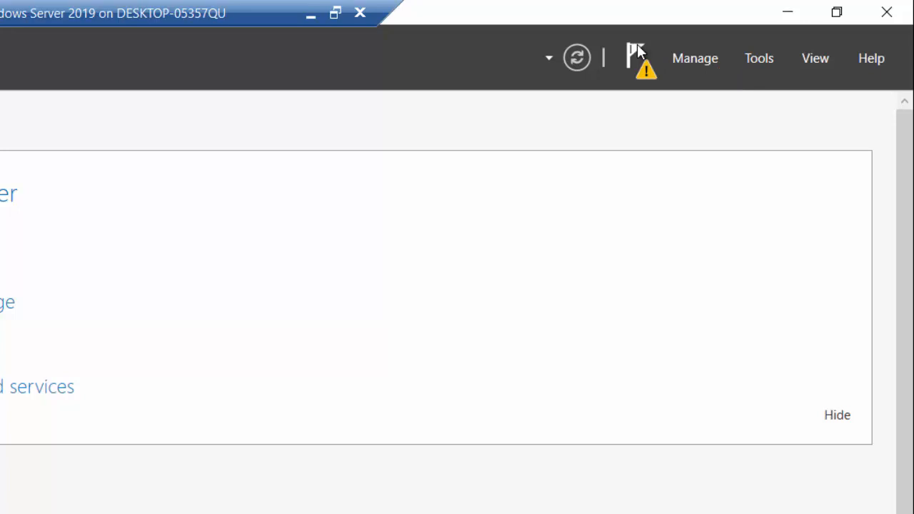
# Step: Commit the DHCP post-install configuration using the current user's AD credentials
pyautogui.click(637, 54)
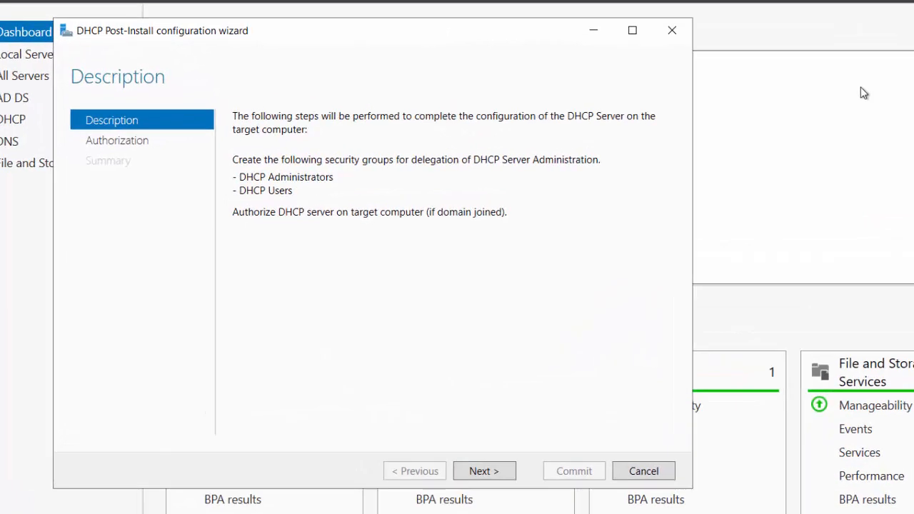
pyautogui.moveTo(534, 246)
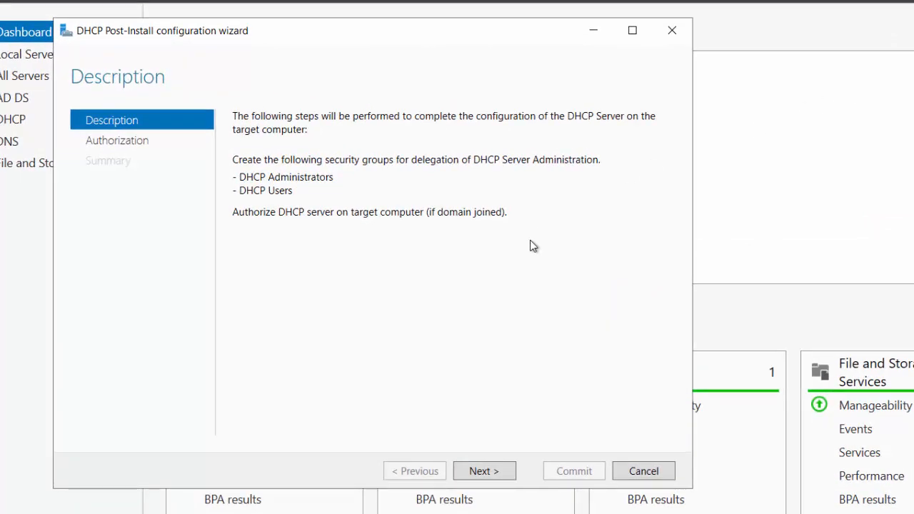
pyautogui.click(484, 471)
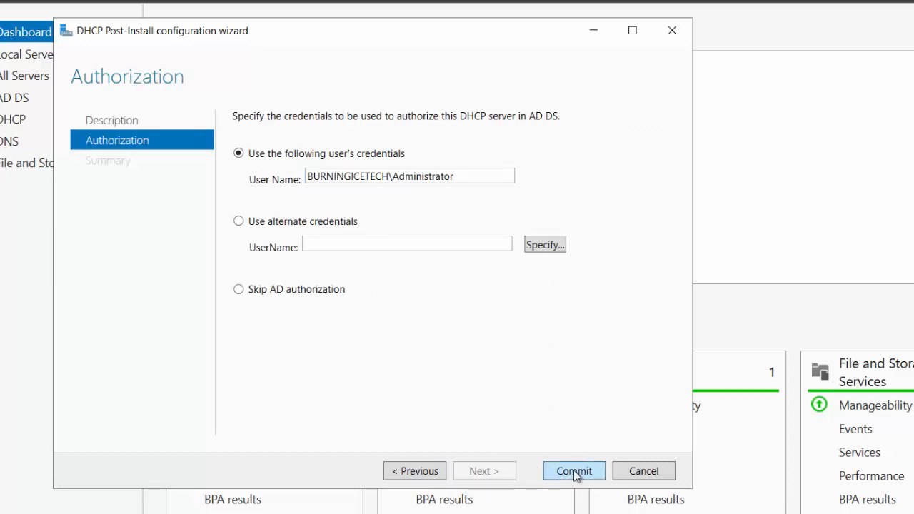
pyautogui.click(574, 471)
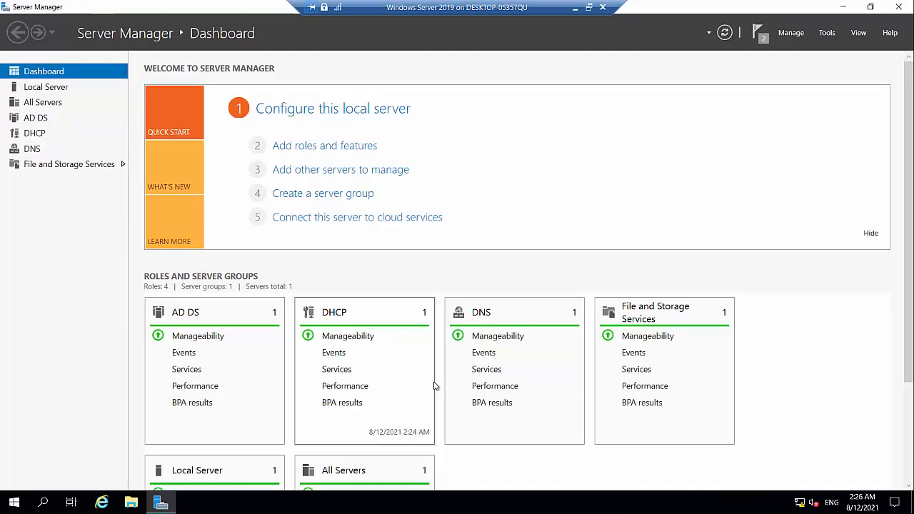
pyautogui.moveTo(427, 381)
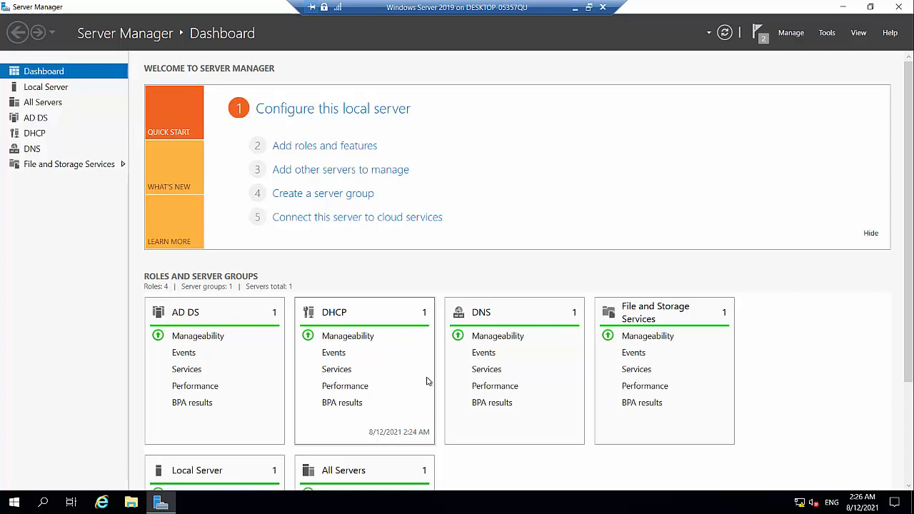
pyautogui.moveTo(419, 377)
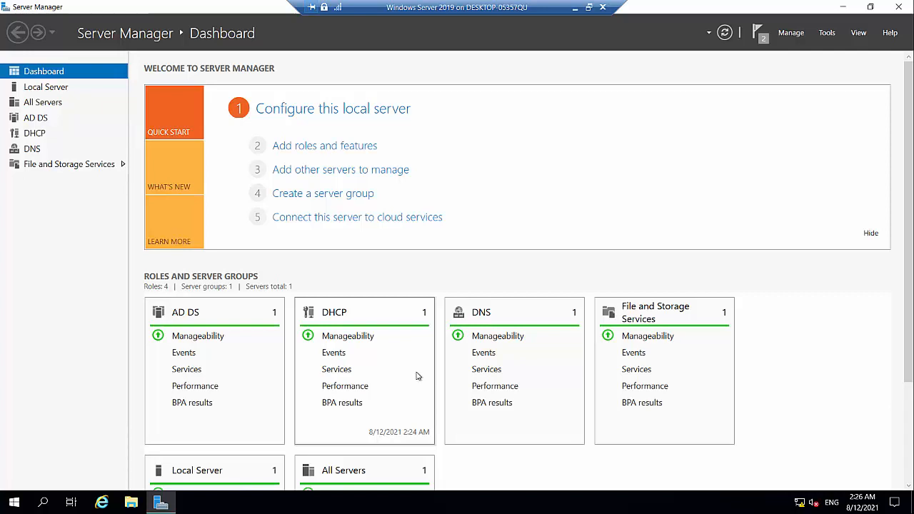
pyautogui.moveTo(415, 375)
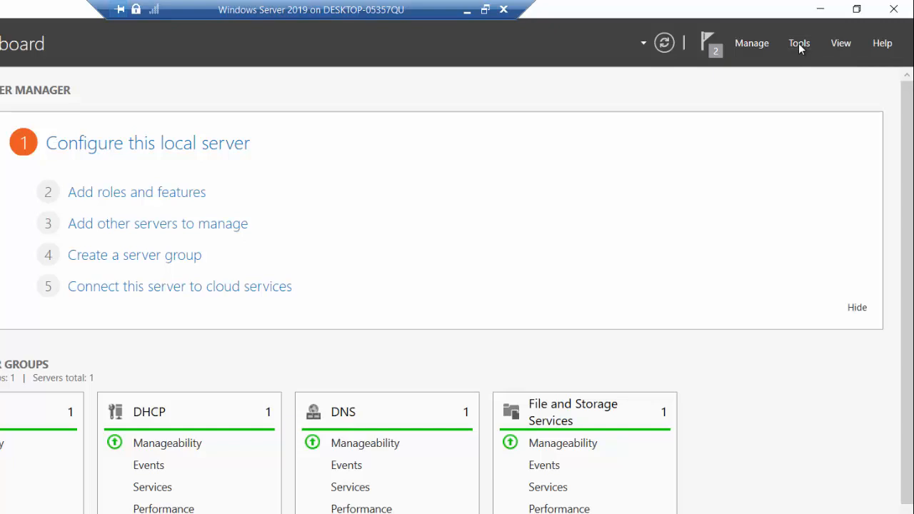
# Step: Show Server Manager's Tools list to launch the DHCP console
pyautogui.click(800, 43)
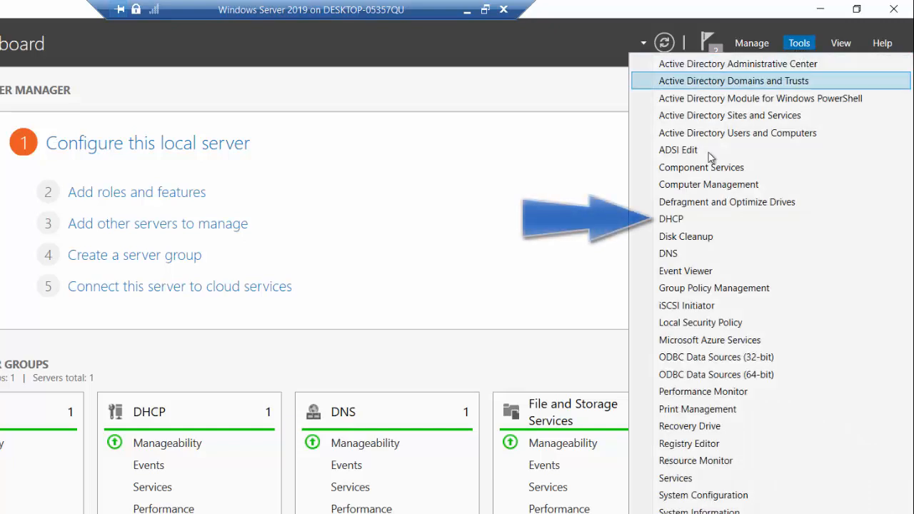
pyautogui.moveTo(686, 237)
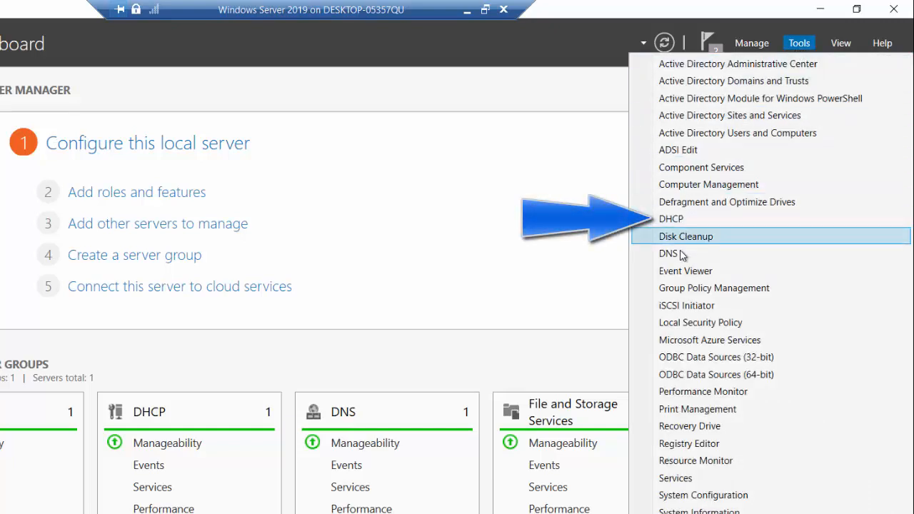
pyautogui.moveTo(677, 254)
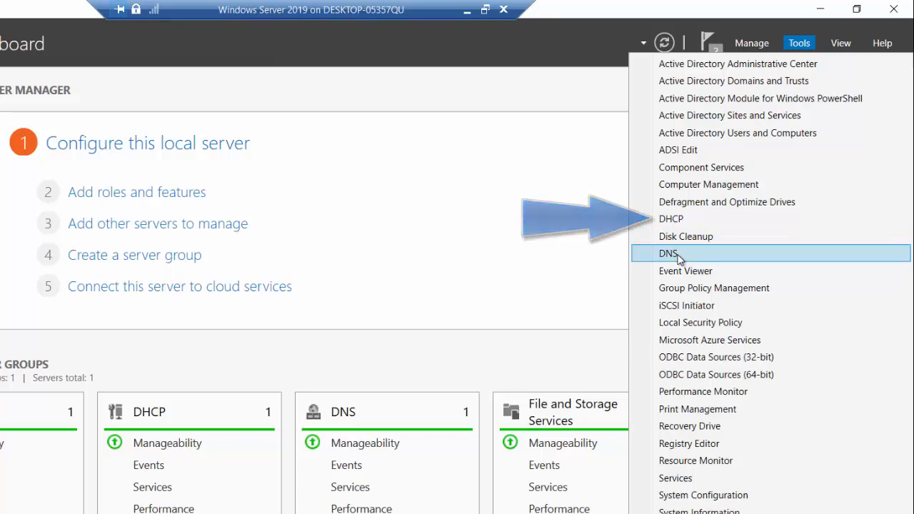
pyautogui.moveTo(688, 220)
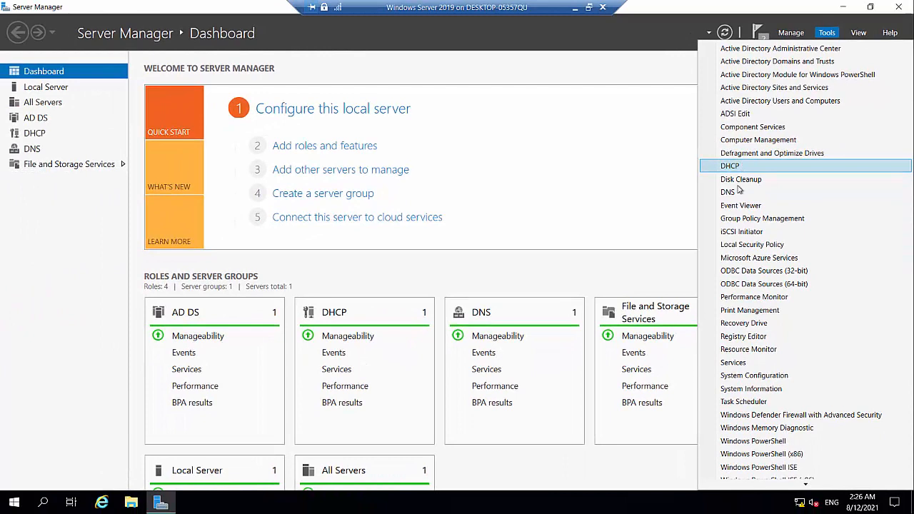
pyautogui.moveTo(728, 192)
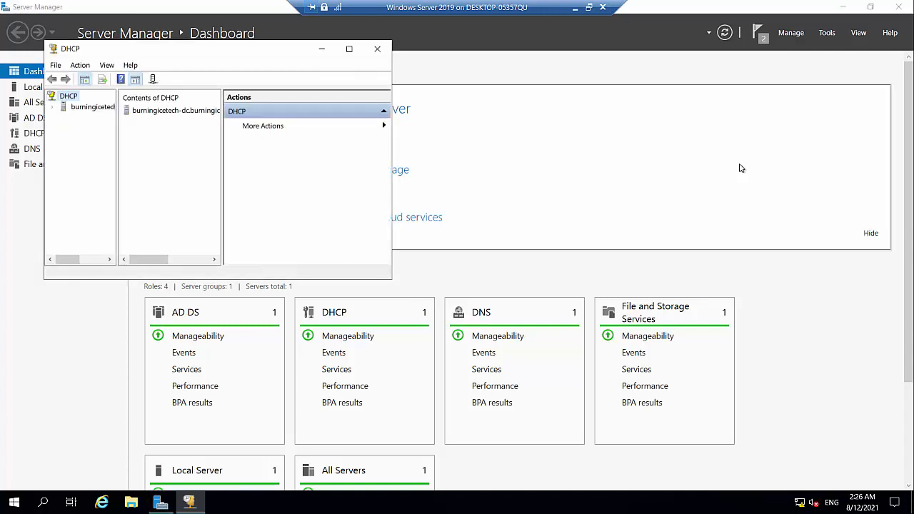
# Step: Maximize the DHCP console and expand the server node to show IPv4 and IPv6
pyautogui.click(348, 49)
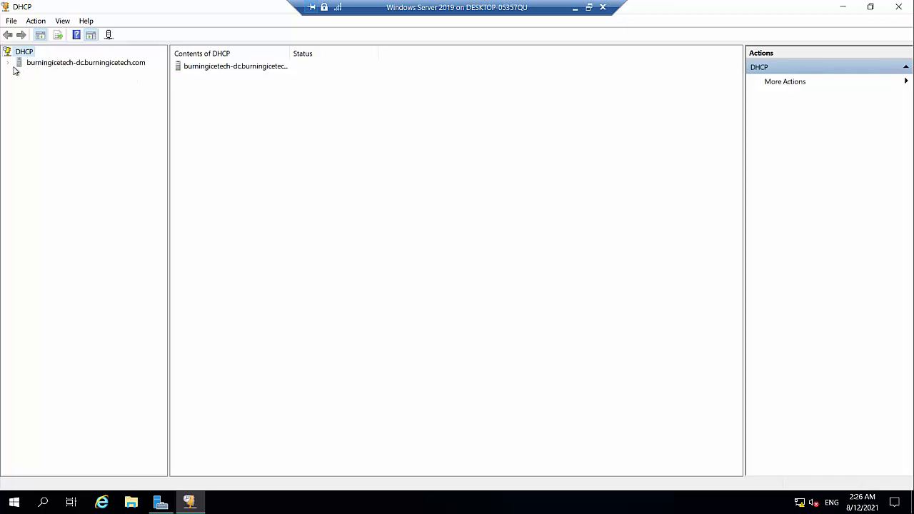
pyautogui.click(9, 62)
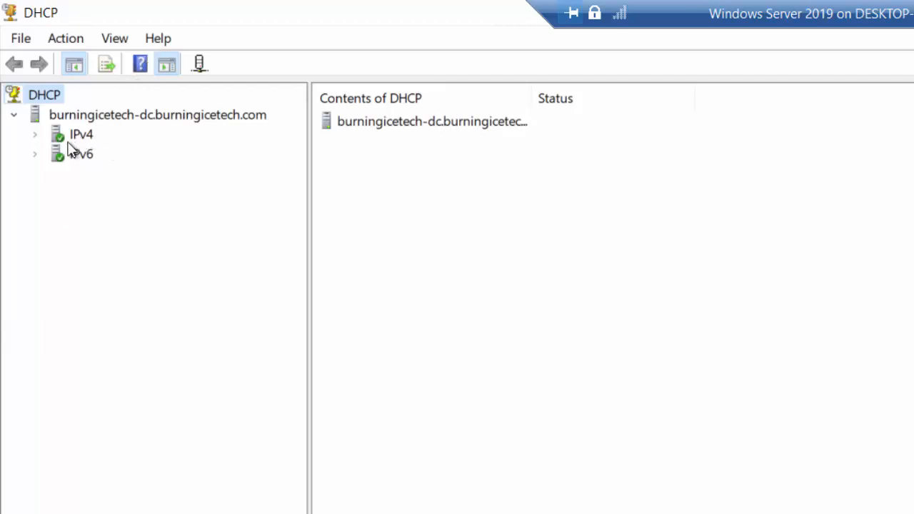
pyautogui.moveTo(85, 169)
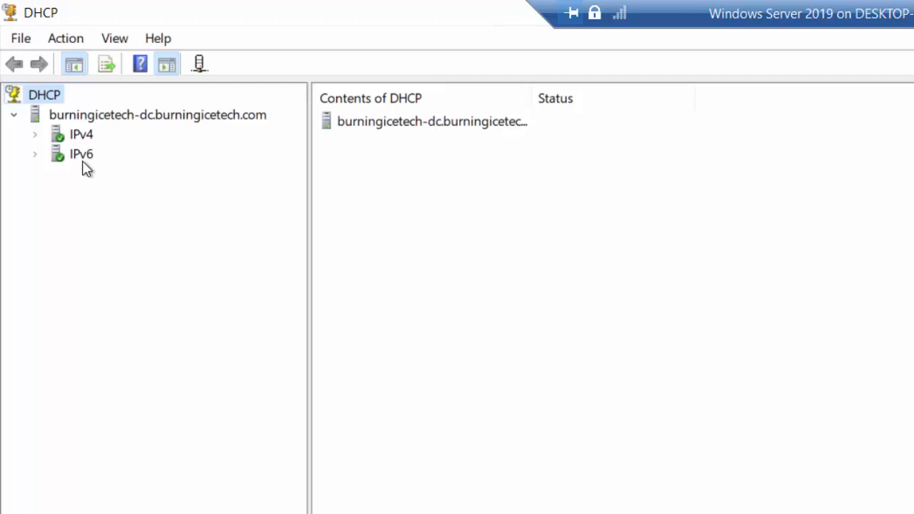
pyautogui.moveTo(78, 155)
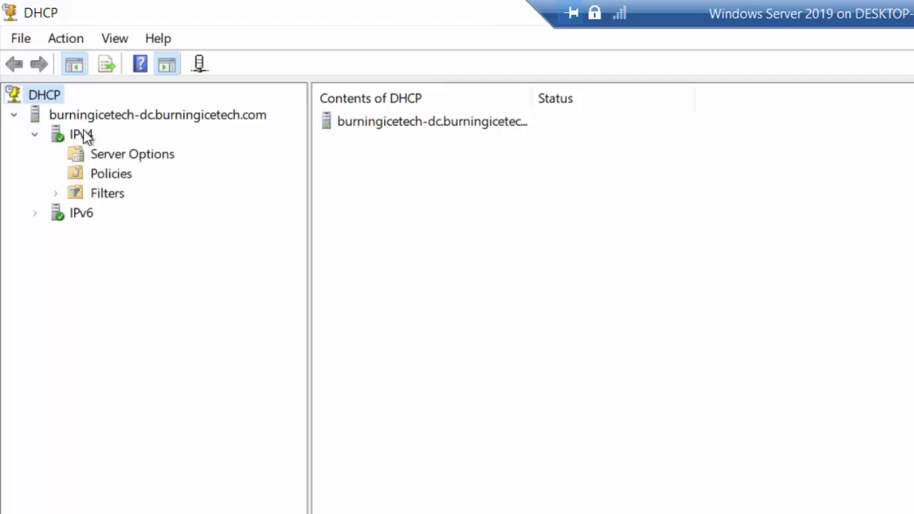
pyautogui.moveTo(116, 208)
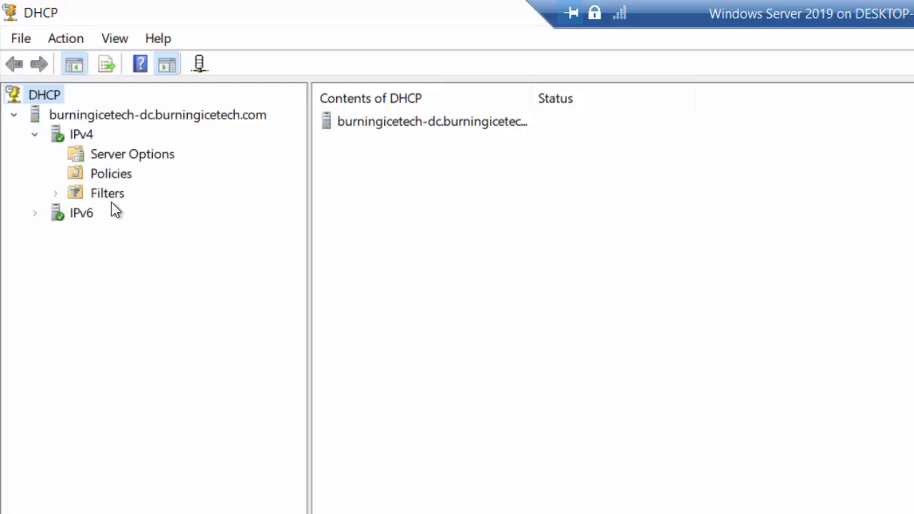
pyautogui.moveTo(103, 203)
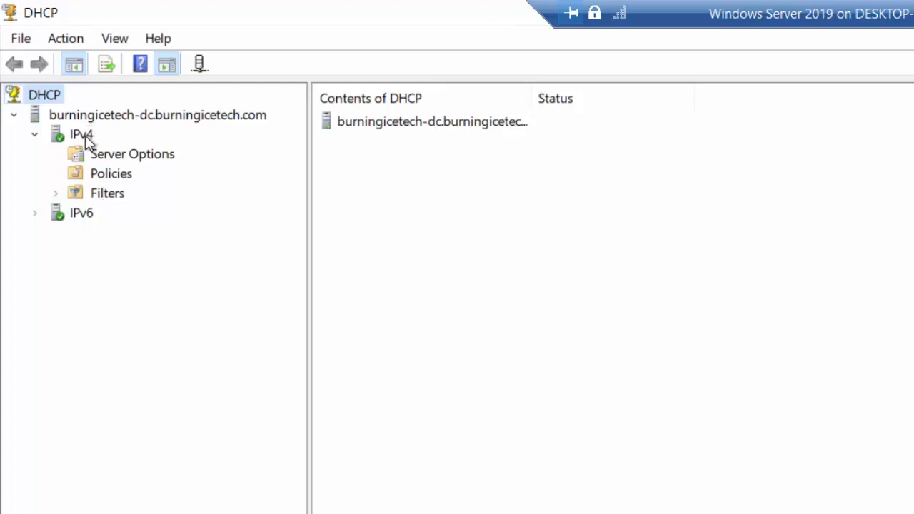
# Step: Start the New Scope Wizard from the IPv4 node's context menu
pyautogui.rightClick(80, 134)
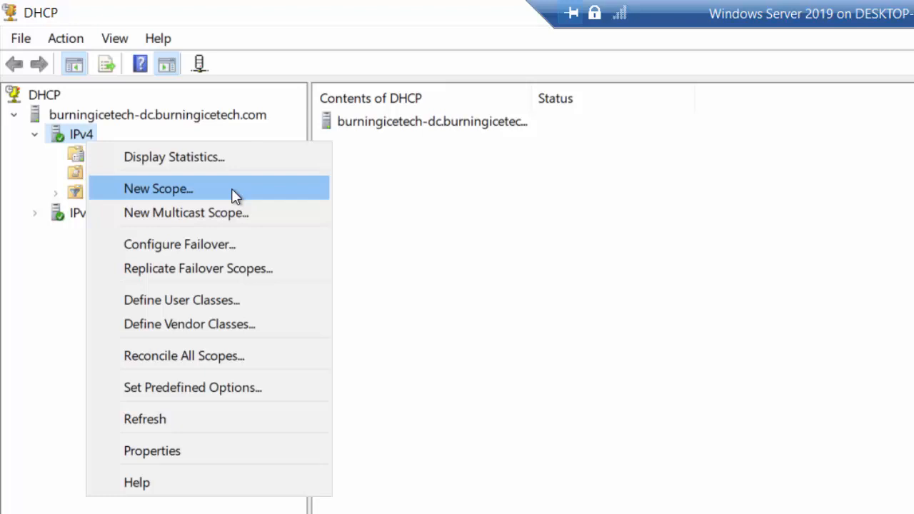
pyautogui.click(158, 188)
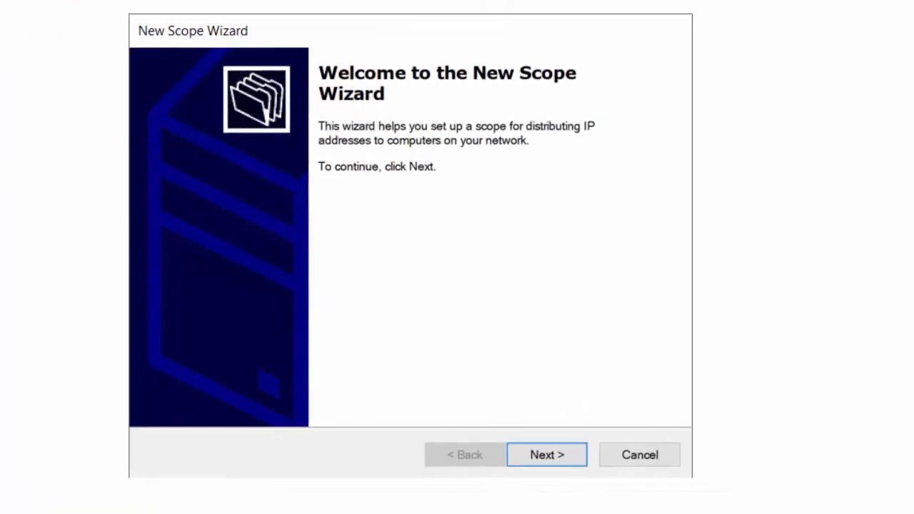
pyautogui.moveTo(603, 71)
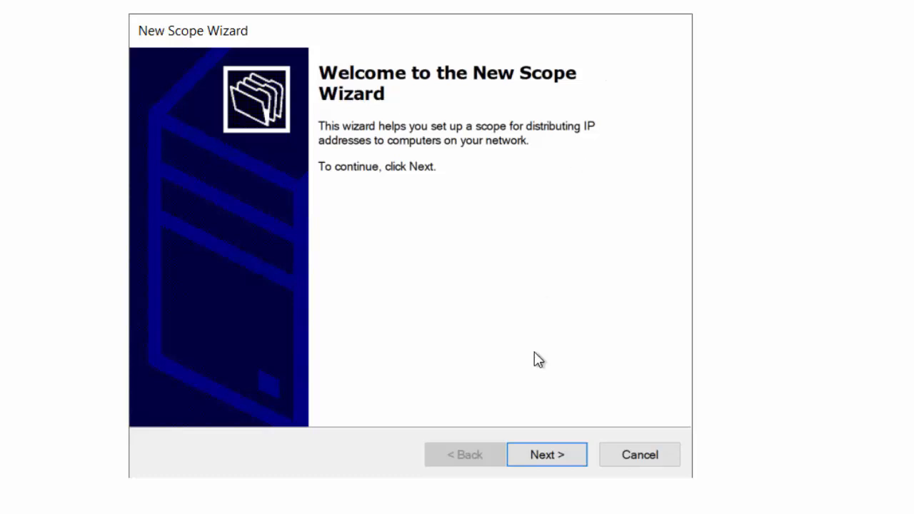
pyautogui.moveTo(418, 325)
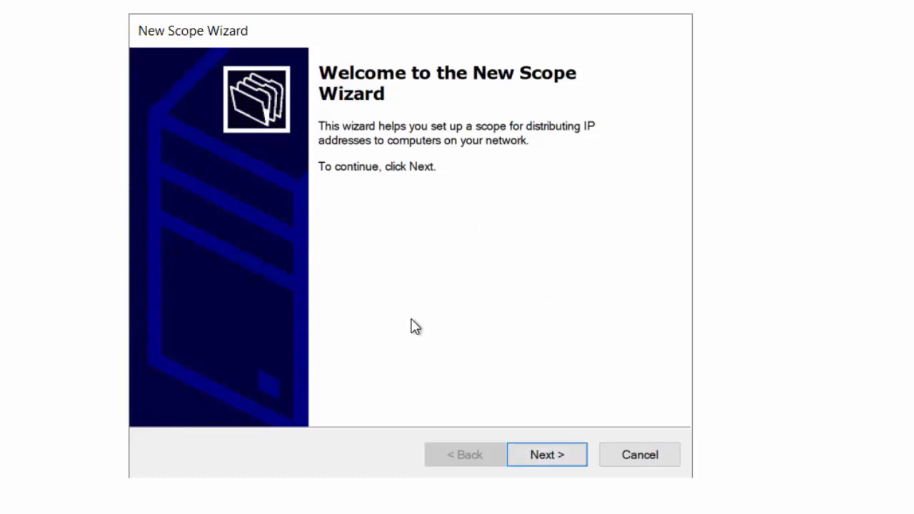
pyautogui.moveTo(523, 391)
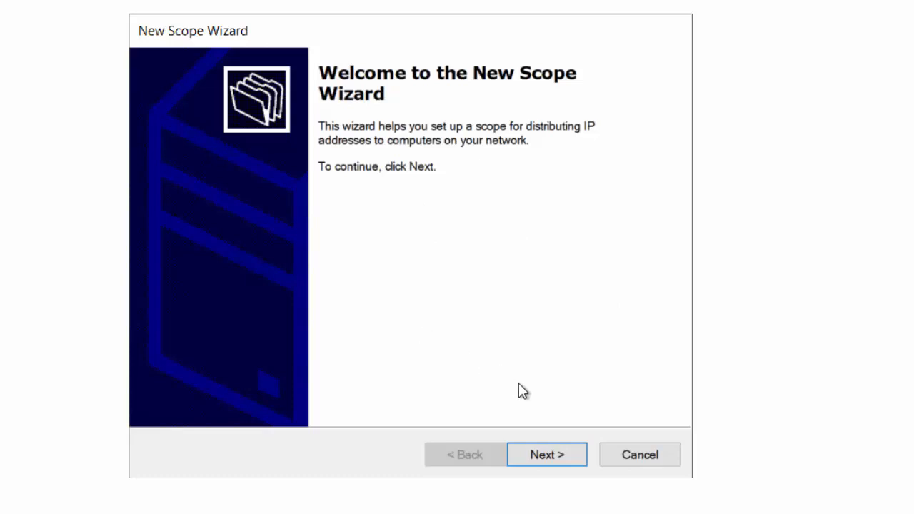
# Step: Name the new scope BurningIceTechScope and continue to the address range page
pyautogui.click(546, 454)
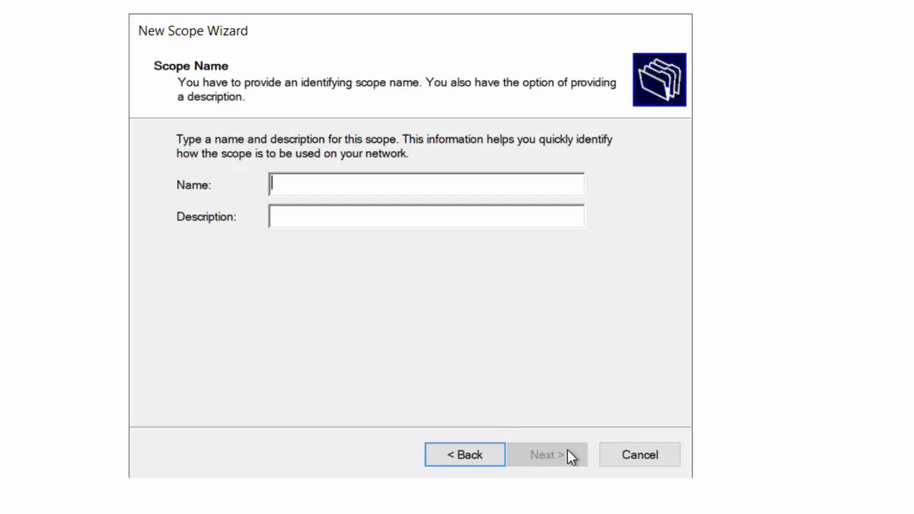
pyautogui.write('Burnin')
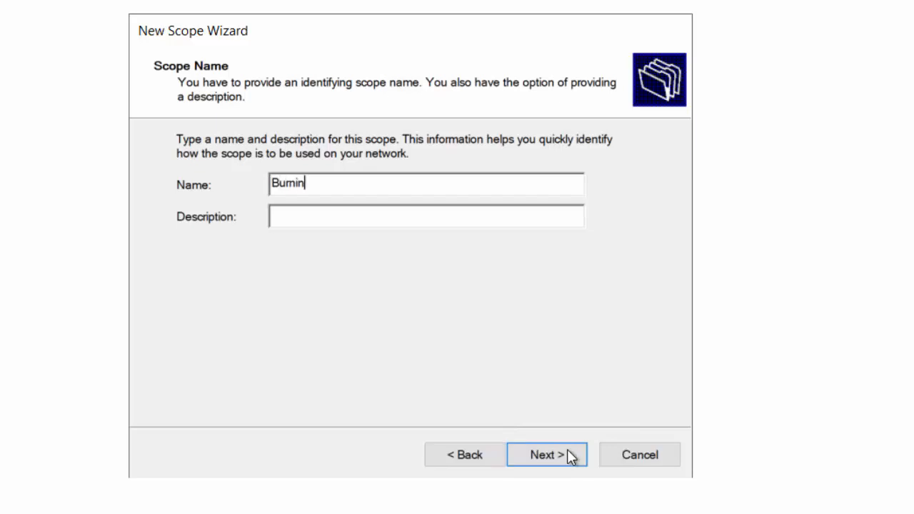
pyautogui.write('gIceTech')
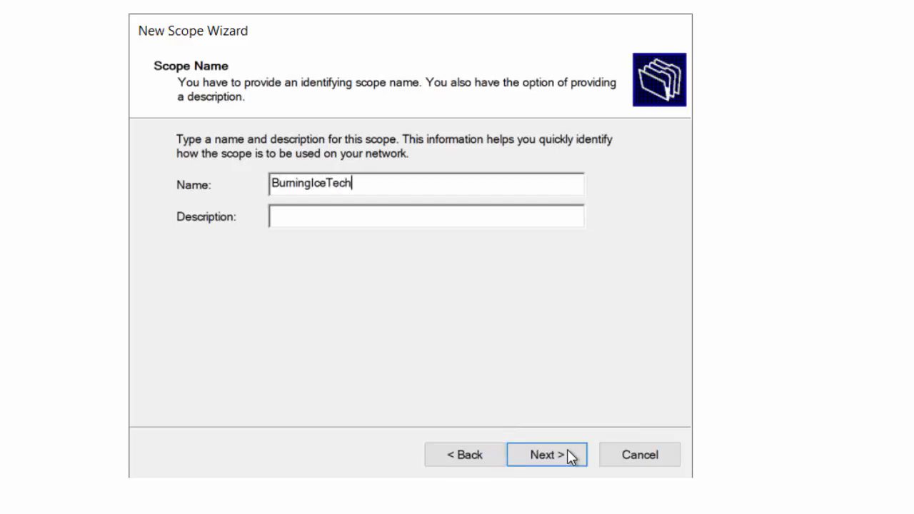
pyautogui.write('Scope')
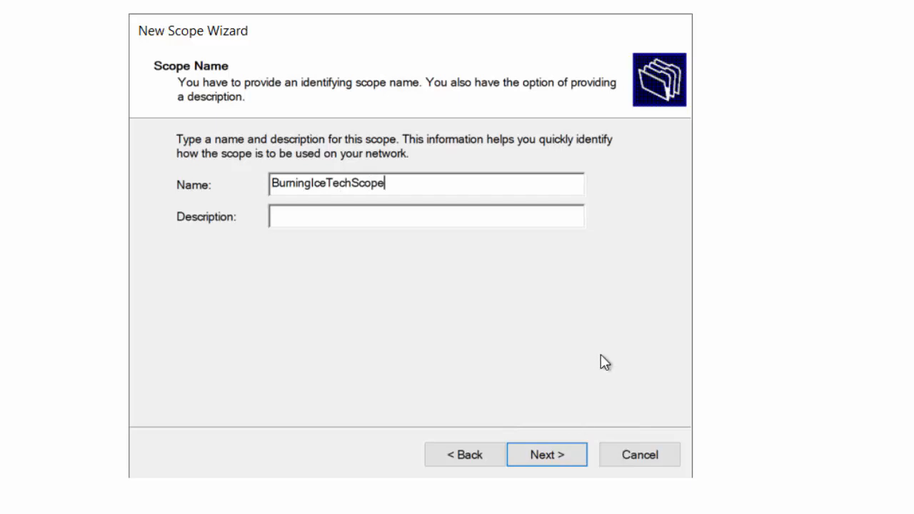
pyautogui.moveTo(608, 330)
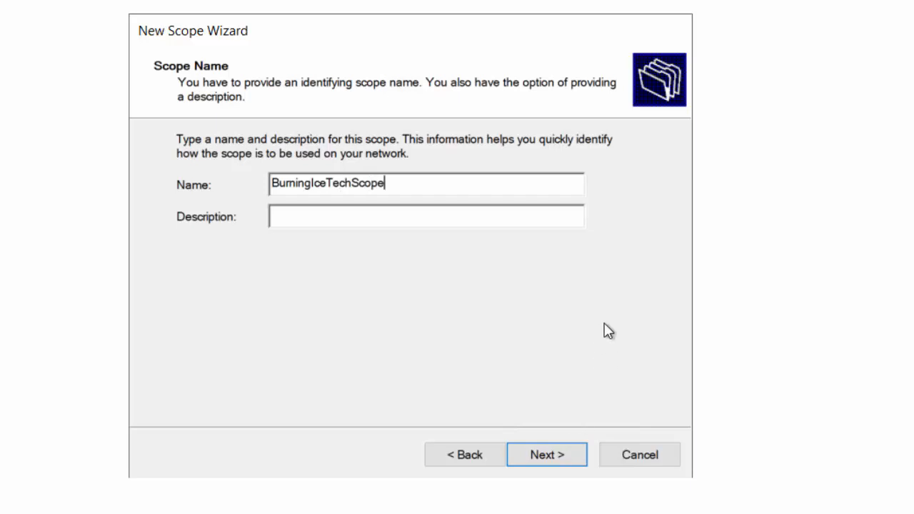
pyautogui.moveTo(370, 192)
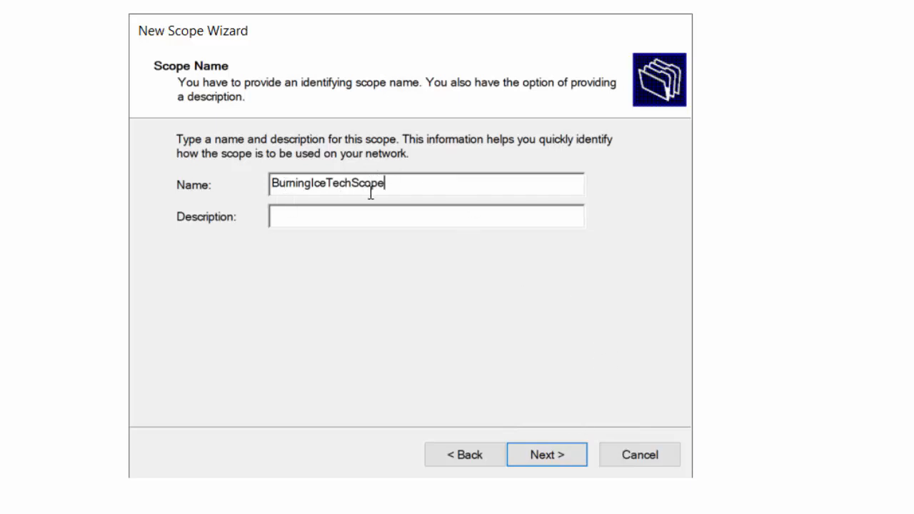
pyautogui.click(546, 454)
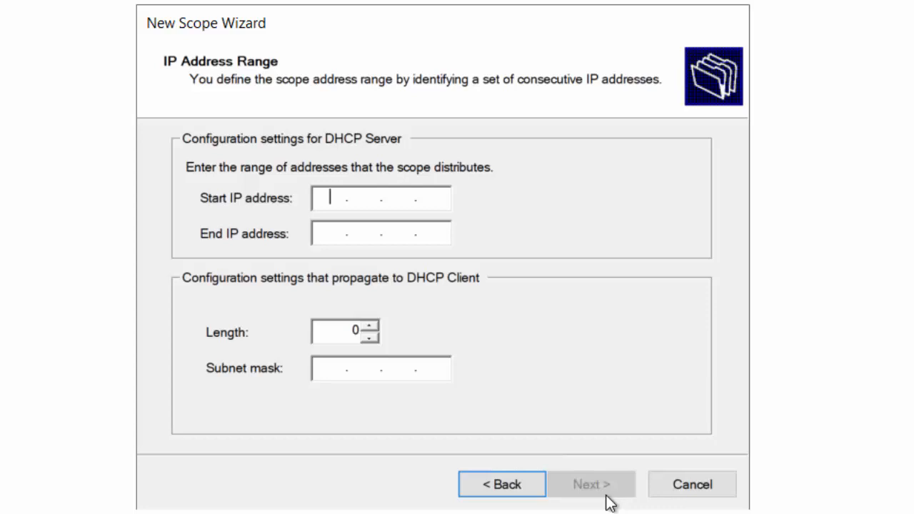
# Step: Set the address range from 192.168.0.20 to 192.168.0.70 with mask 255.255.255.0
pyautogui.write('192')
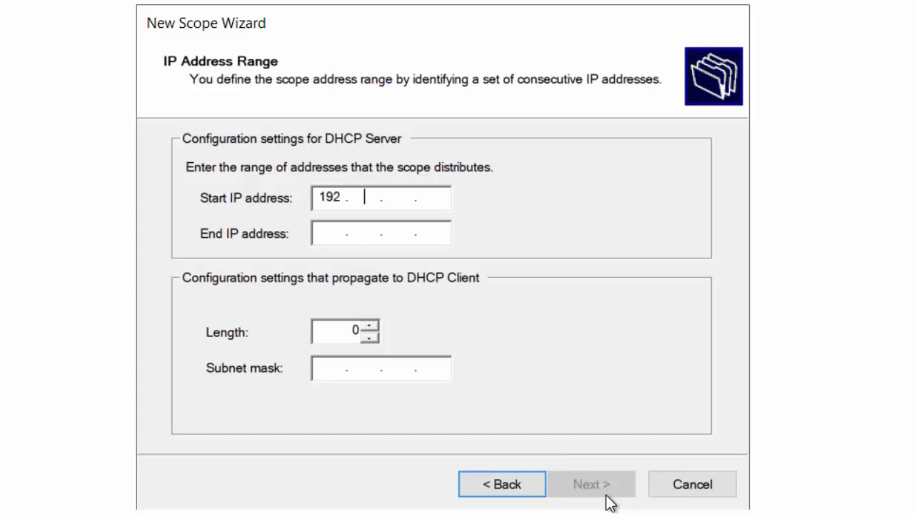
pyautogui.write('168.0')
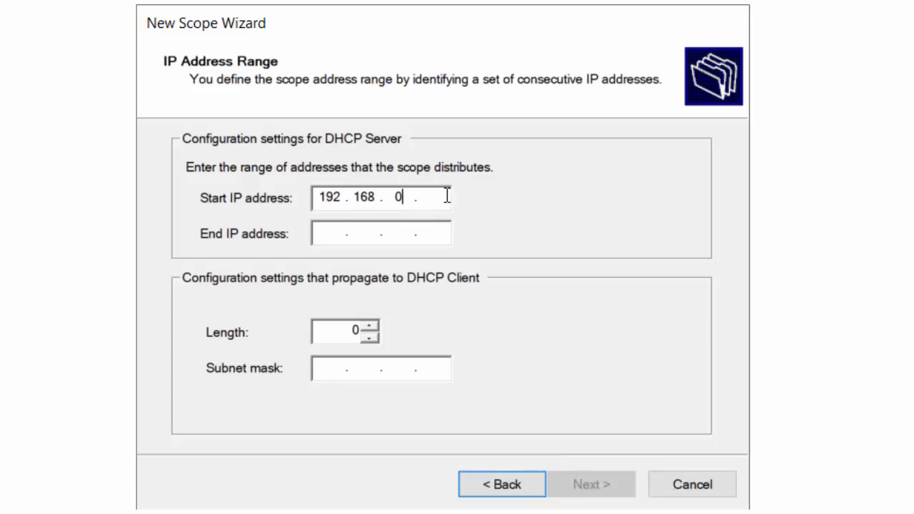
pyautogui.moveTo(657, 160)
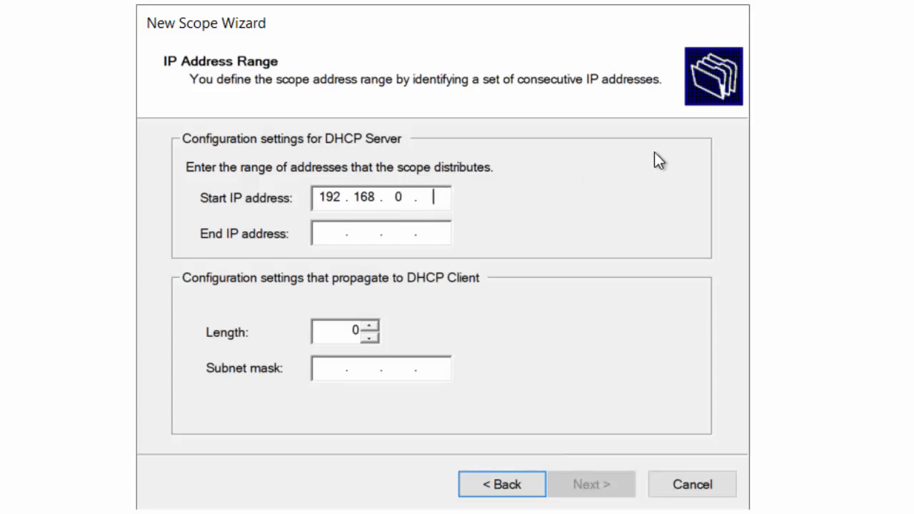
pyautogui.write('20')
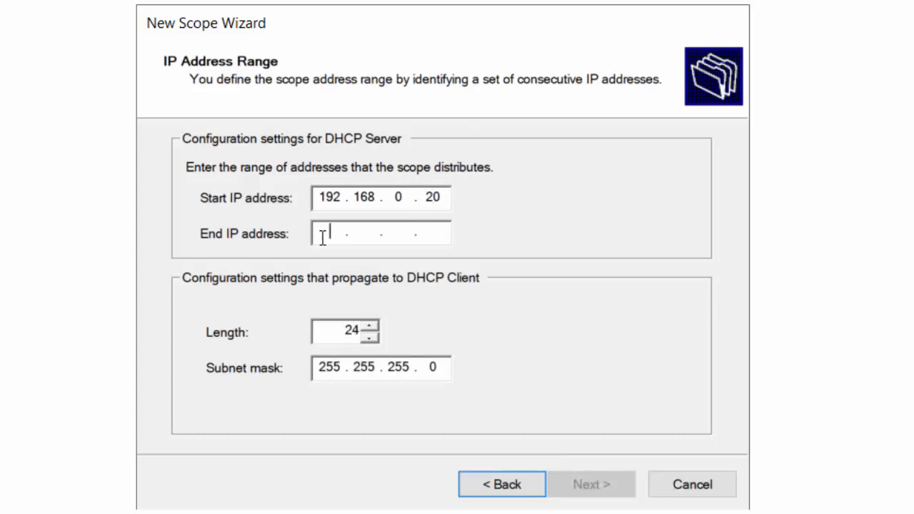
pyautogui.write('192.168.0.')
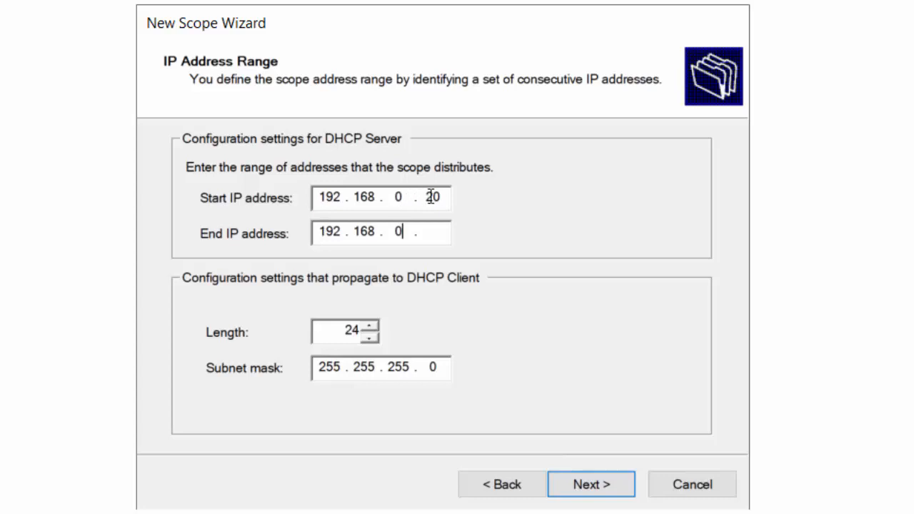
pyautogui.write('70')
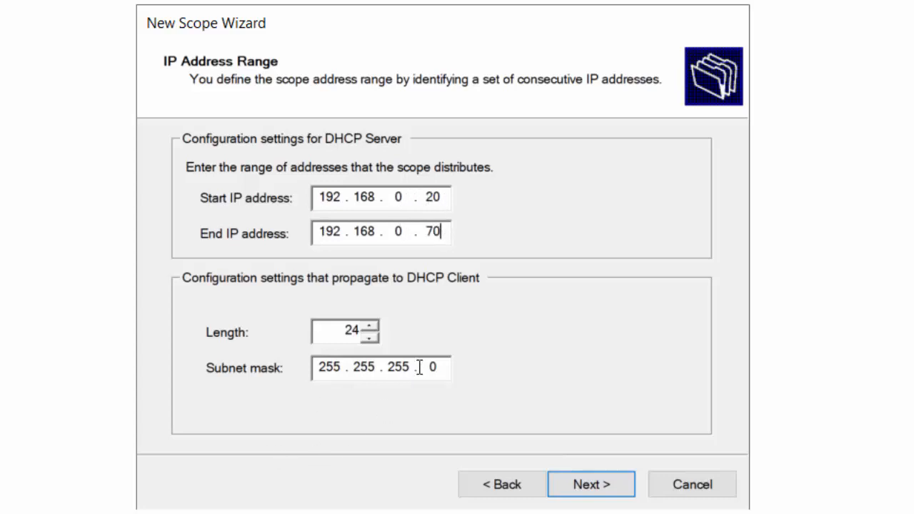
pyautogui.doubleClick(401, 367)
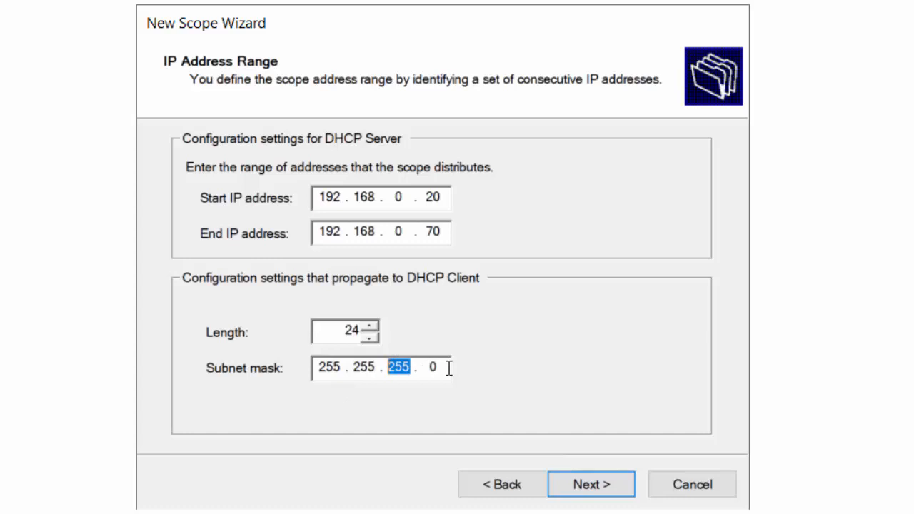
pyautogui.click(362, 367)
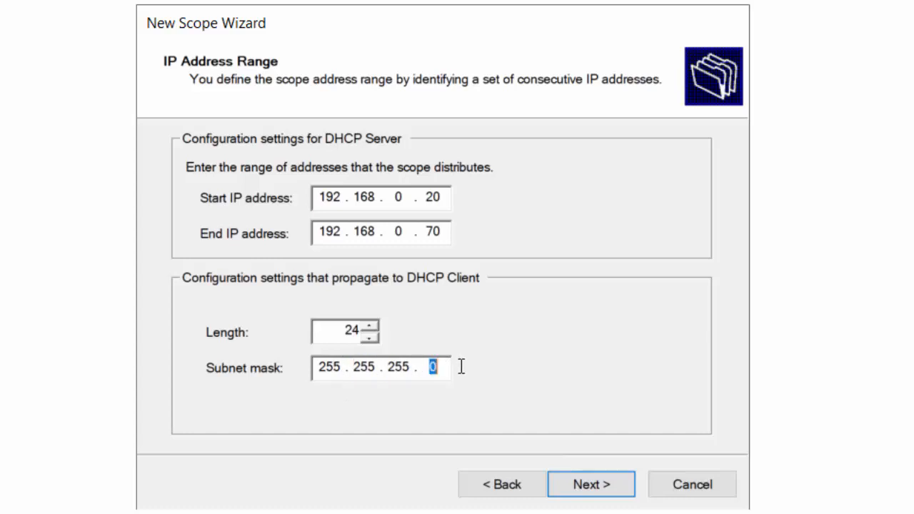
pyautogui.moveTo(457, 371)
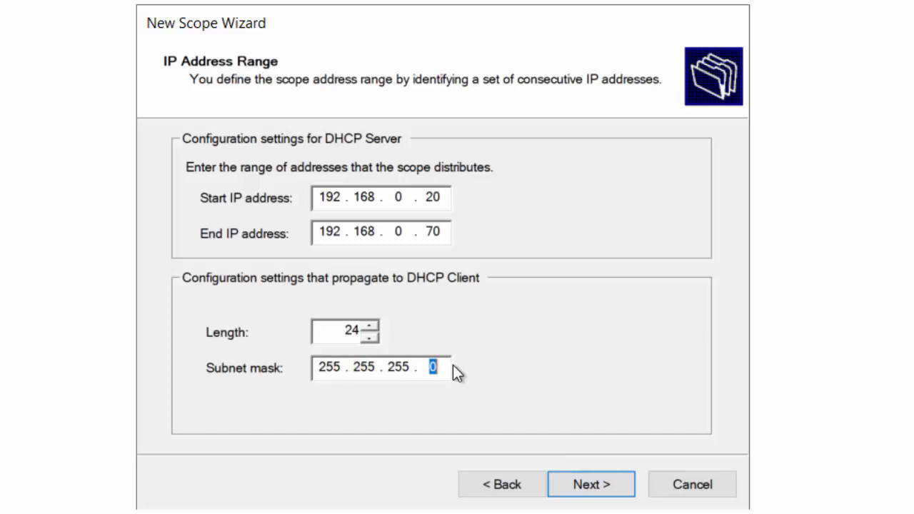
pyautogui.click(398, 368)
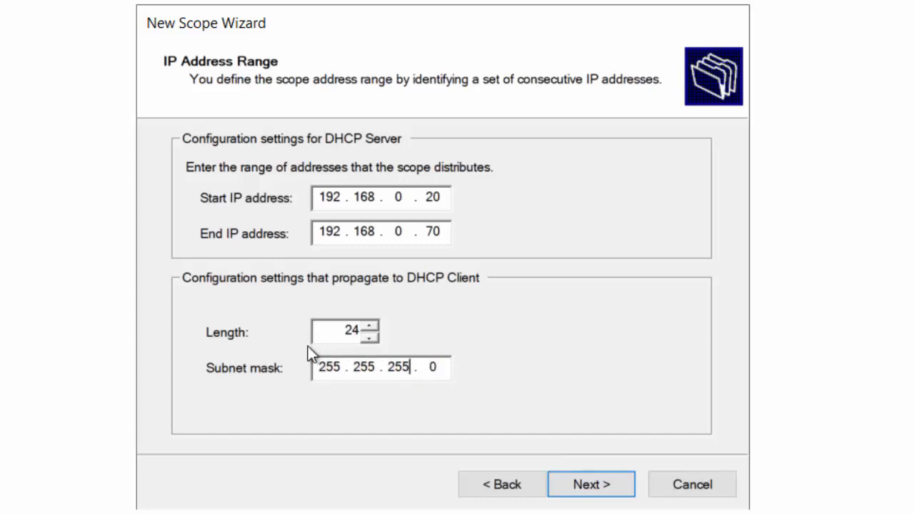
pyautogui.moveTo(341, 263)
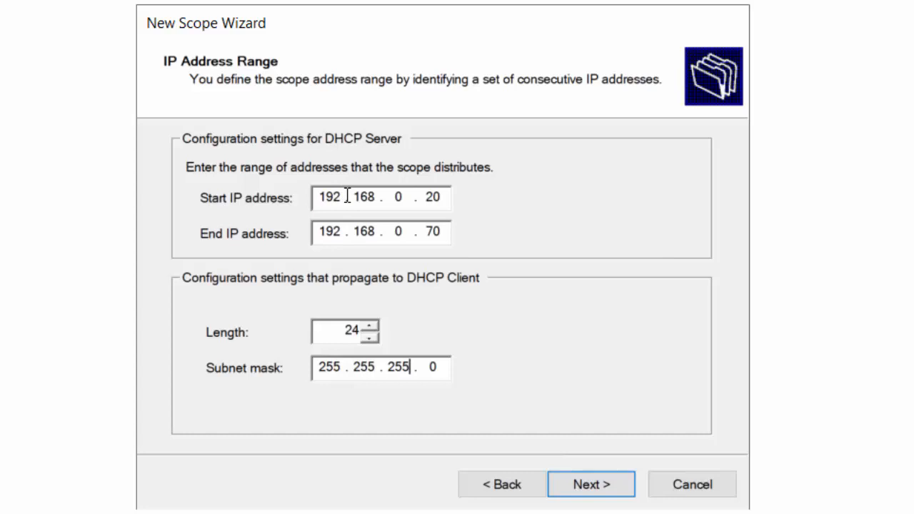
pyautogui.doubleClick(367, 197)
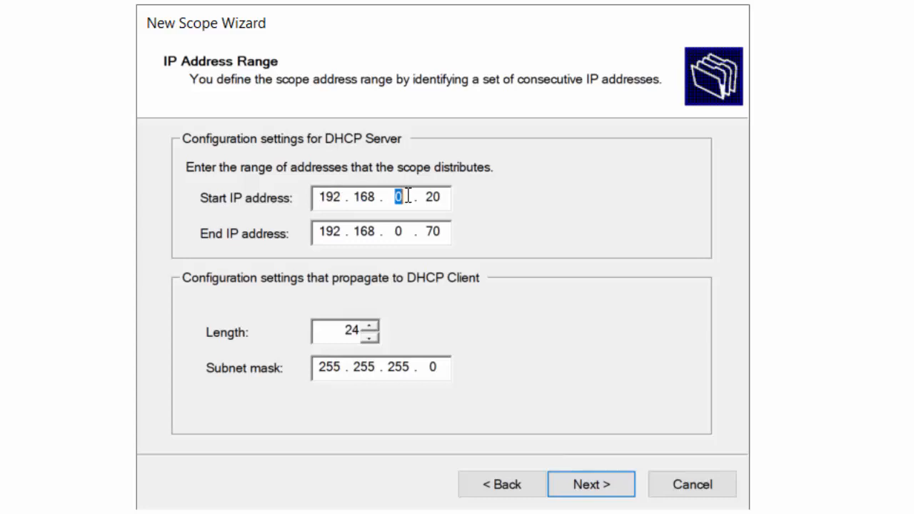
pyautogui.moveTo(408, 187)
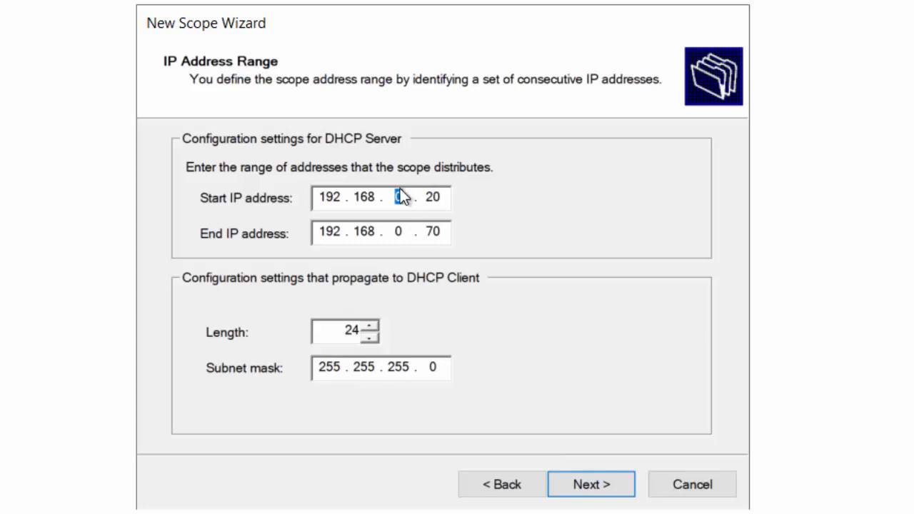
pyautogui.click(429, 369)
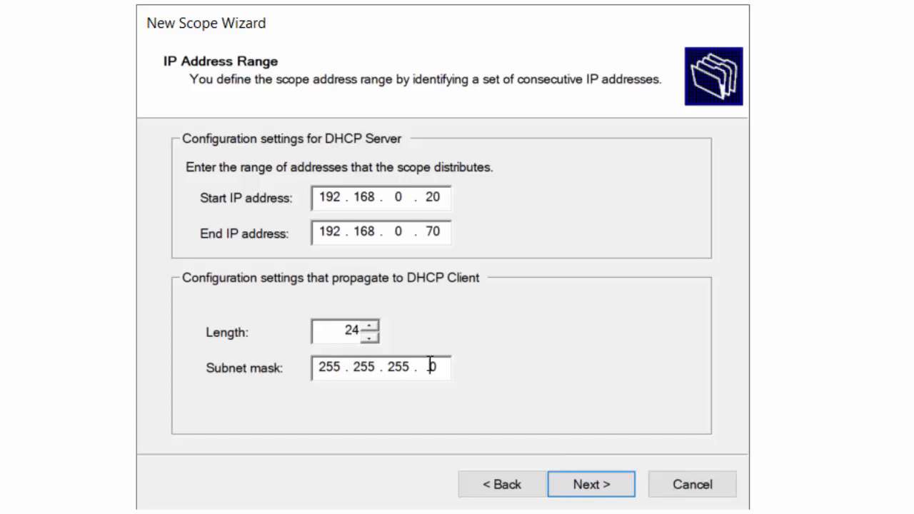
pyautogui.doubleClick(431, 368)
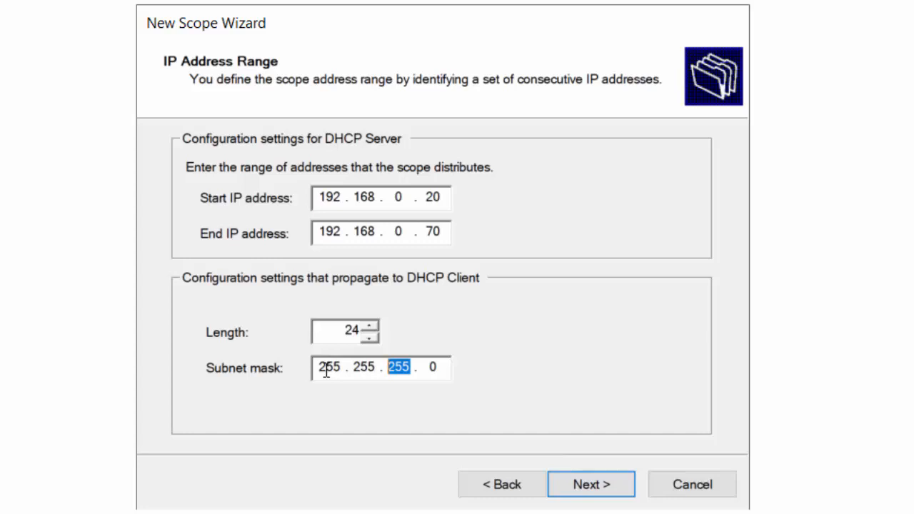
pyautogui.moveTo(437, 336)
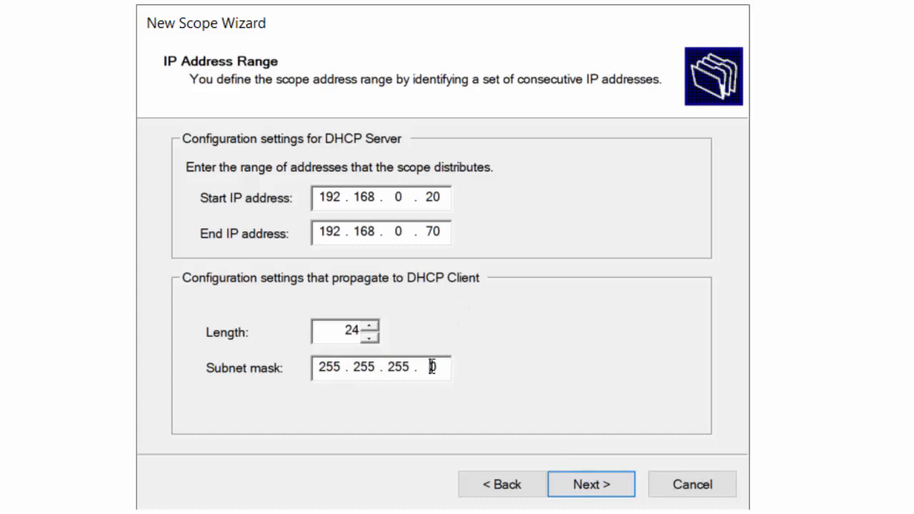
pyautogui.doubleClick(431, 367)
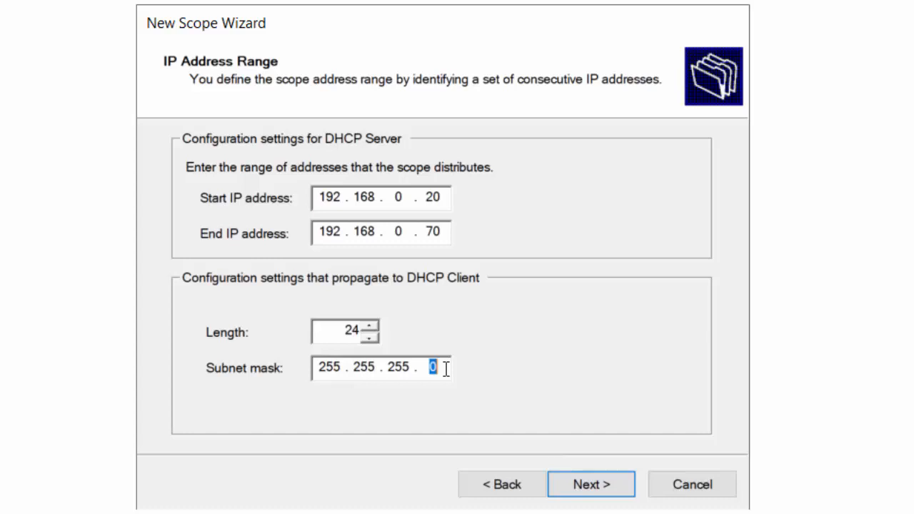
pyautogui.moveTo(403, 316)
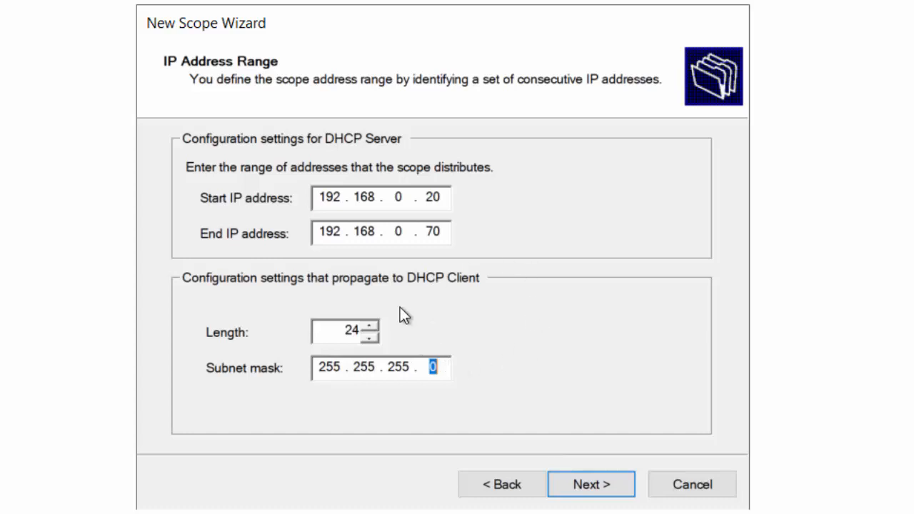
pyautogui.moveTo(311, 300)
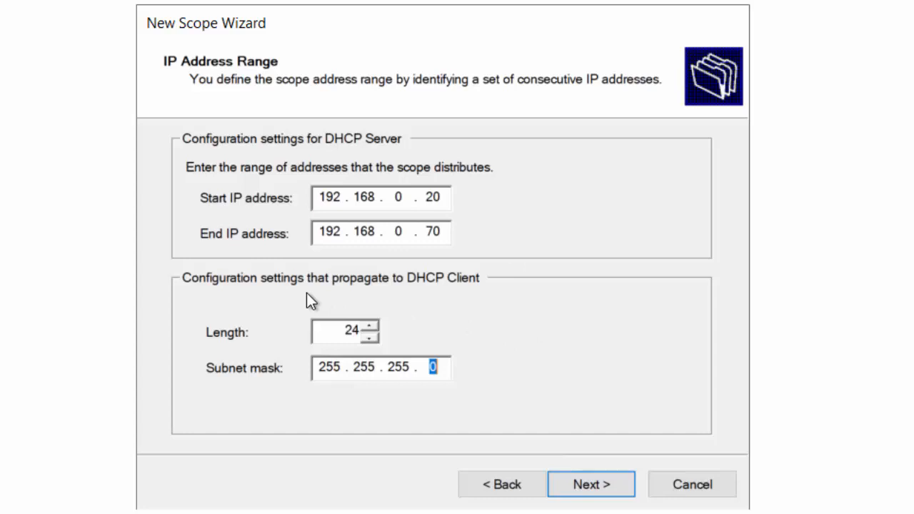
pyautogui.moveTo(657, 430)
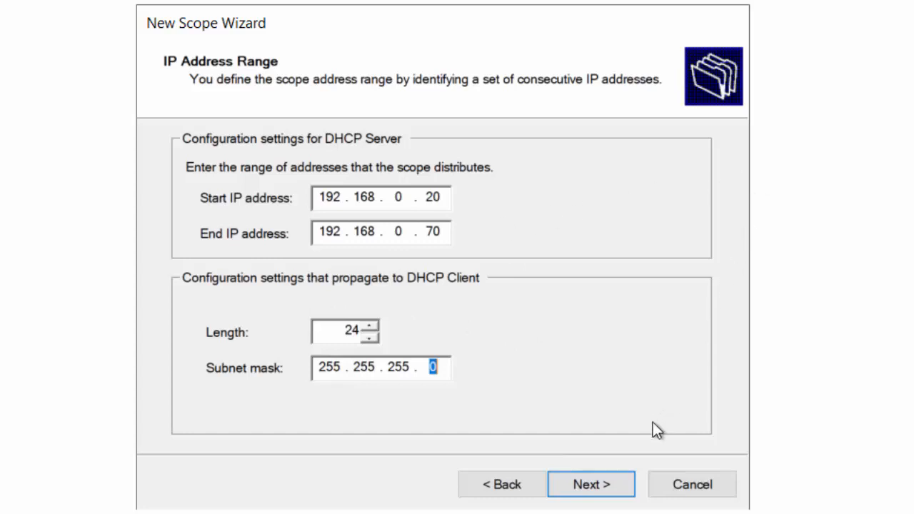
pyautogui.click(590, 484)
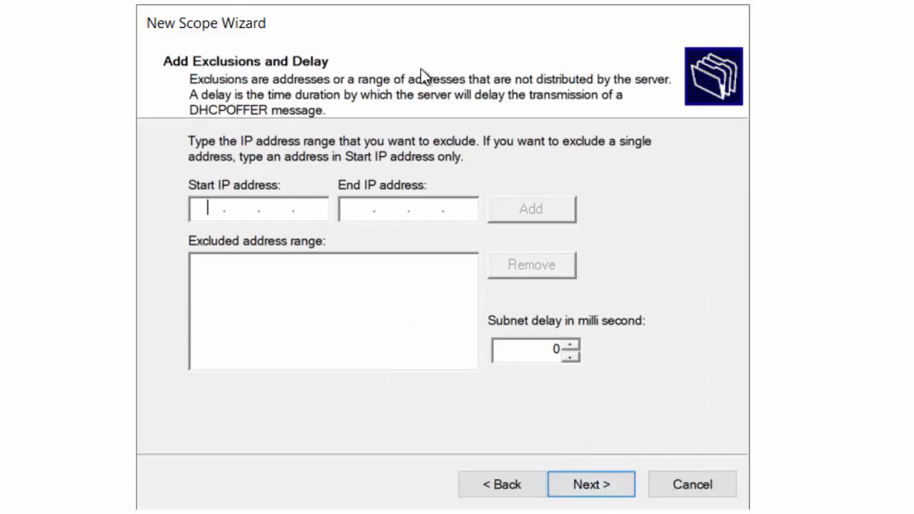
pyautogui.moveTo(507, 60)
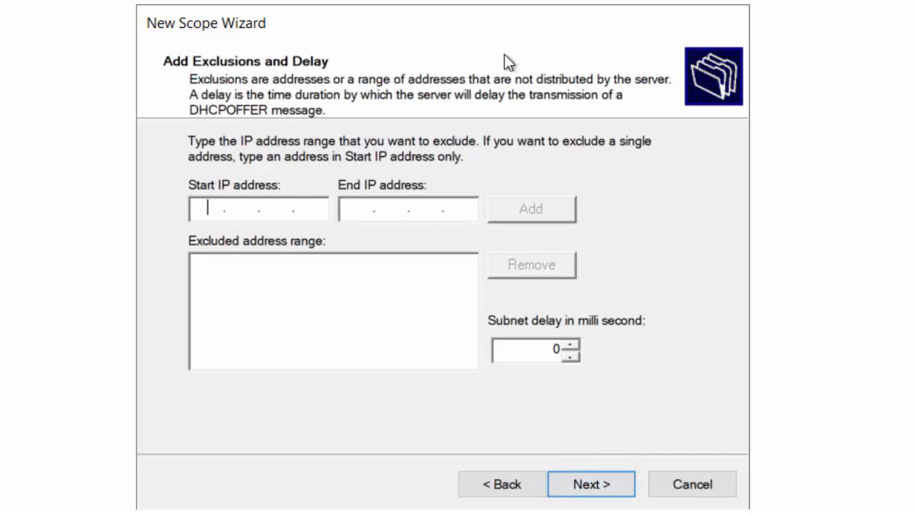
# Step: Step back to the address range page, then forward again to Exclusions
pyautogui.click(501, 484)
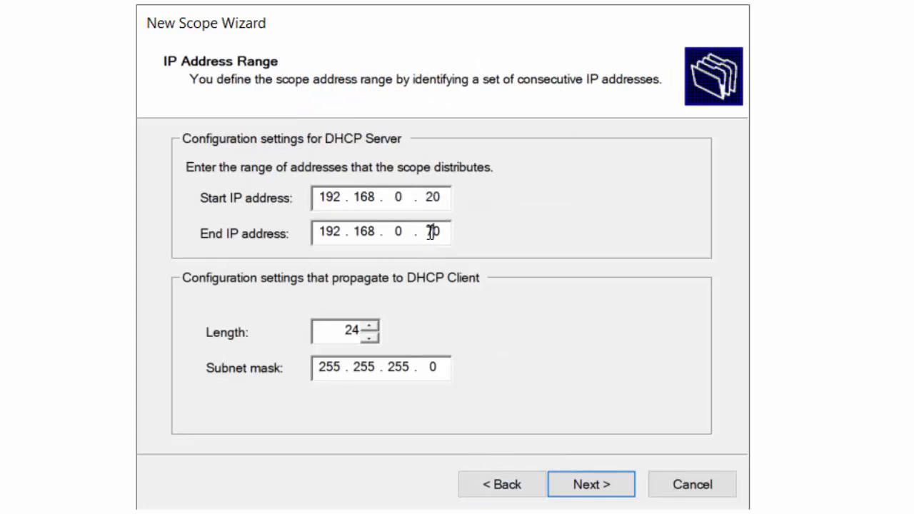
pyautogui.moveTo(429, 231)
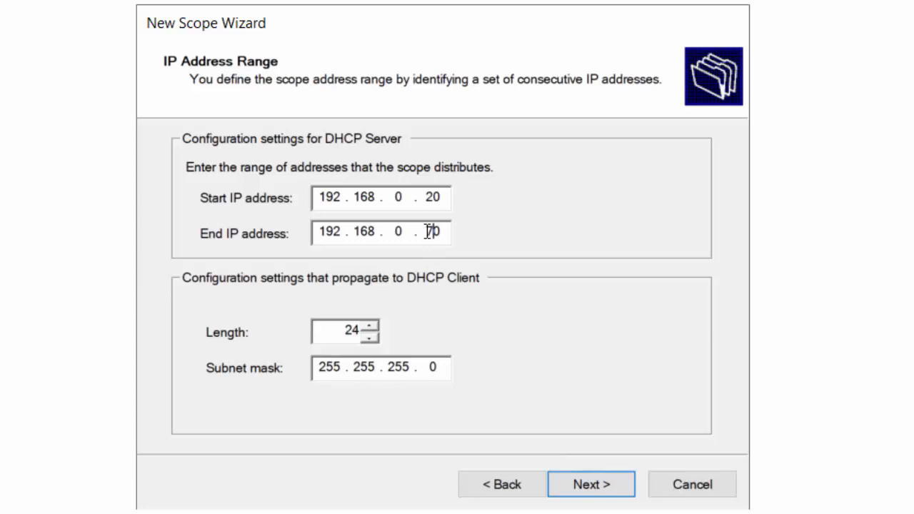
pyautogui.moveTo(479, 260)
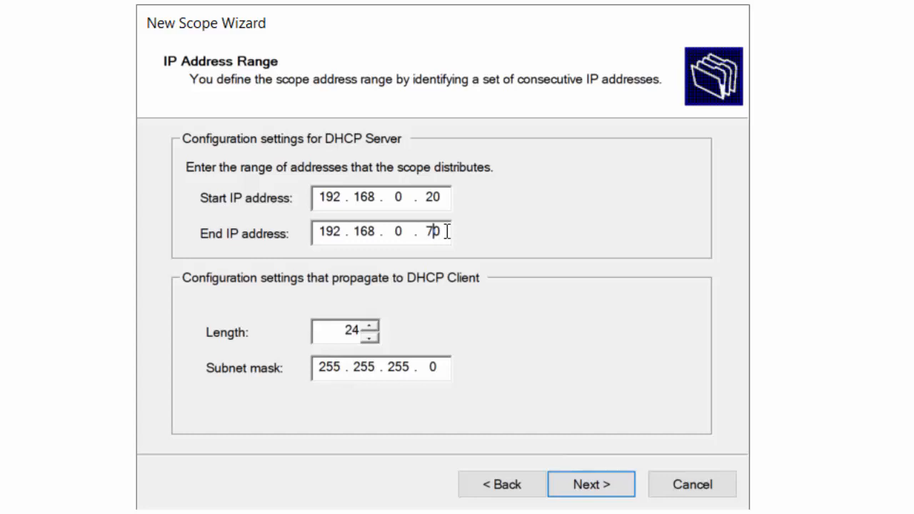
pyautogui.moveTo(447, 206)
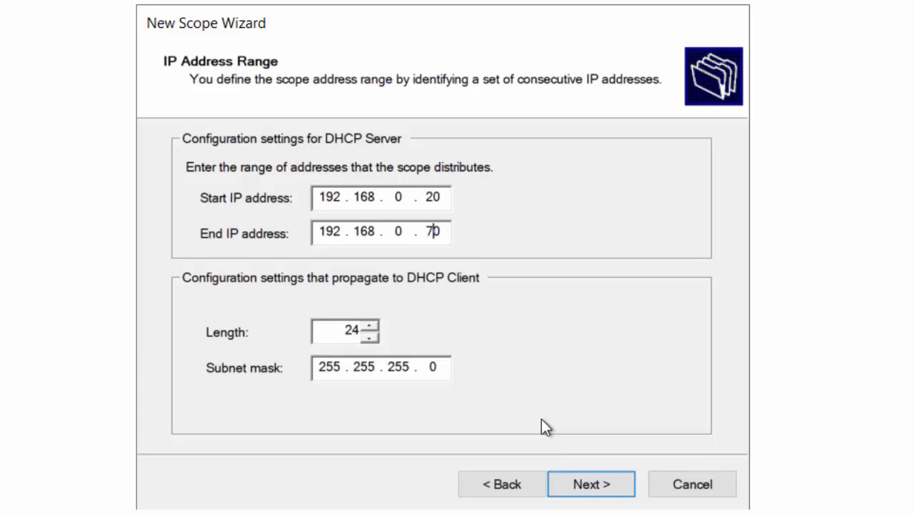
pyautogui.click(590, 484)
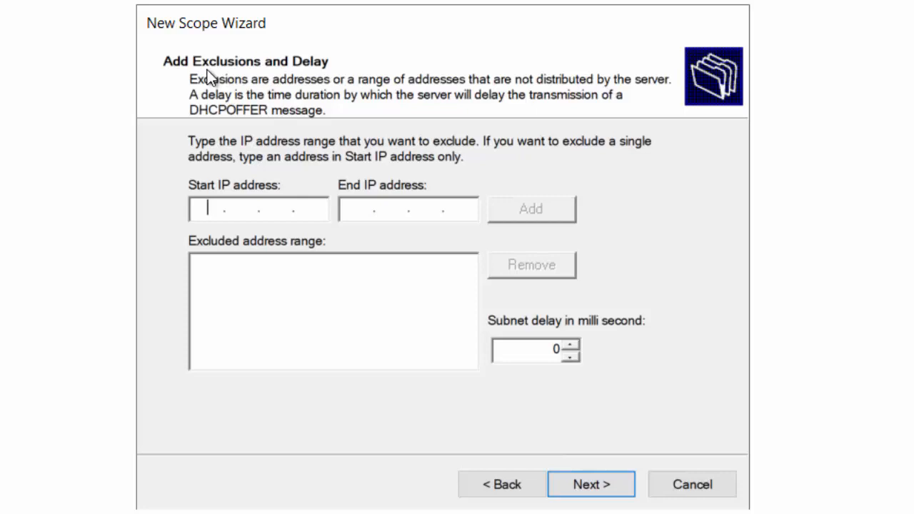
# Step: Add 192.168.0.25 as a single excluded address
pyautogui.write('19216')
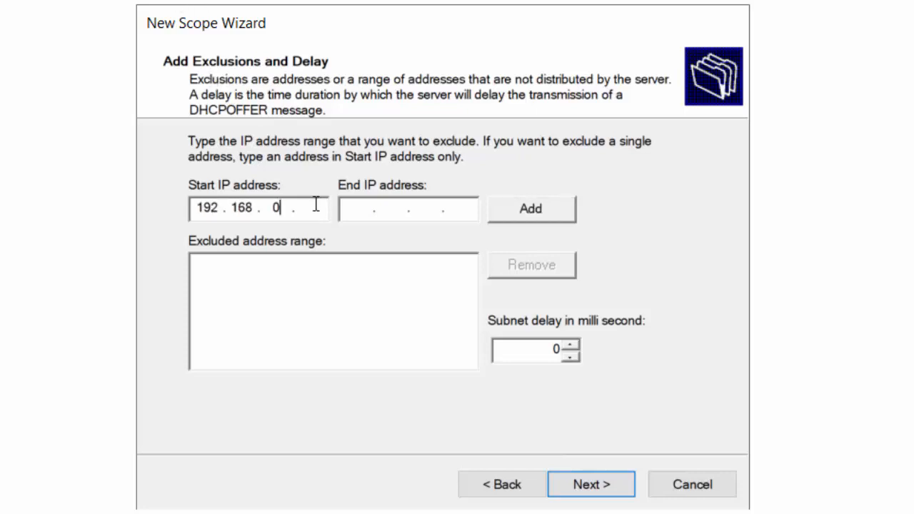
pyautogui.write('25')
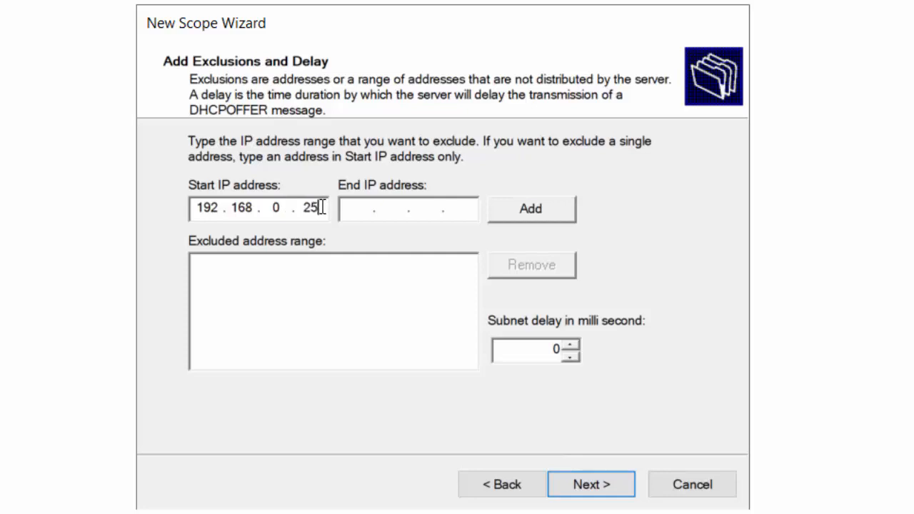
pyautogui.moveTo(383, 216)
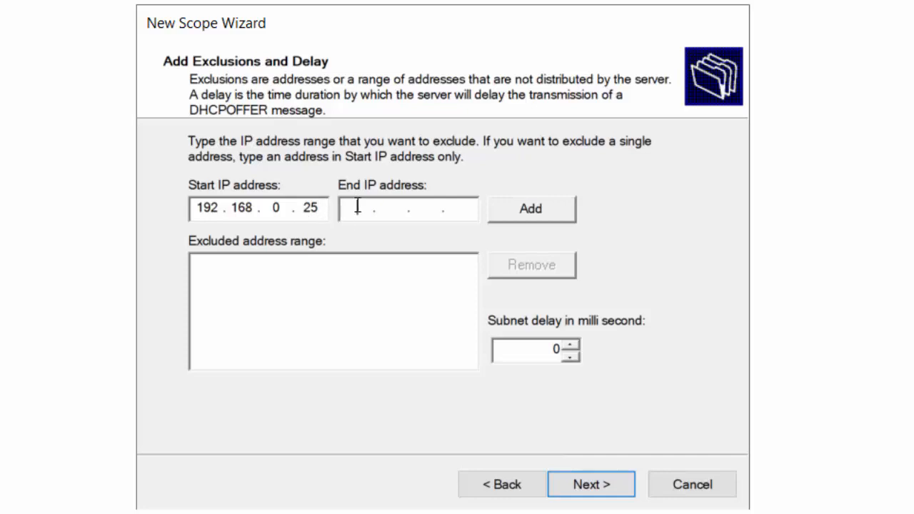
pyautogui.write('192.16')
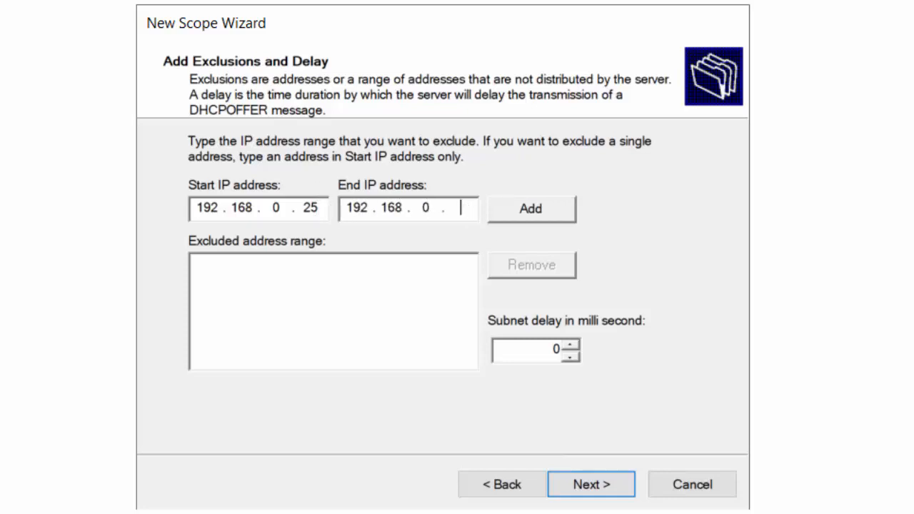
pyautogui.click(532, 209)
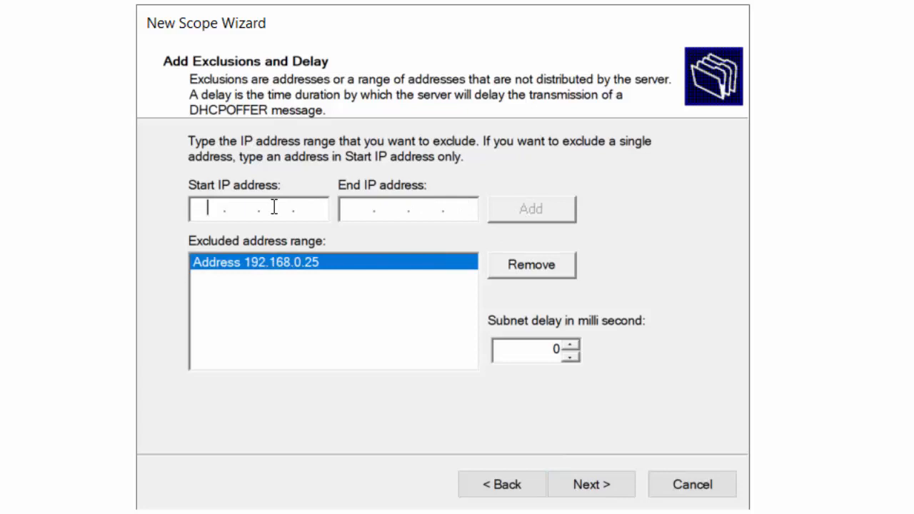
pyautogui.moveTo(332, 246)
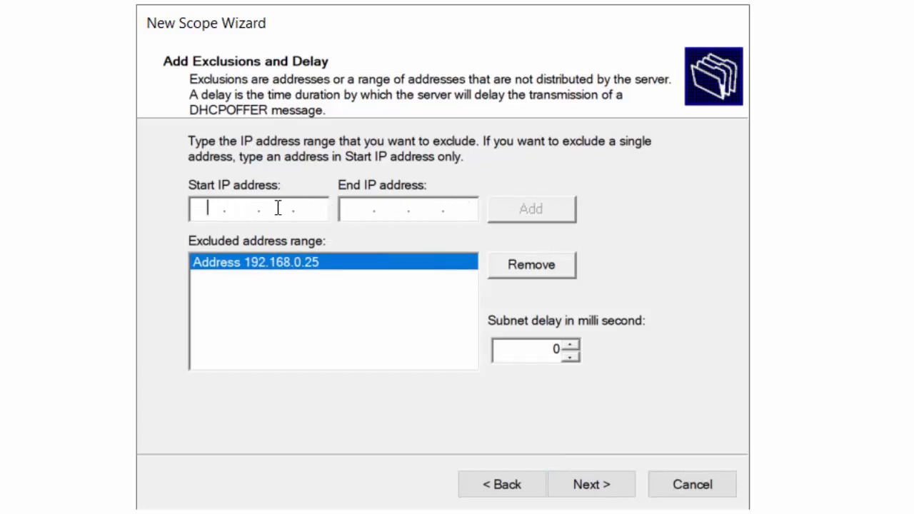
# Step: Exclude the range 192.168.0.30 to 192.168.0.35 and continue to Lease Duration
pyautogui.write('192.168')
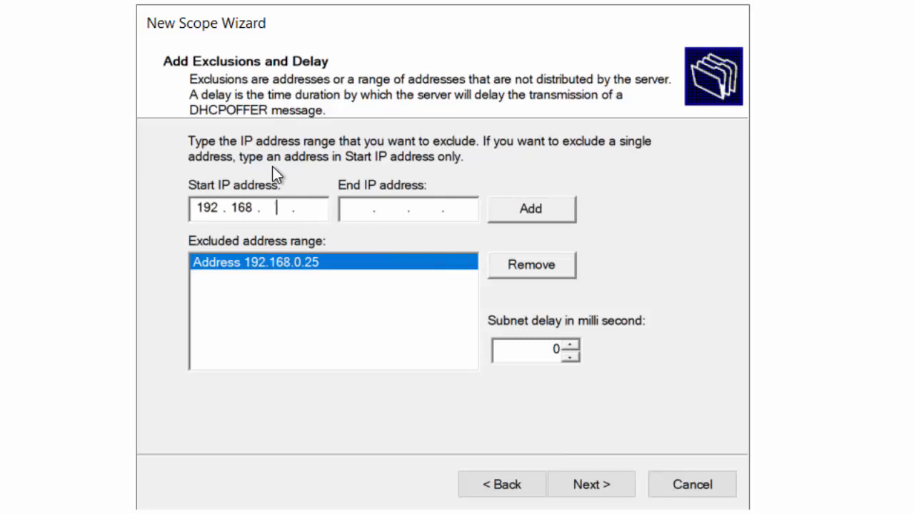
pyautogui.write('0')
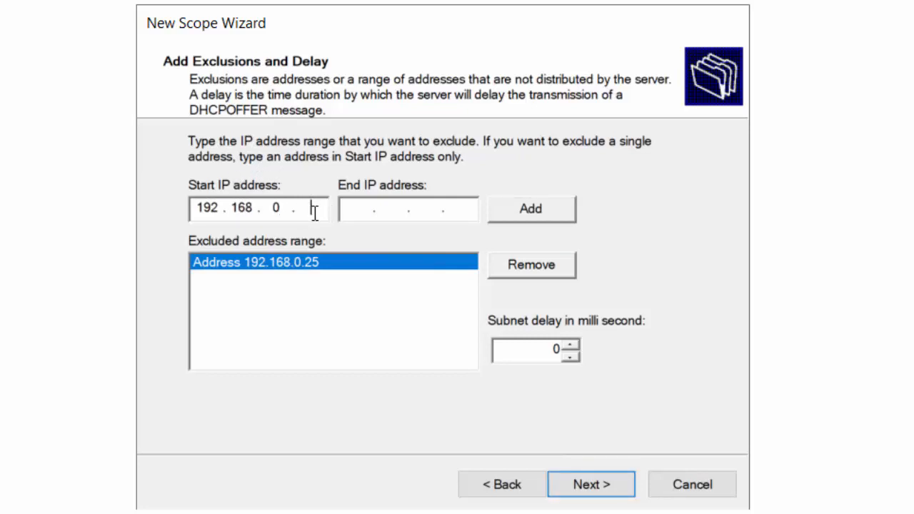
pyautogui.write('192.168.0.')
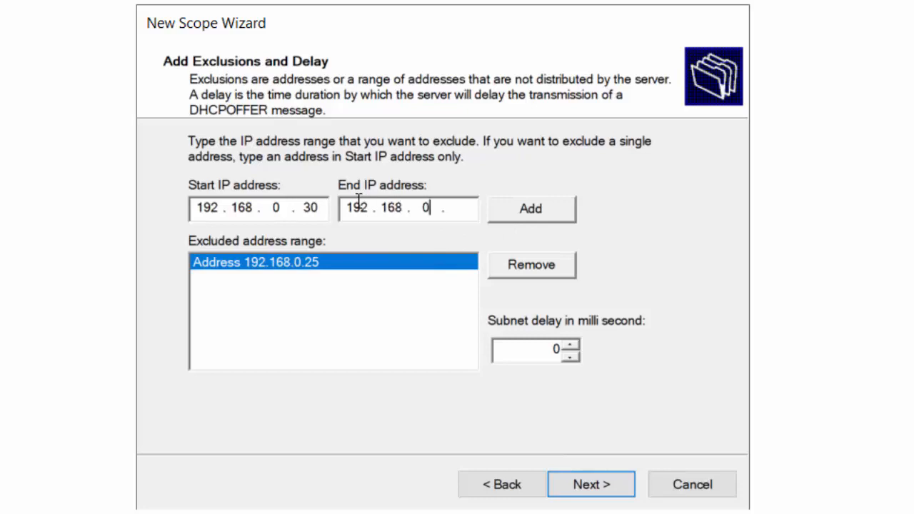
pyautogui.write('35')
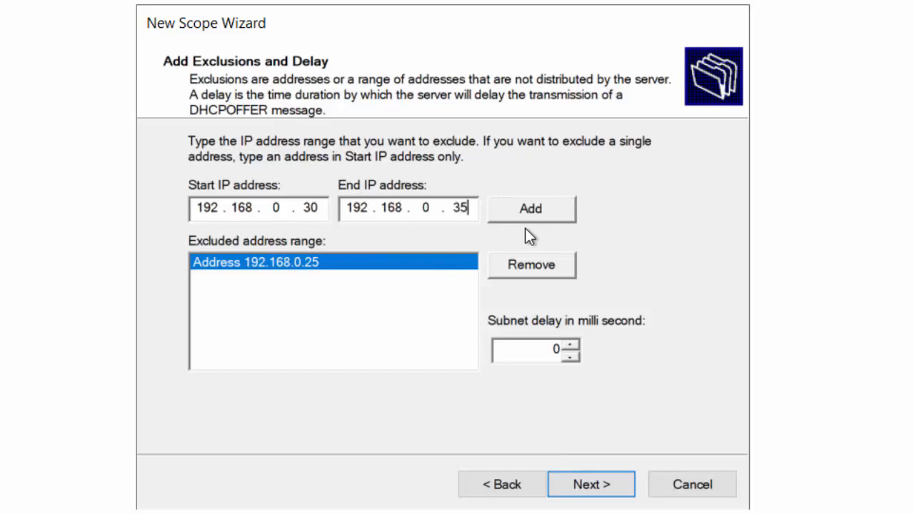
pyautogui.click(531, 208)
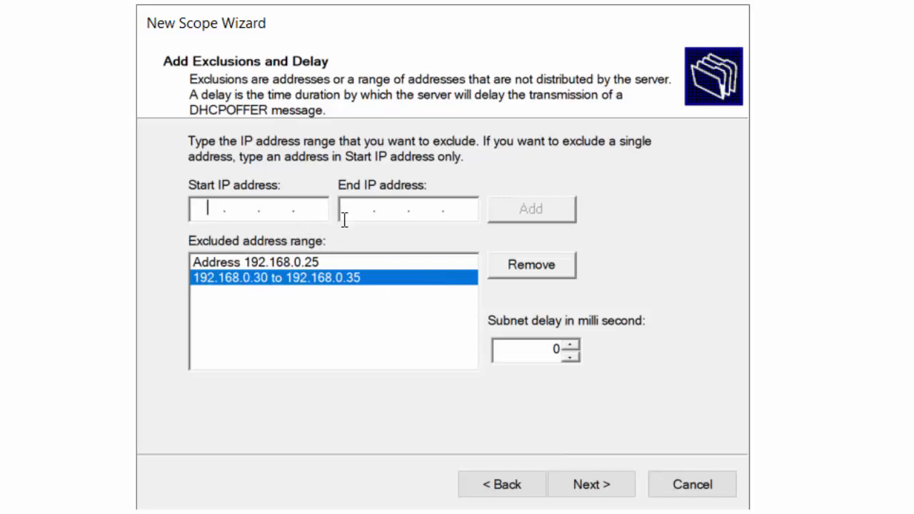
pyautogui.moveTo(350, 237)
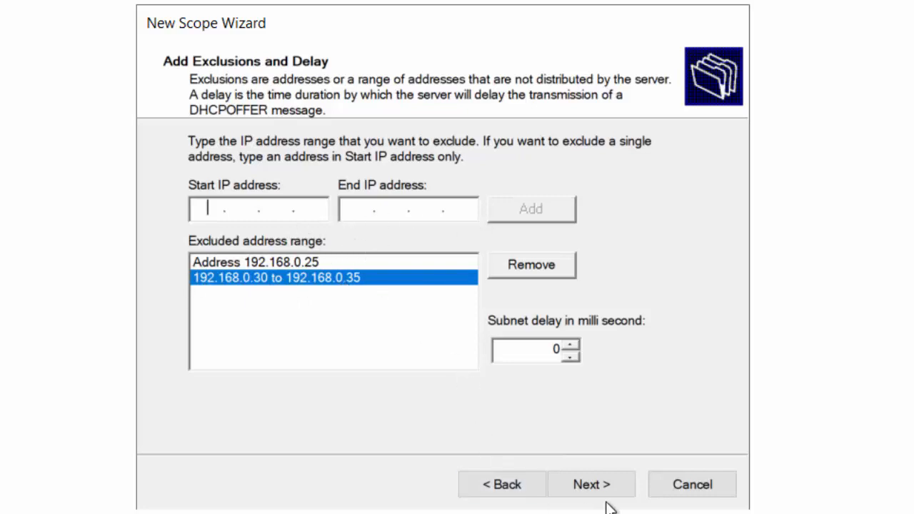
pyautogui.click(591, 484)
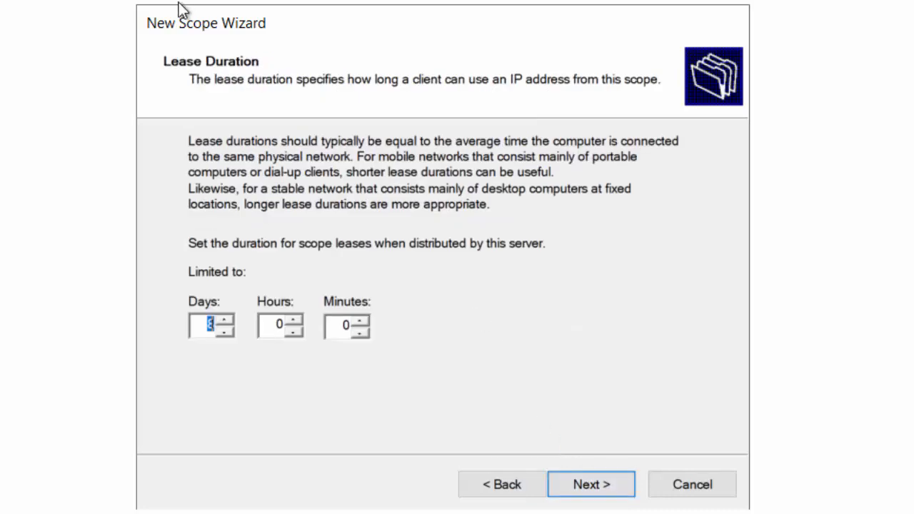
pyautogui.moveTo(329, 68)
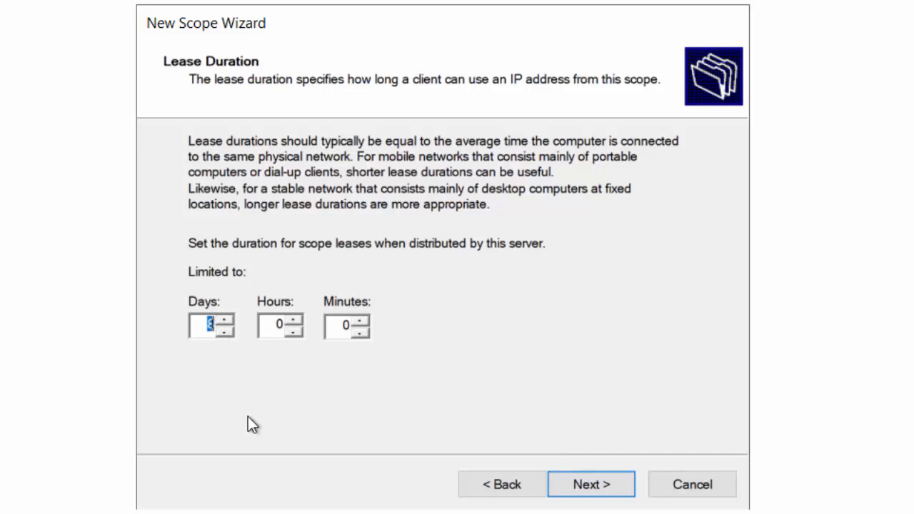
pyautogui.moveTo(240, 417)
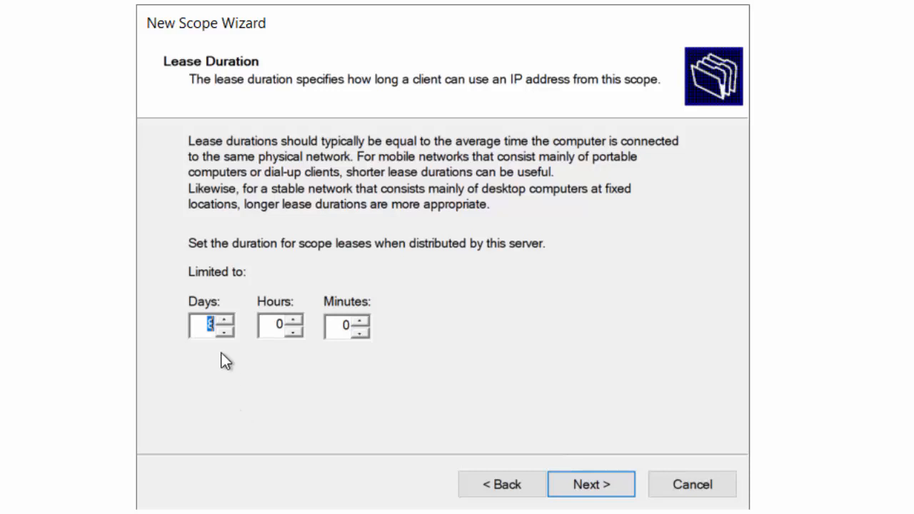
pyautogui.moveTo(237, 336)
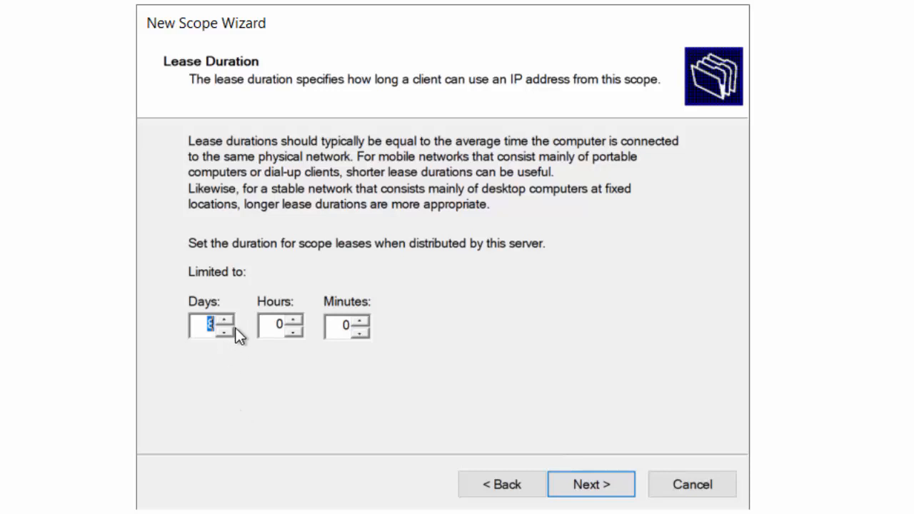
# Step: Enter 1 in the Days box so the lease lasts 1 day, 0 hours, 0 minutes
pyautogui.write('1')
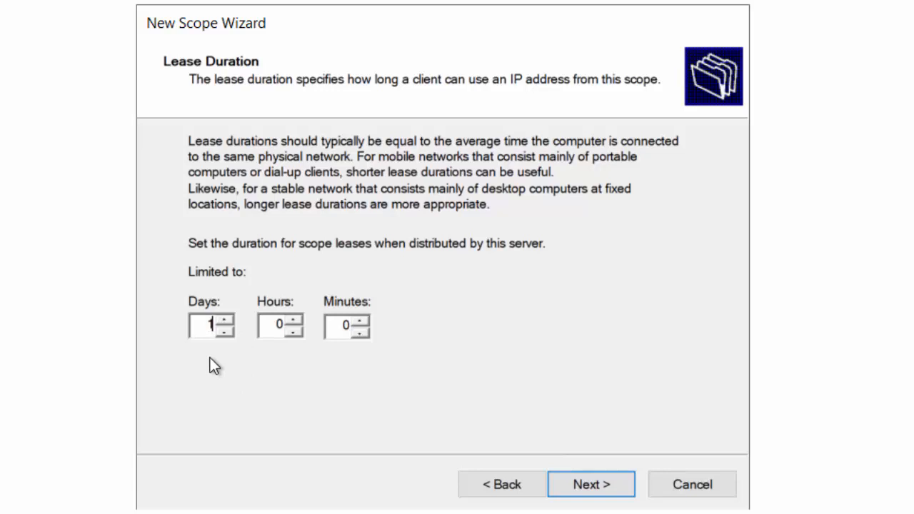
pyautogui.moveTo(274, 215)
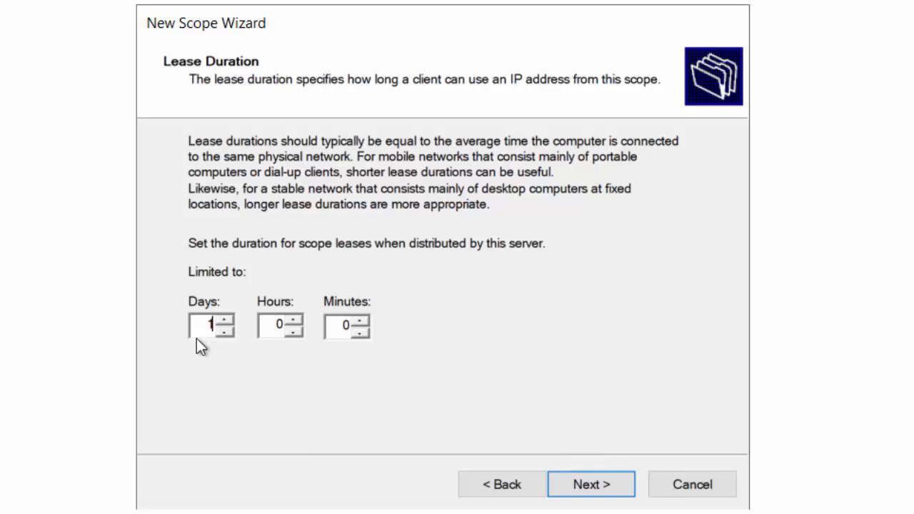
pyautogui.moveTo(192, 380)
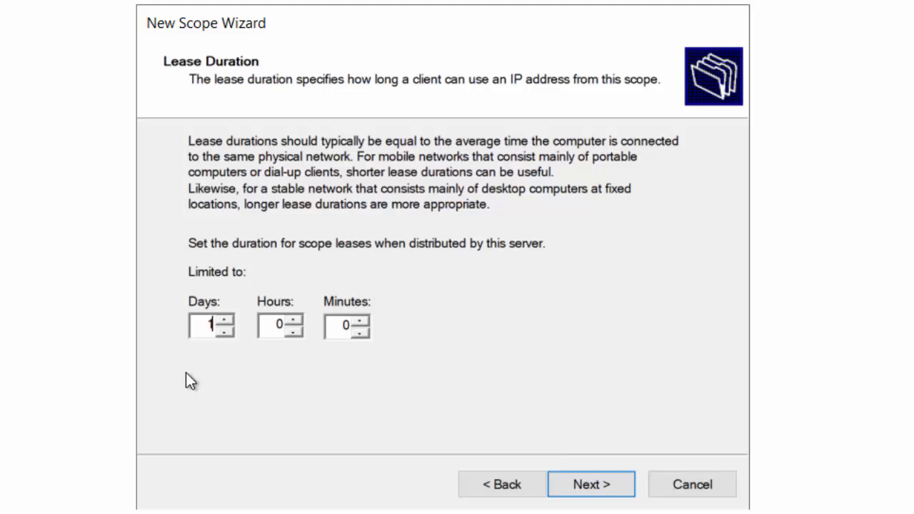
pyautogui.moveTo(425, 248)
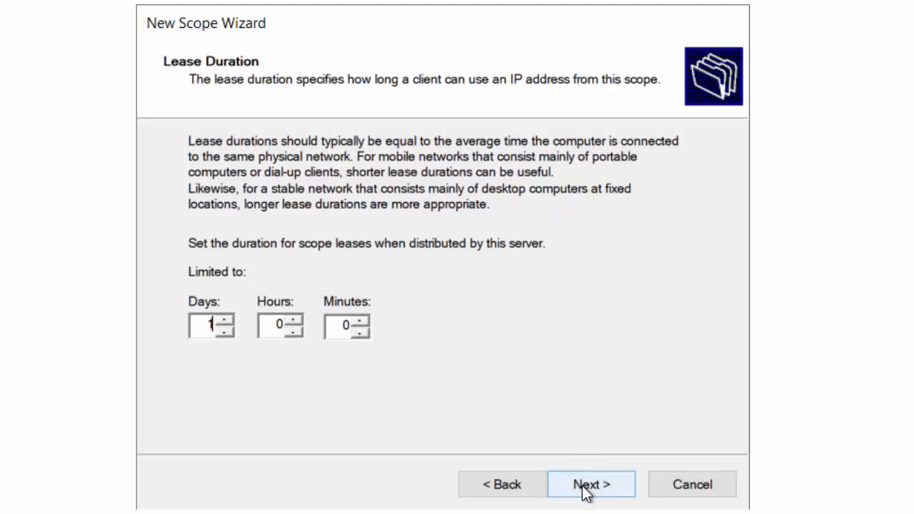
# Step: Accept the 1-day lease and reach the Configure DHCP Options page
pyautogui.click(590, 484)
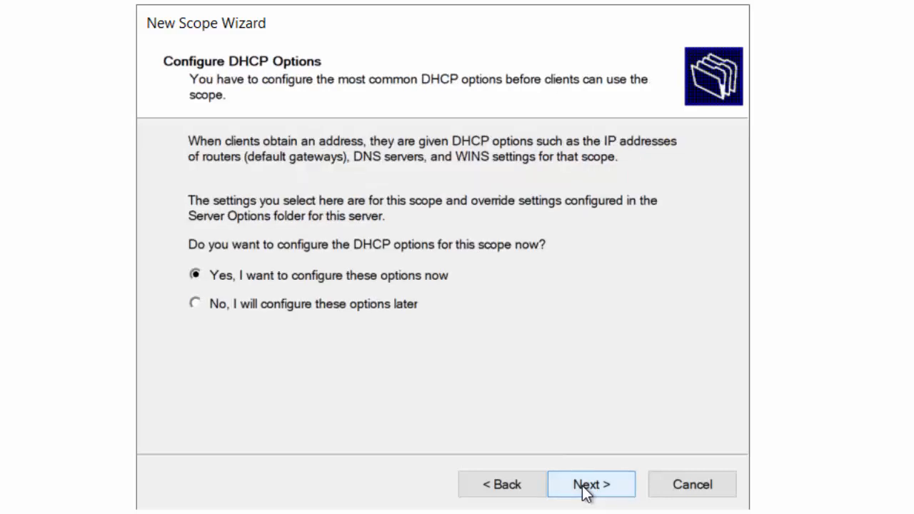
pyautogui.moveTo(112, 403)
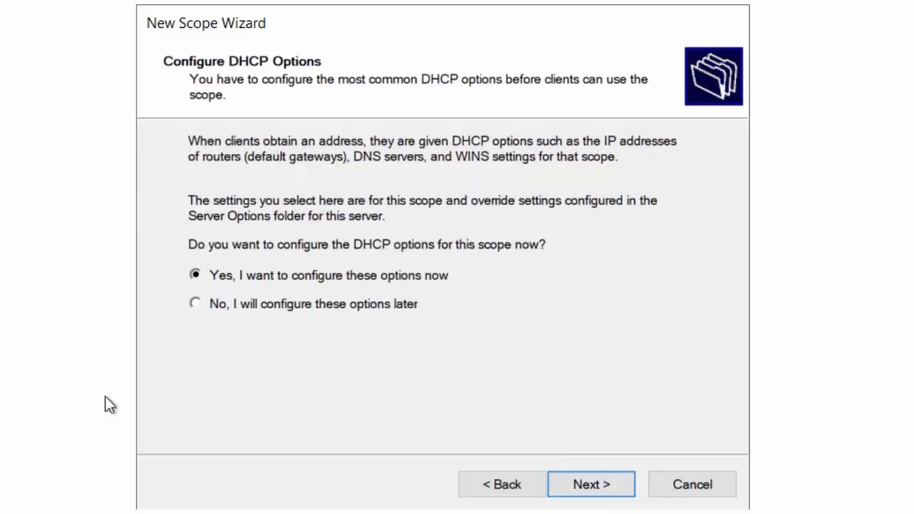
# Step: Choose 'No, I will configure these options later' and finish creating BurningIceTechScope
pyautogui.click(195, 303)
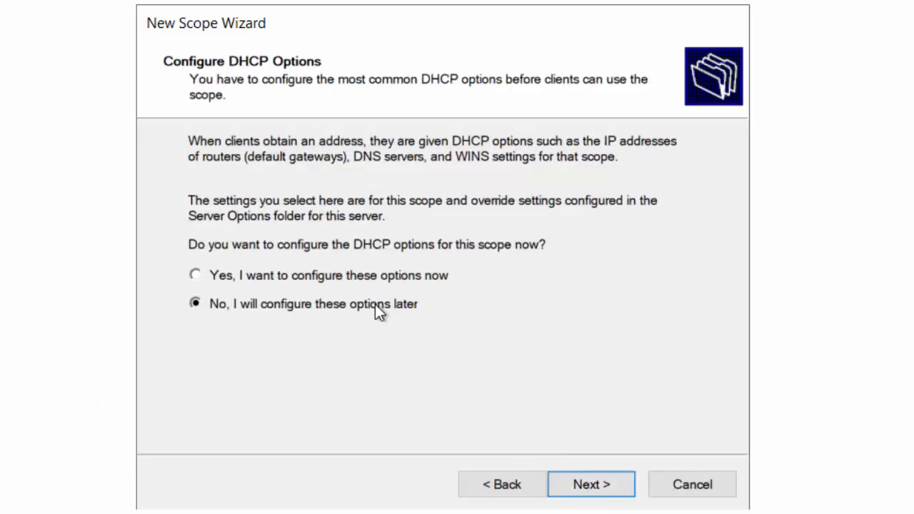
pyautogui.click(591, 484)
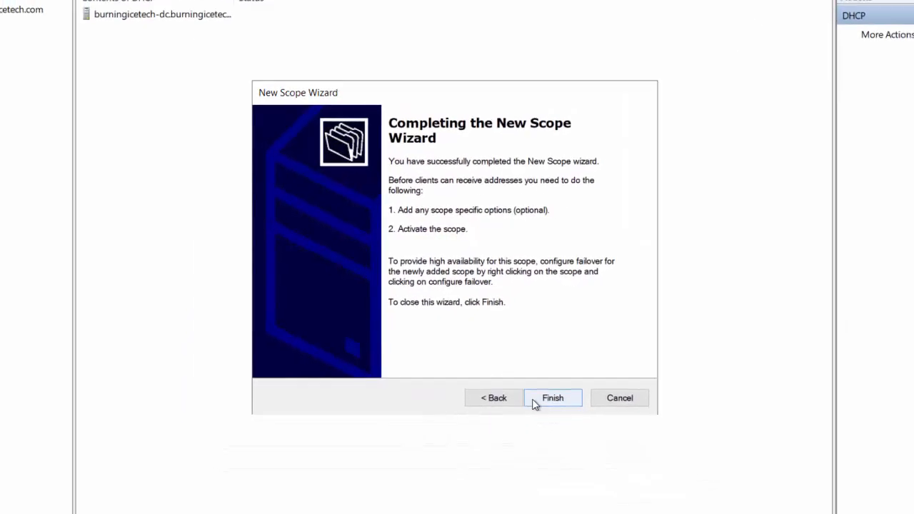
pyautogui.click(551, 398)
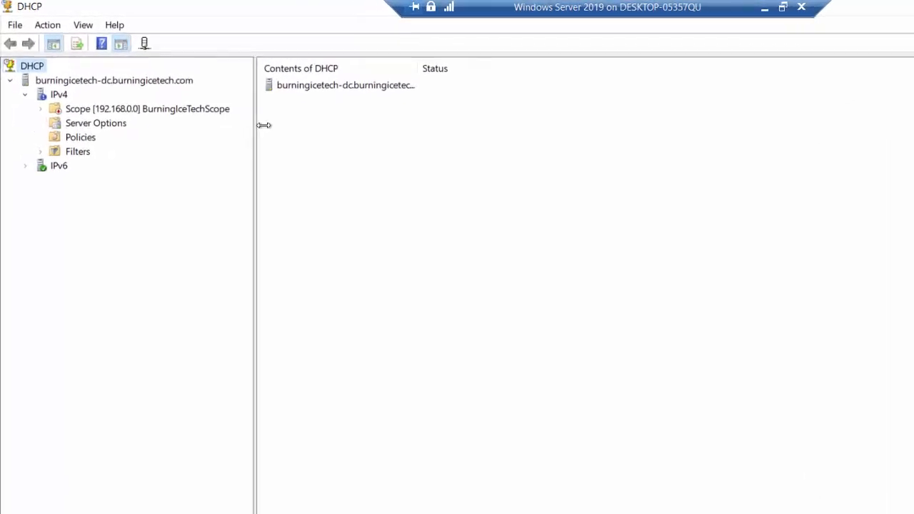
# Step: Expand Scope [192.168.0.0] BurningIceTechScope to reveal its Address Pool, Leases, Reservations, Options and Policies
pyautogui.click(149, 109)
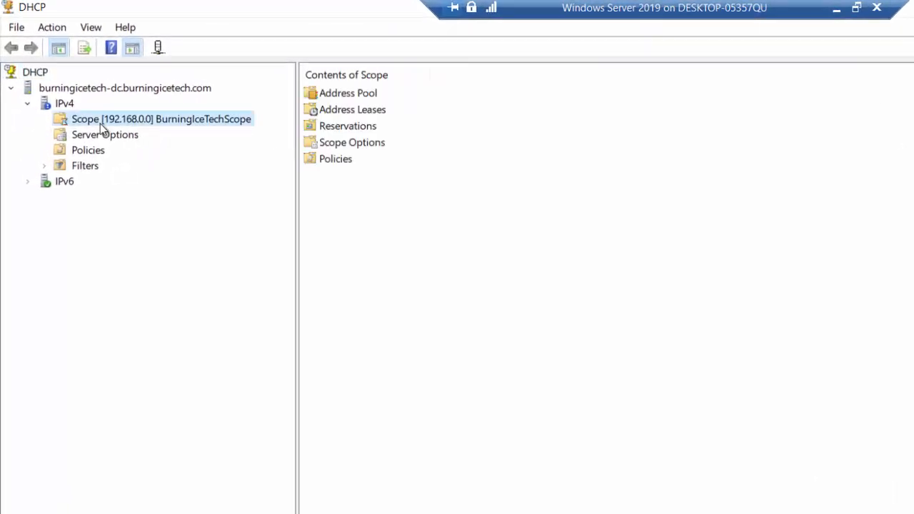
pyautogui.click(44, 118)
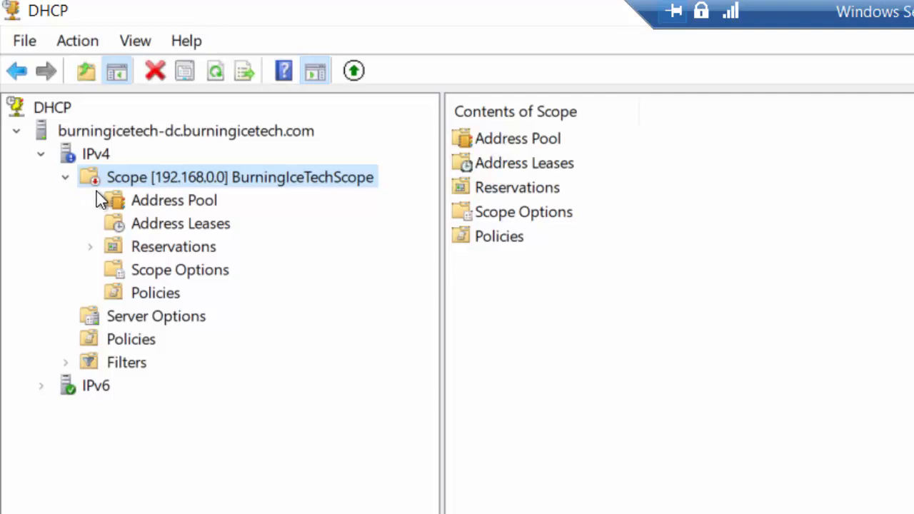
pyautogui.moveTo(100, 200)
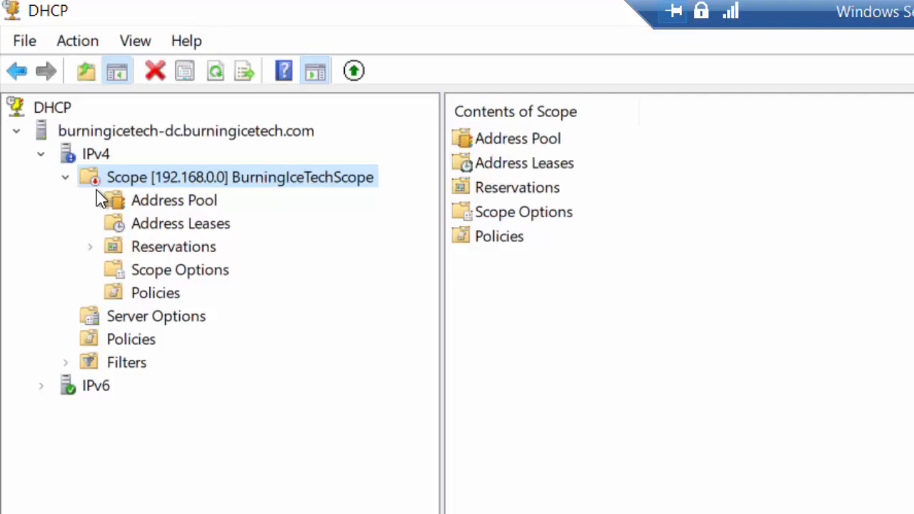
pyautogui.moveTo(87, 208)
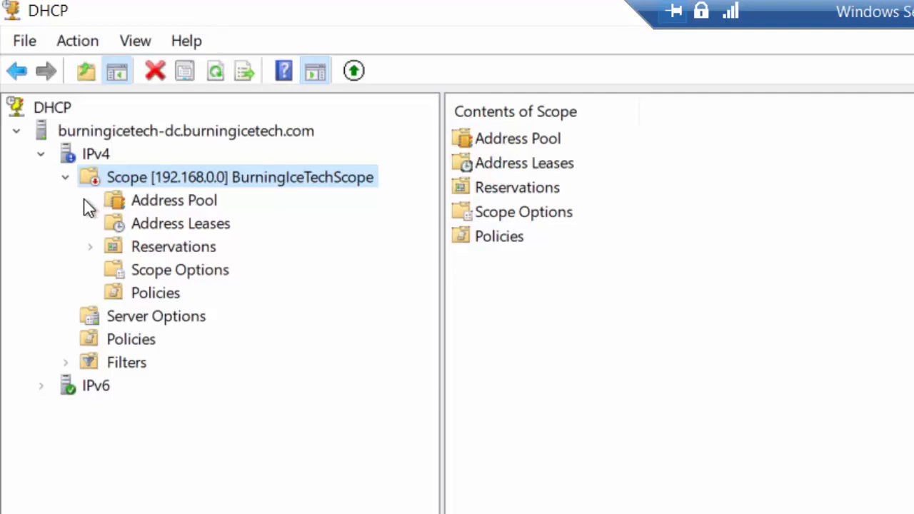
pyautogui.moveTo(80, 231)
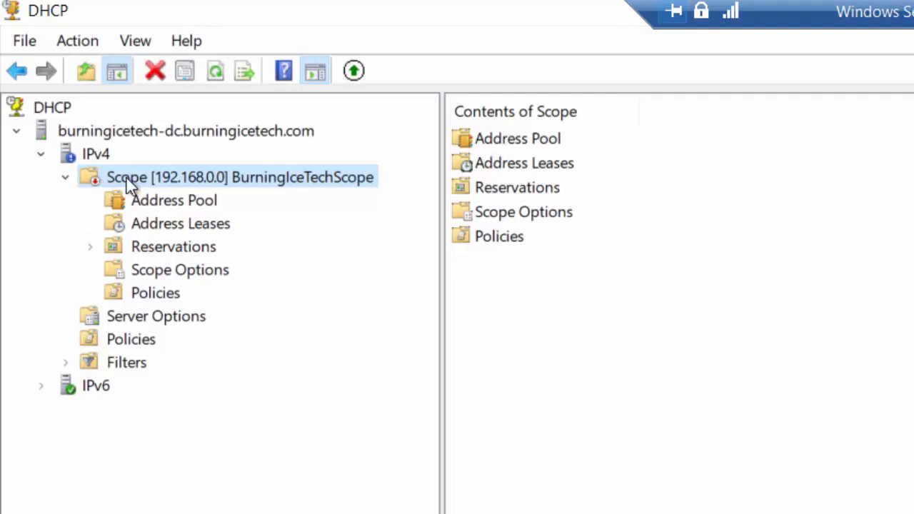
pyautogui.moveTo(177, 180)
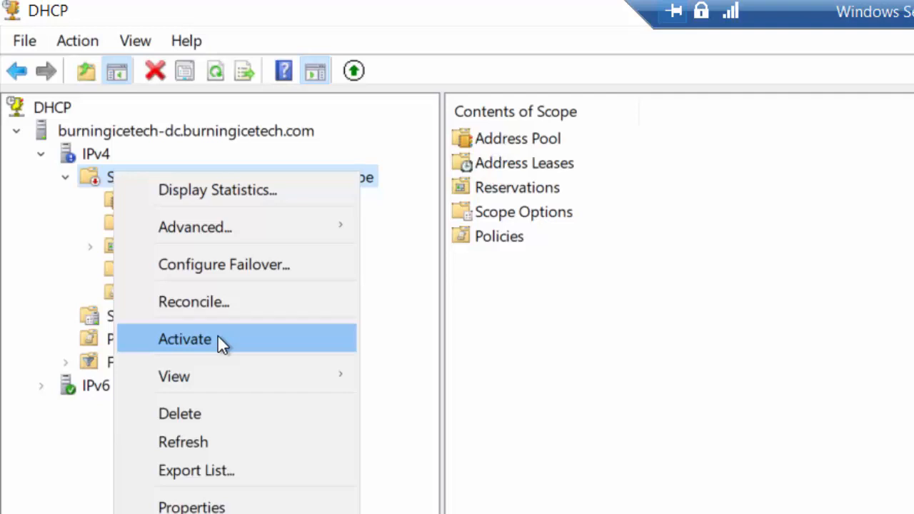
pyautogui.moveTo(174, 349)
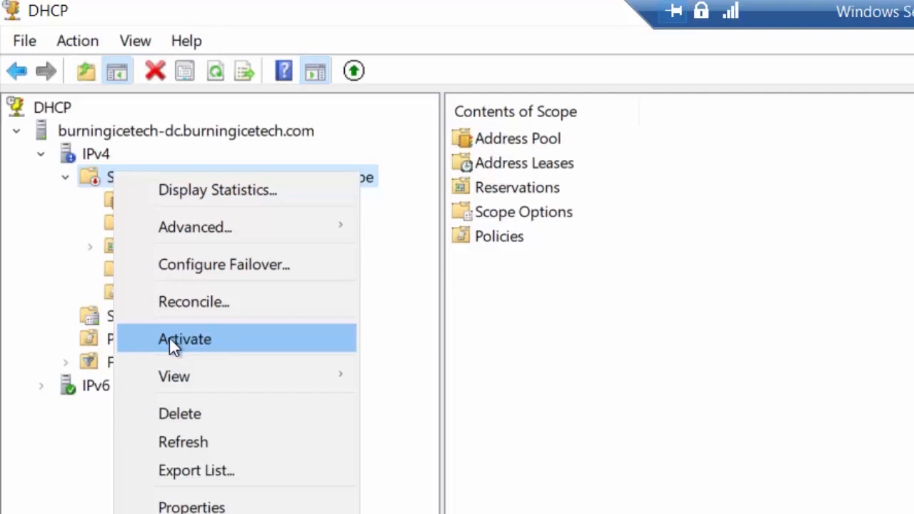
pyautogui.click(184, 338)
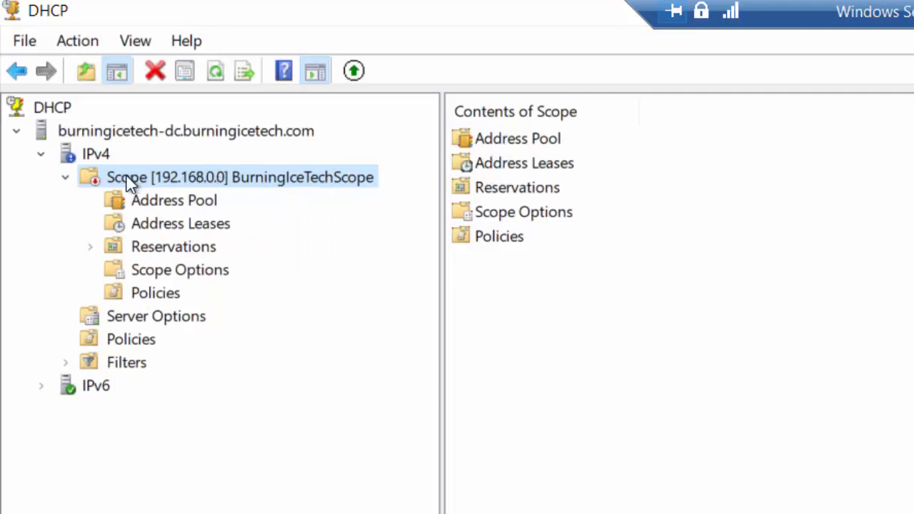
pyautogui.moveTo(177, 191)
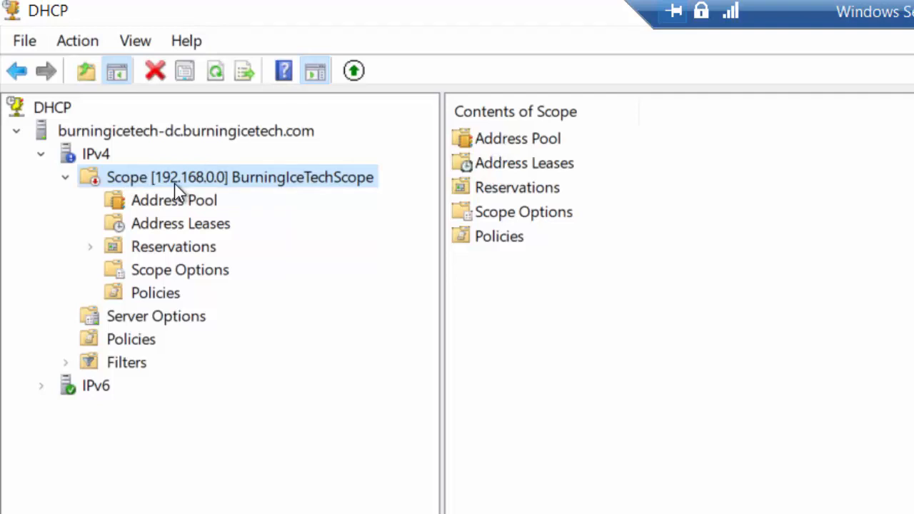
pyautogui.moveTo(211, 140)
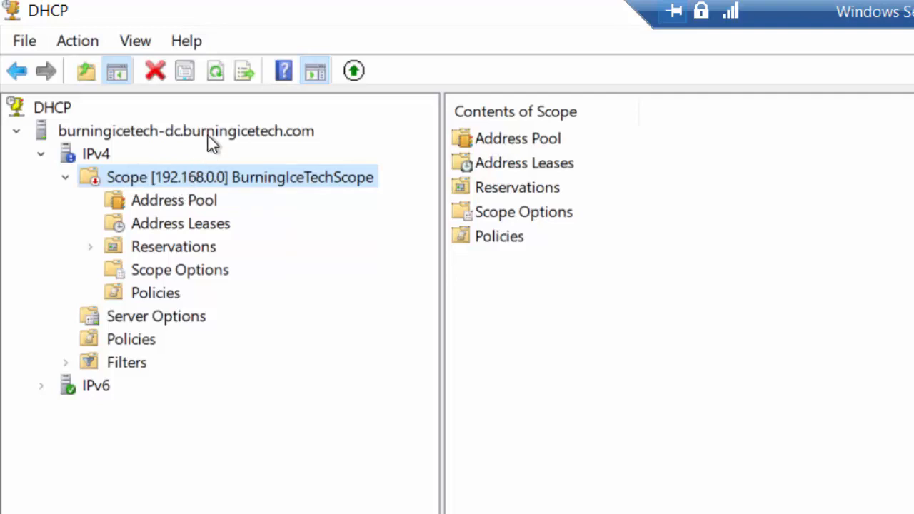
pyautogui.moveTo(143, 188)
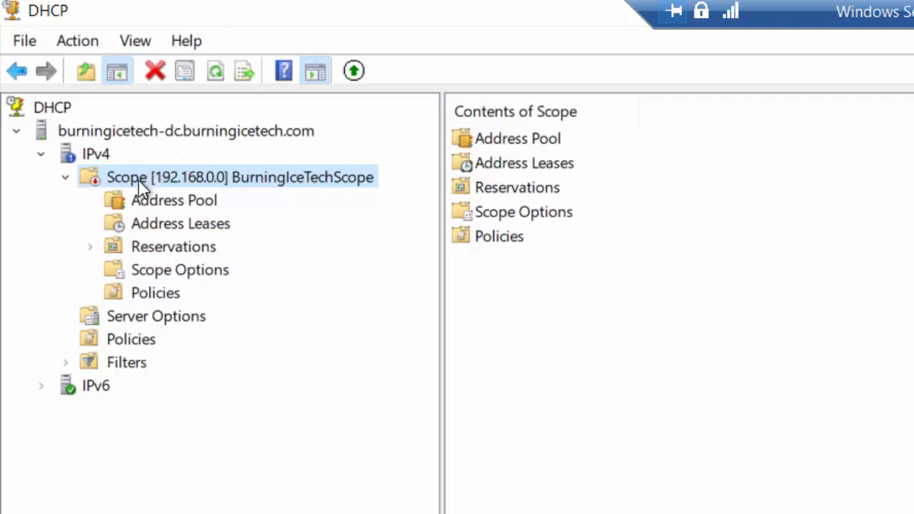
pyautogui.moveTo(226, 125)
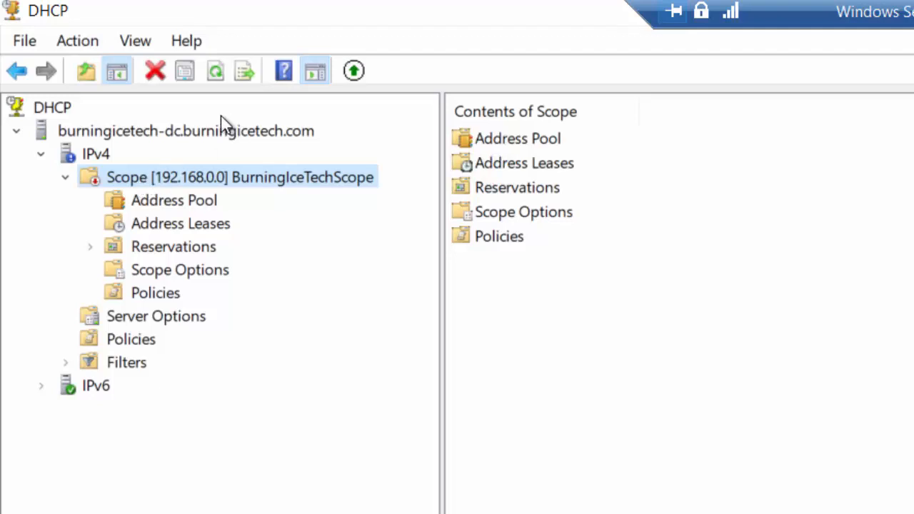
pyautogui.moveTo(179, 114)
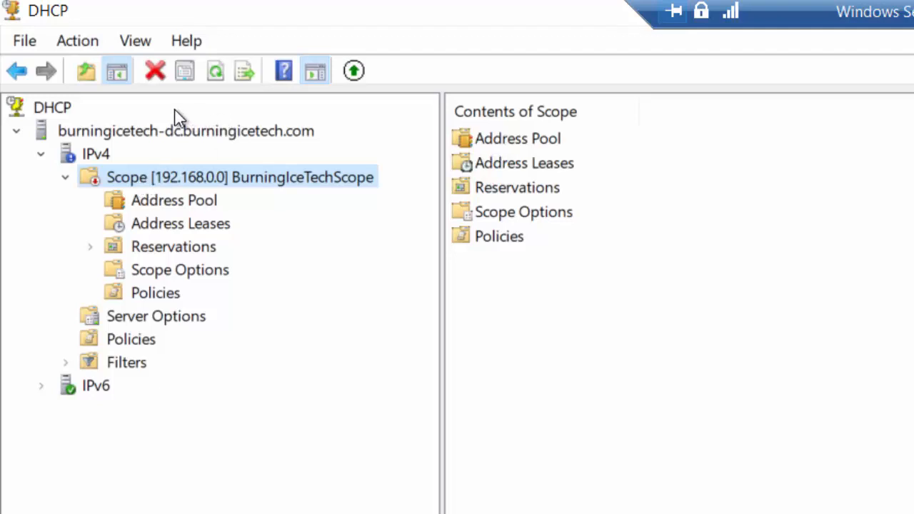
pyautogui.moveTo(232, 148)
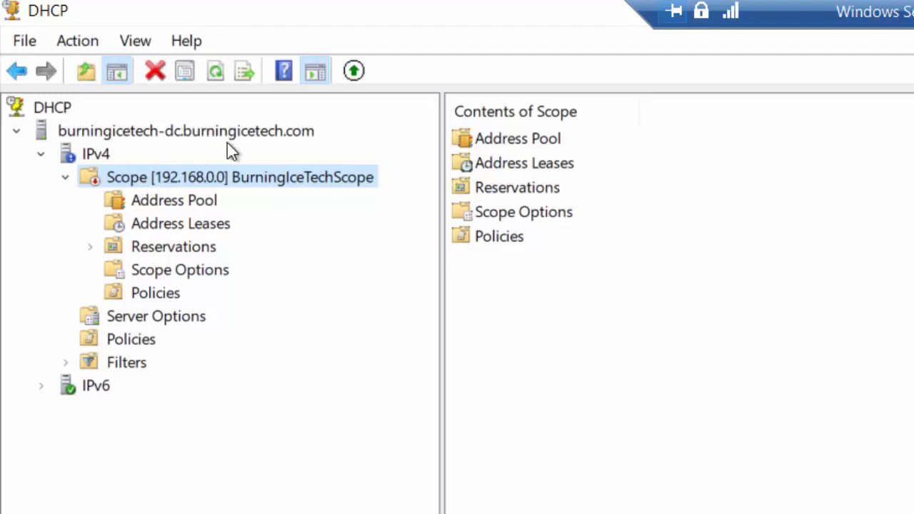
pyautogui.moveTo(164, 250)
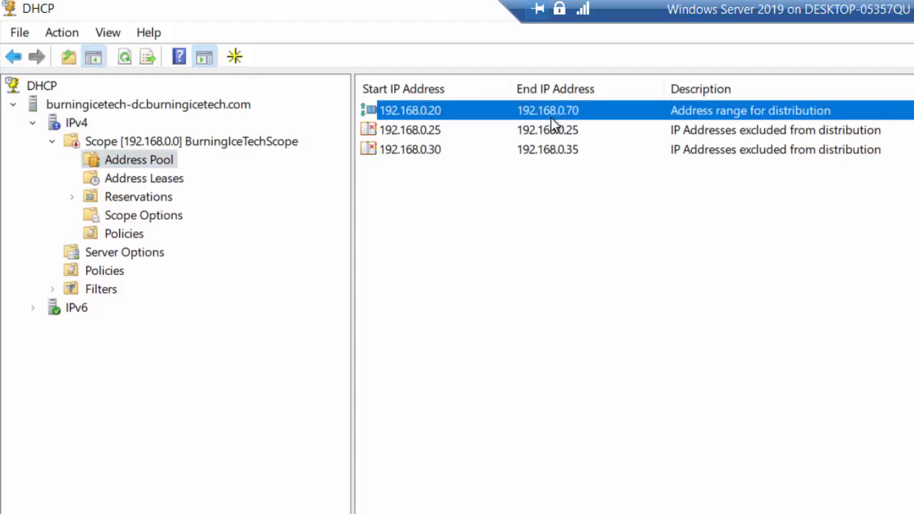
pyautogui.moveTo(431, 122)
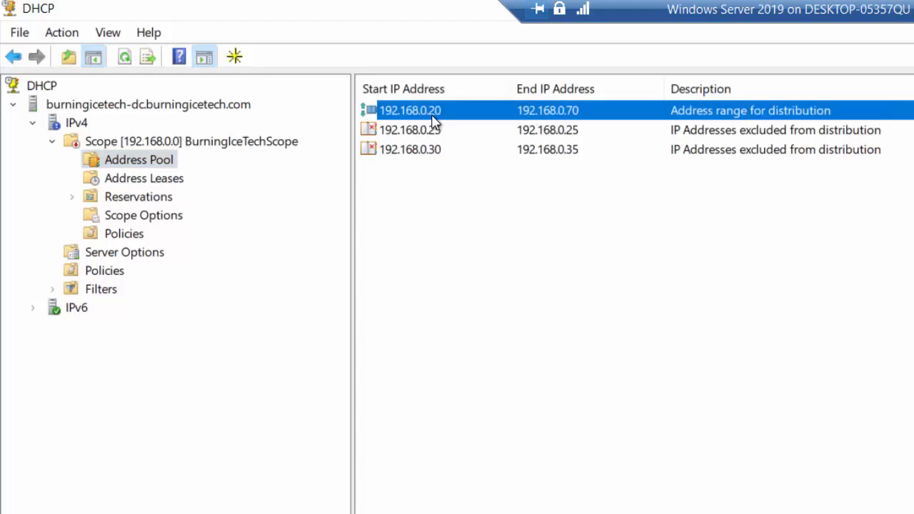
# Step: Select the 192.168.0.25 and 192.168.0.30–192.168.0.35 exclusion rows in the Address Pool
pyautogui.click(410, 129)
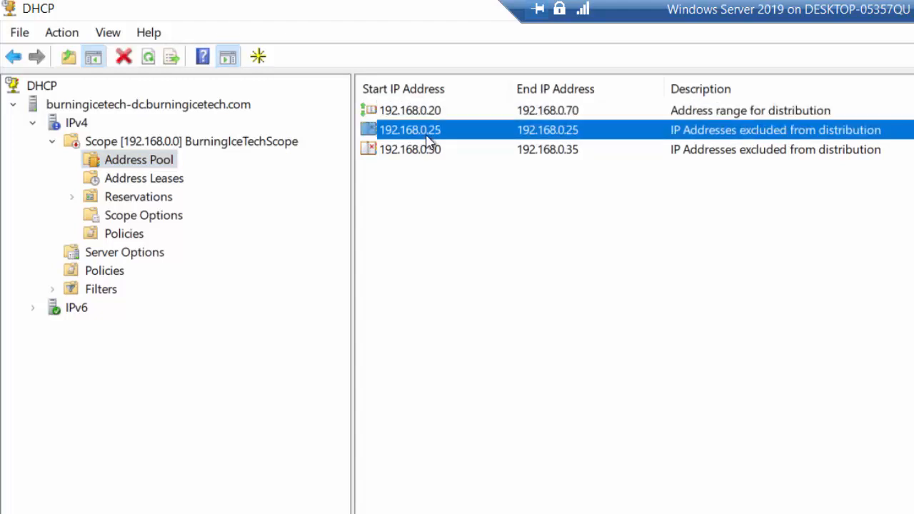
pyautogui.click(410, 150)
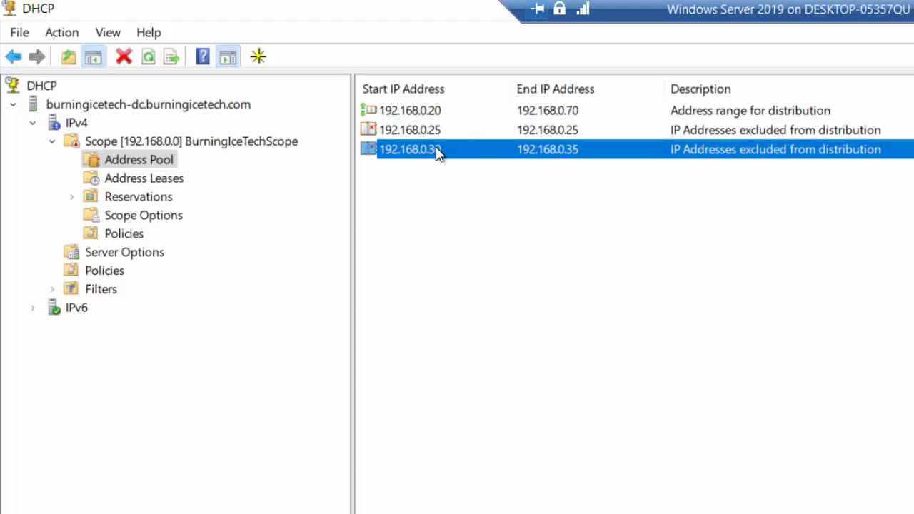
pyautogui.moveTo(150, 149)
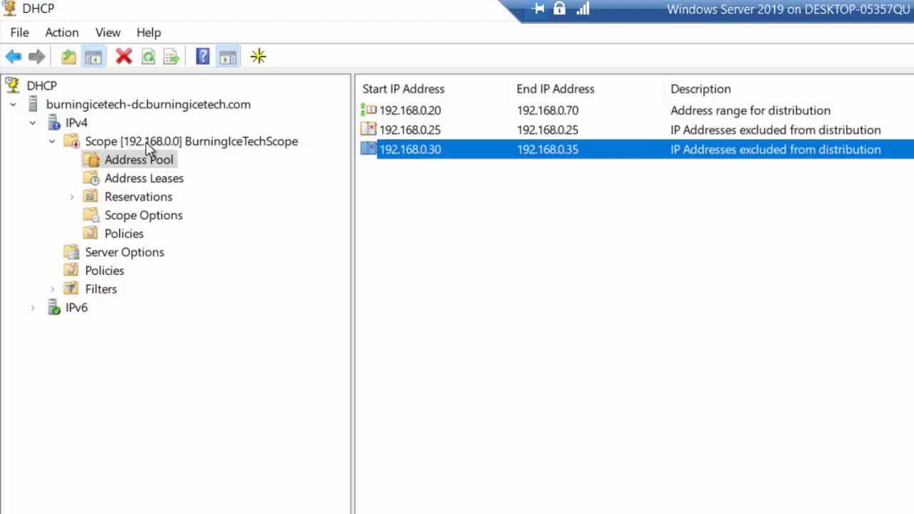
# Step: Bring up Add Exclusion from the Address Pool, visit its Start and End boxes, and close it unchanged
pyautogui.rightClick(137, 160)
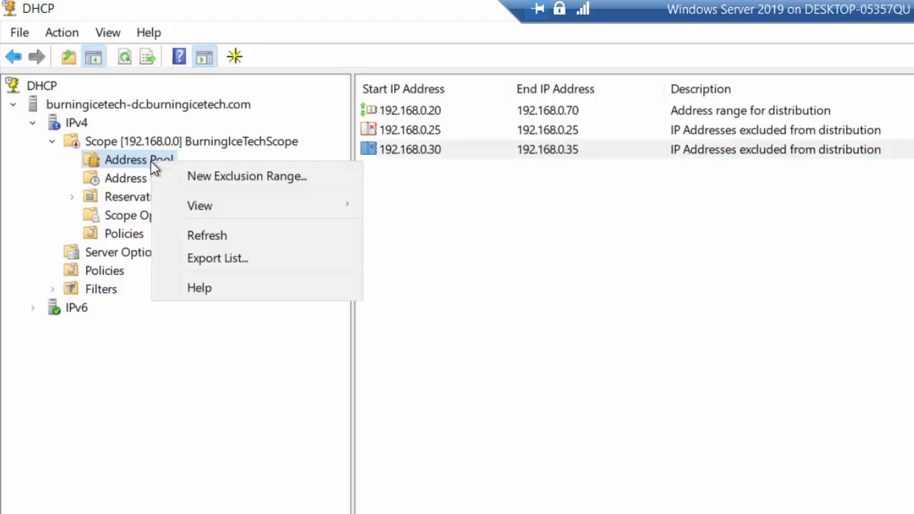
pyautogui.moveTo(255, 177)
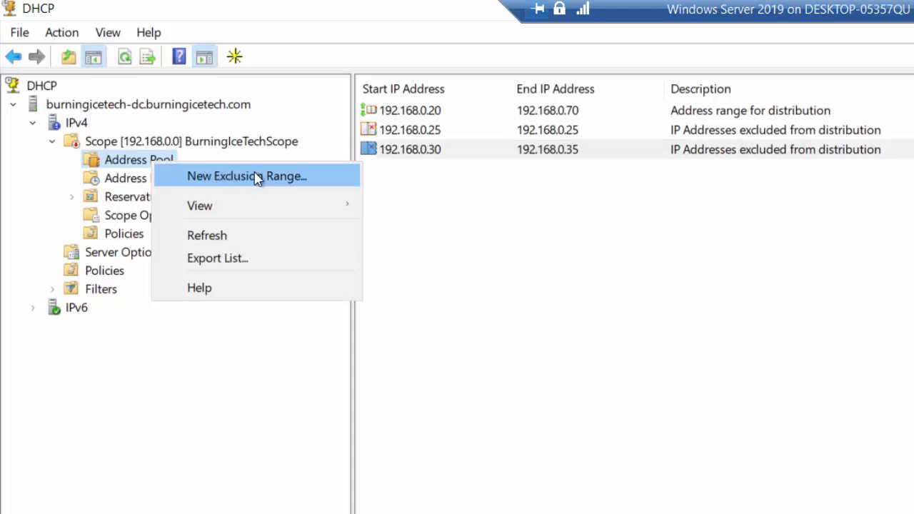
pyautogui.click(246, 176)
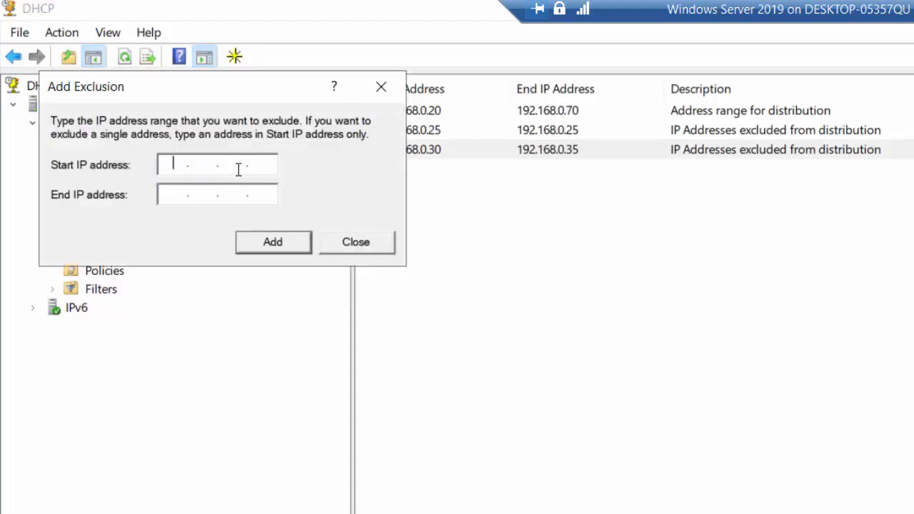
pyautogui.click(217, 194)
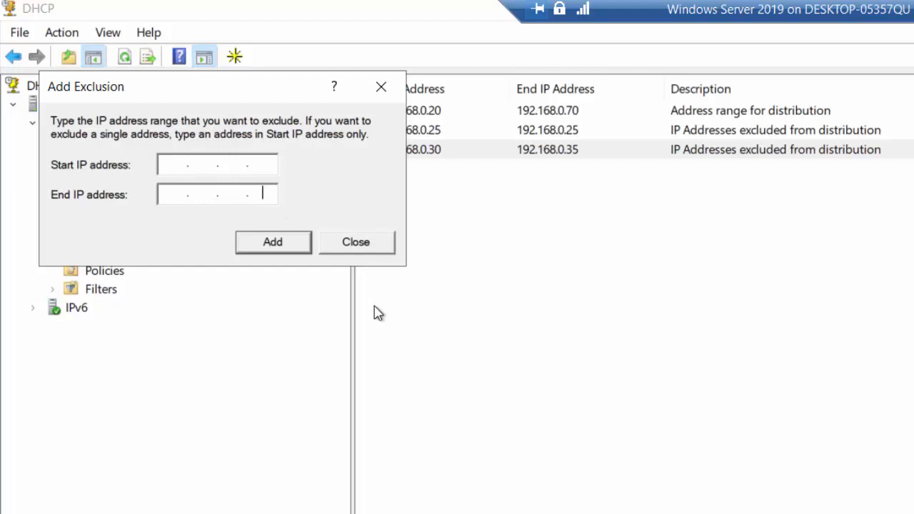
pyautogui.moveTo(383, 243)
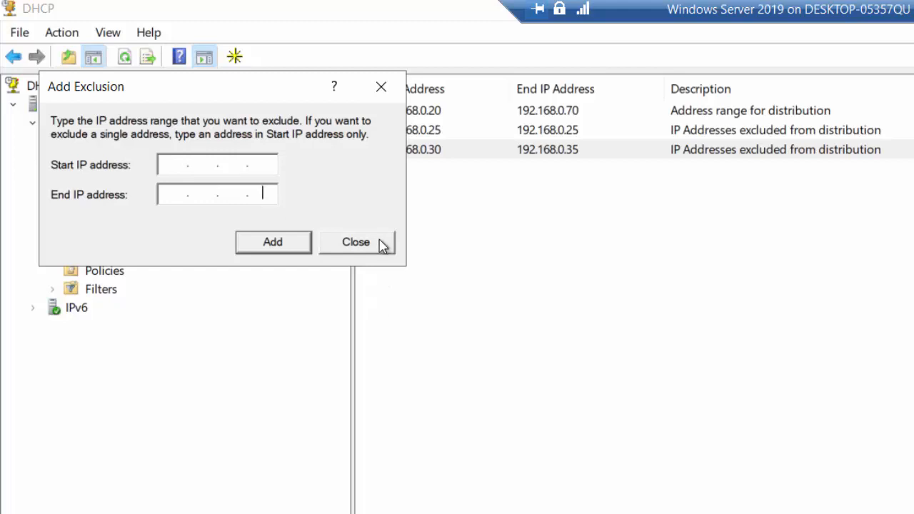
pyautogui.click(355, 242)
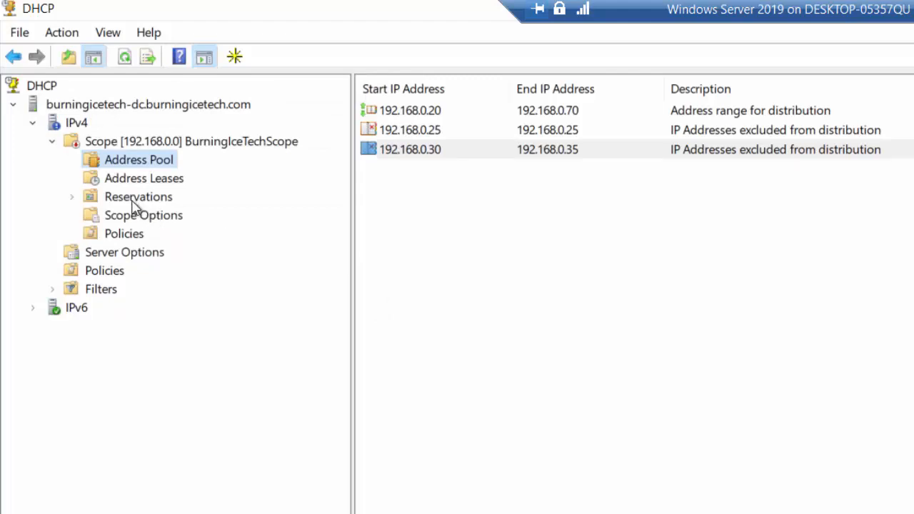
# Step: Show the scope's empty Reservations section with its explanation of reservations
pyautogui.click(137, 197)
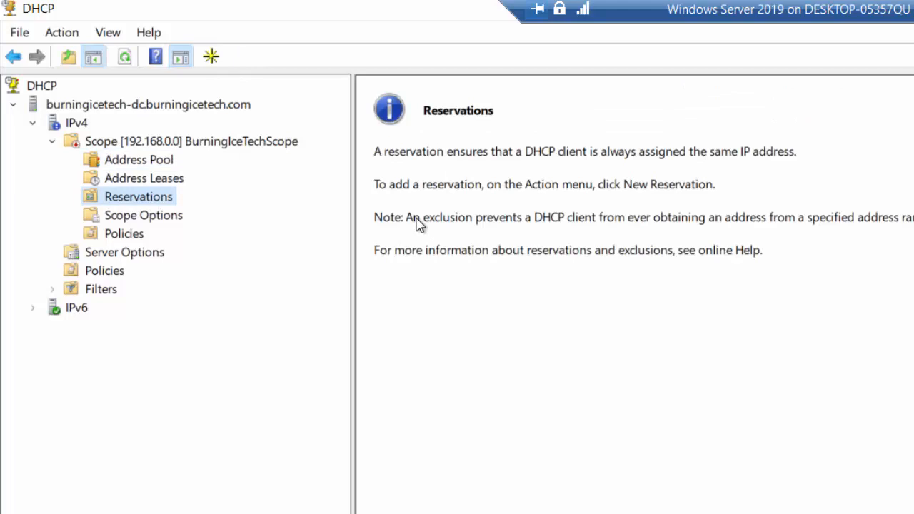
pyautogui.moveTo(477, 178)
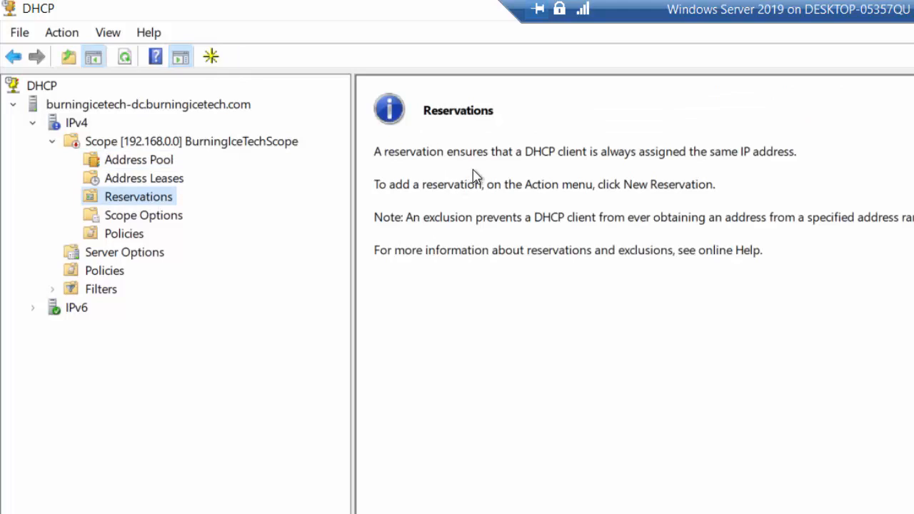
pyautogui.moveTo(437, 212)
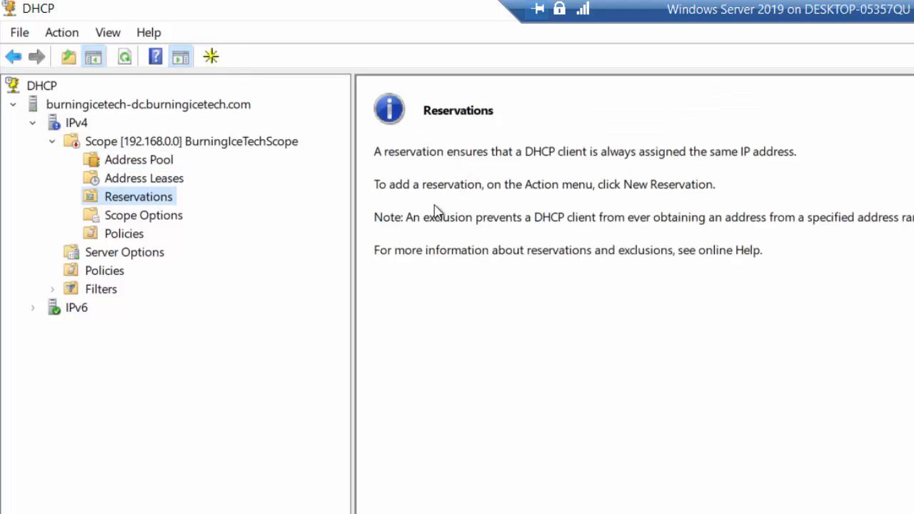
pyautogui.moveTo(770, 257)
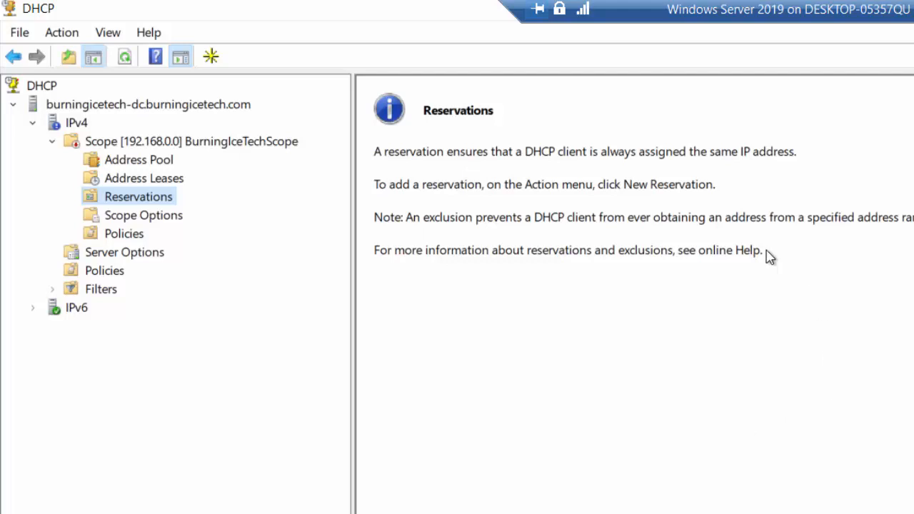
pyautogui.moveTo(606, 326)
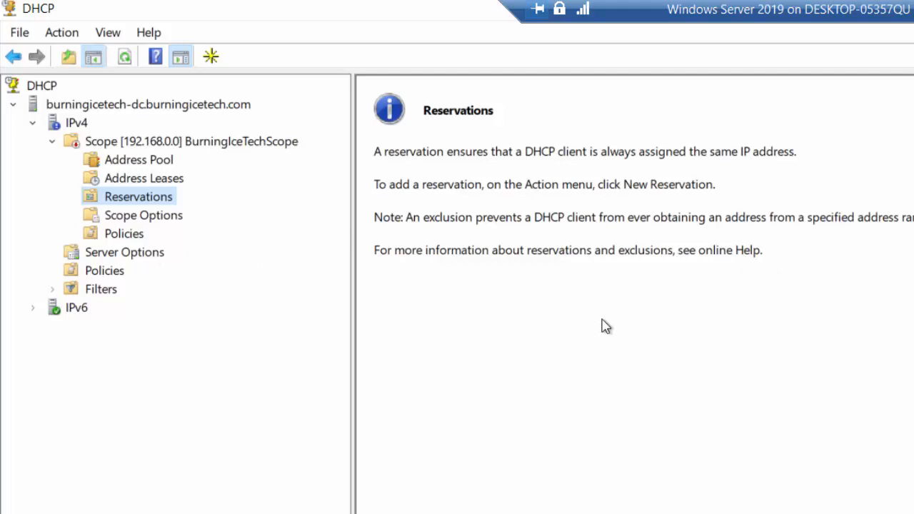
pyautogui.moveTo(457, 228)
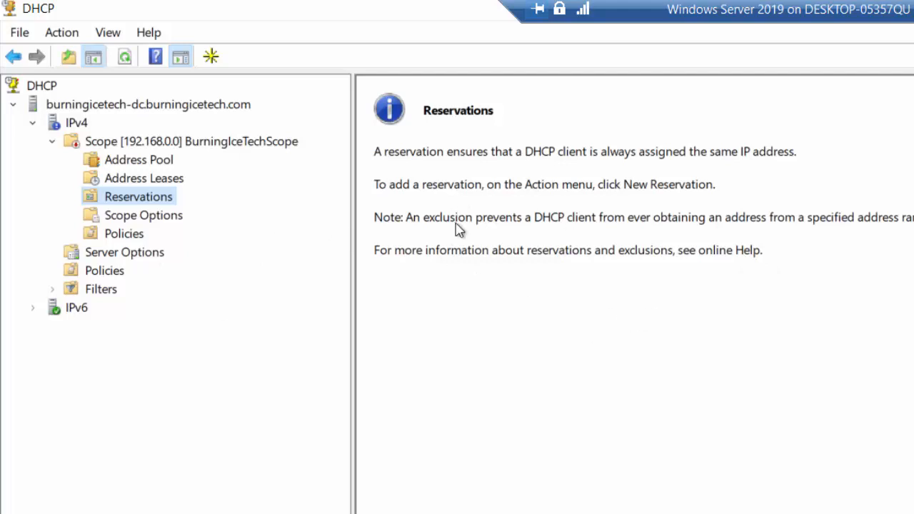
pyautogui.click(137, 197)
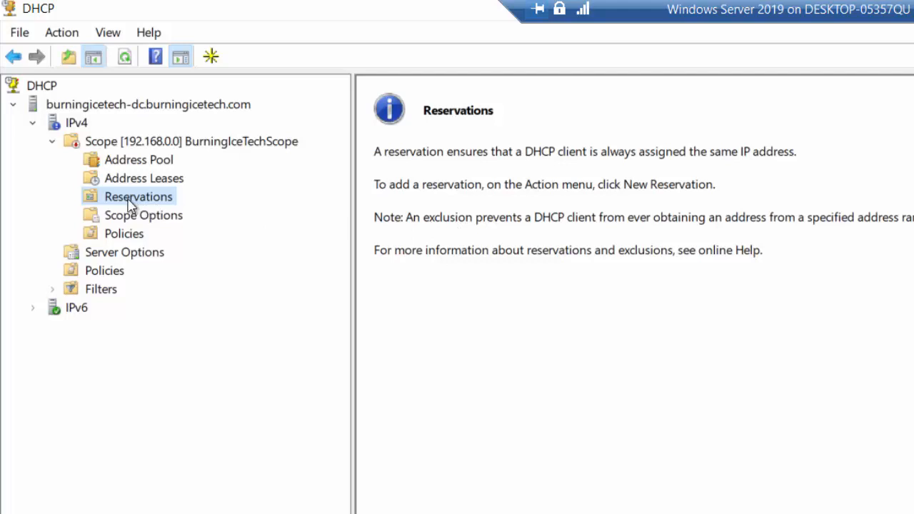
# Step: Start a new reservation named 'Printer (Reception)' with IP address 192.168.0.41, MAC left blank
pyautogui.rightClick(137, 198)
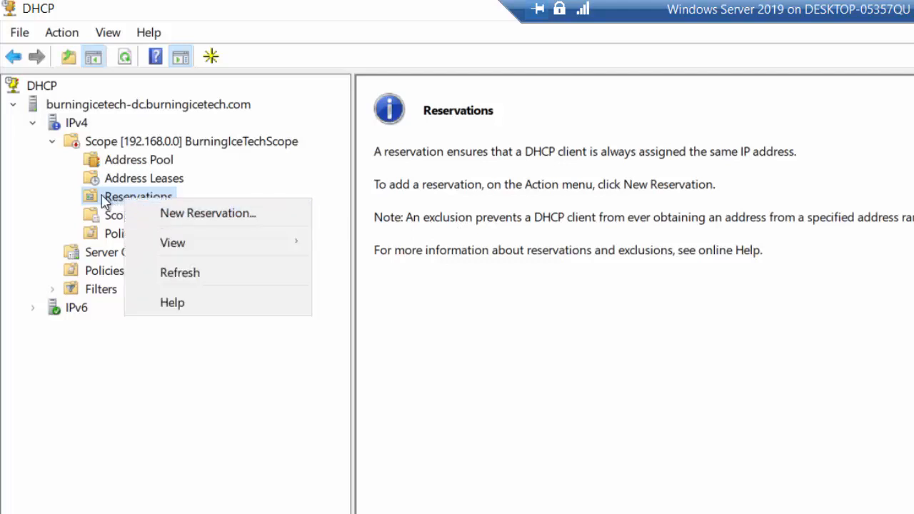
pyautogui.moveTo(283, 213)
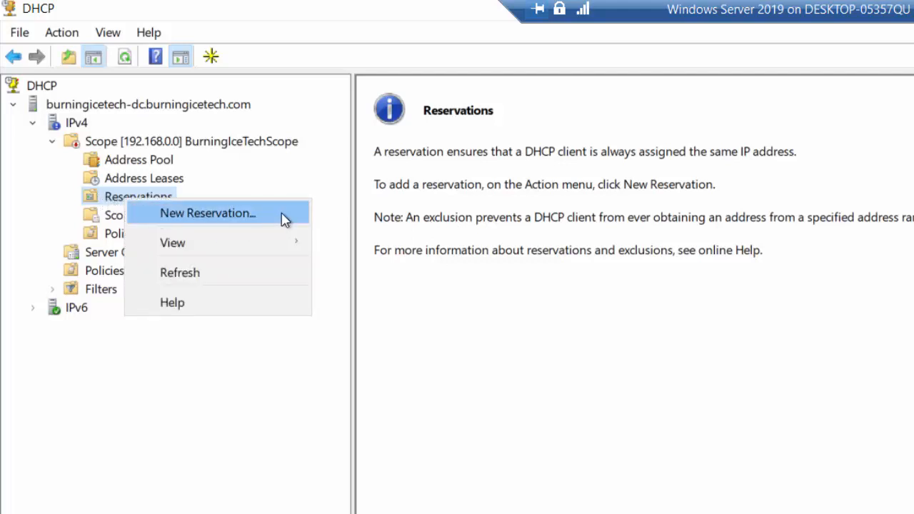
pyautogui.click(208, 212)
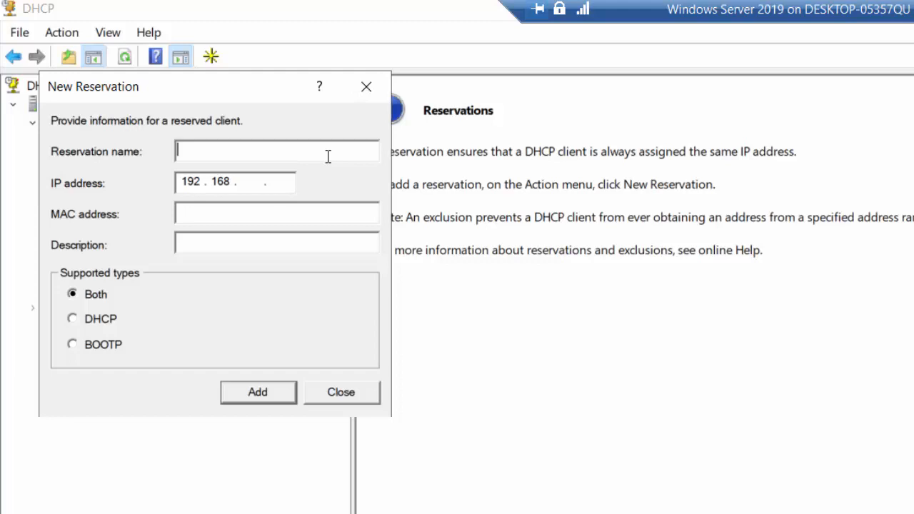
pyautogui.write('Prit')
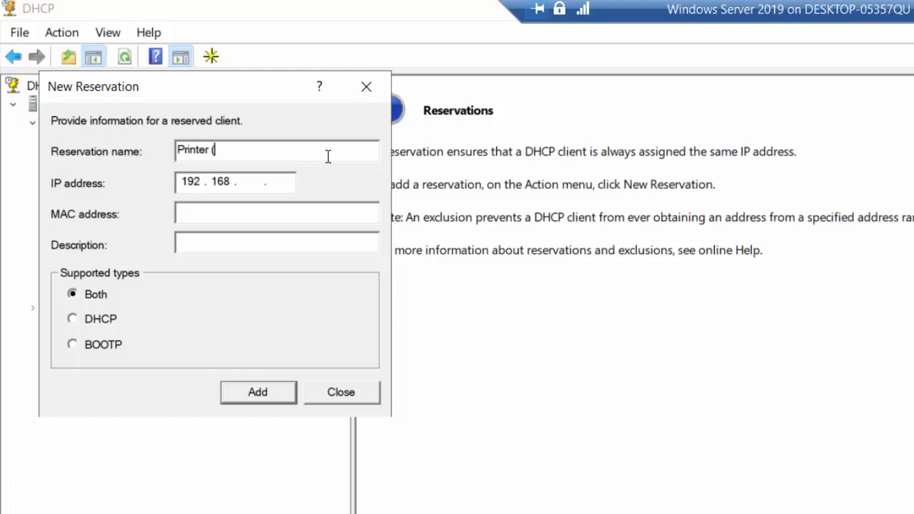
pyautogui.write('Recept')
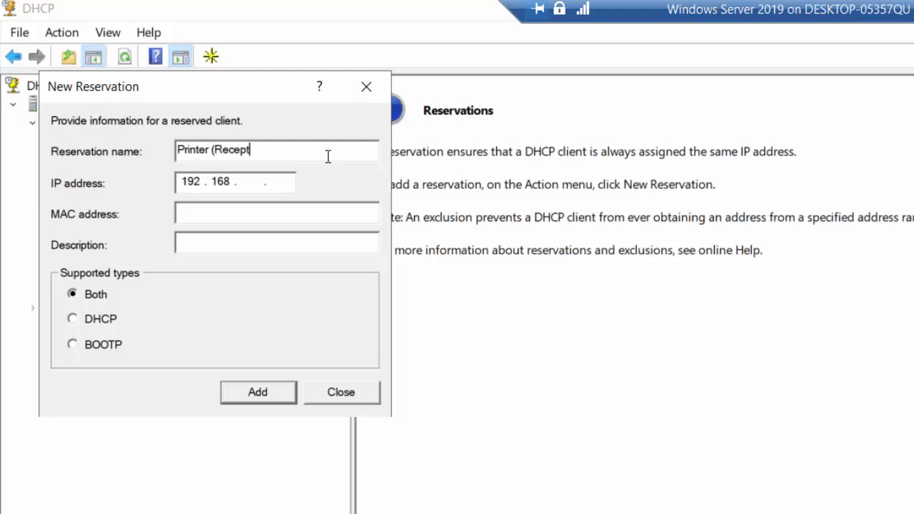
pyautogui.write('ion)')
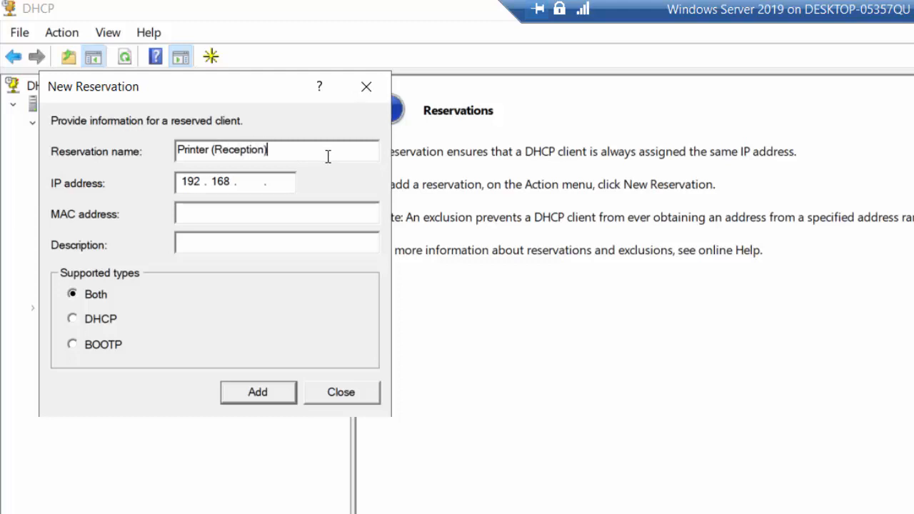
pyautogui.moveTo(389, 193)
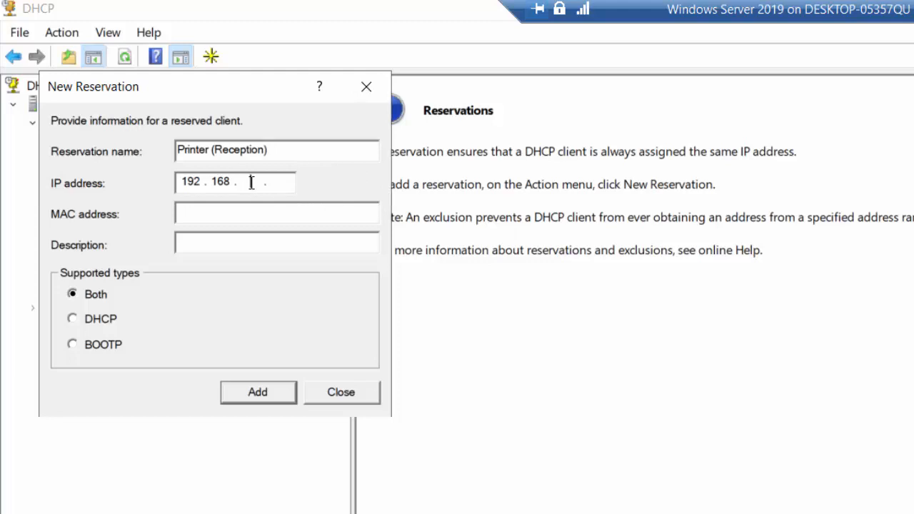
pyautogui.write('0')
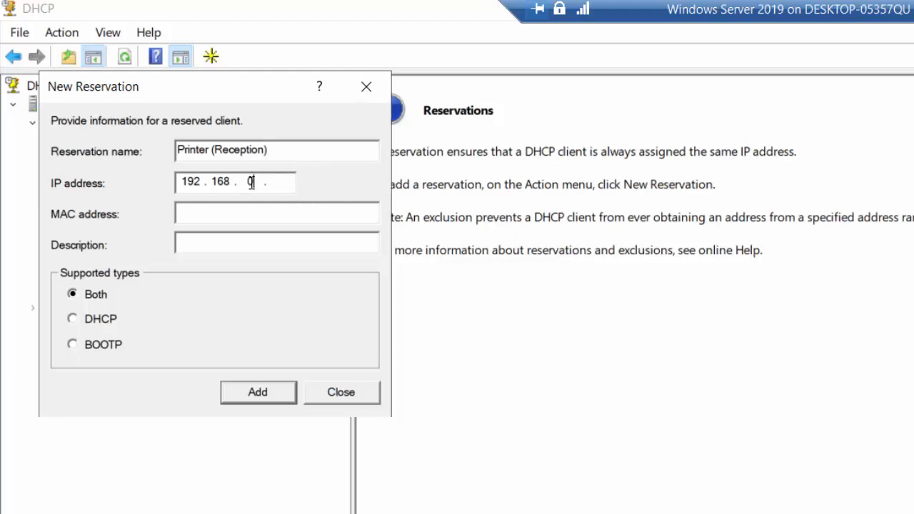
pyautogui.moveTo(278, 170)
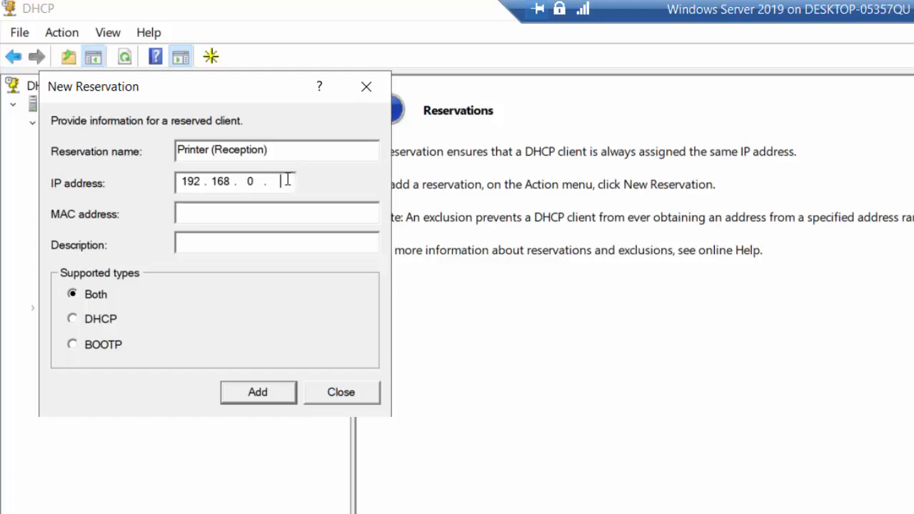
pyautogui.write('41')
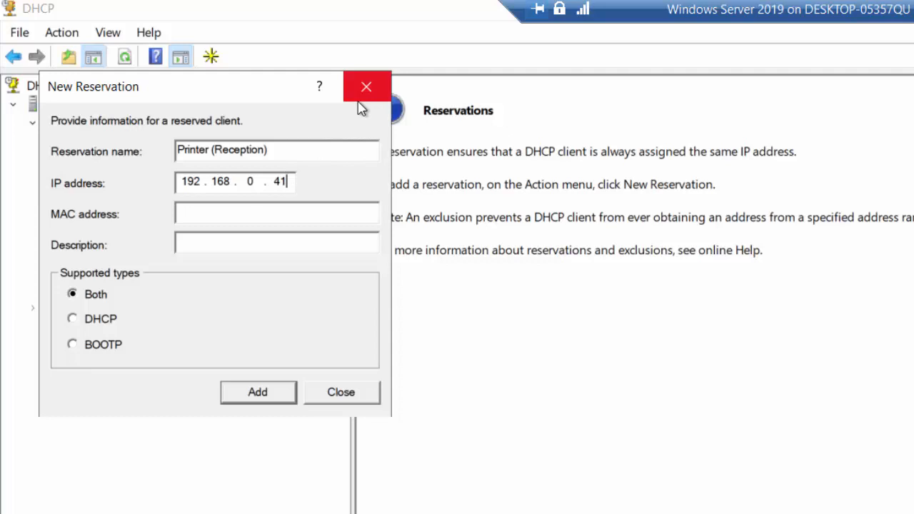
pyautogui.moveTo(174, 150)
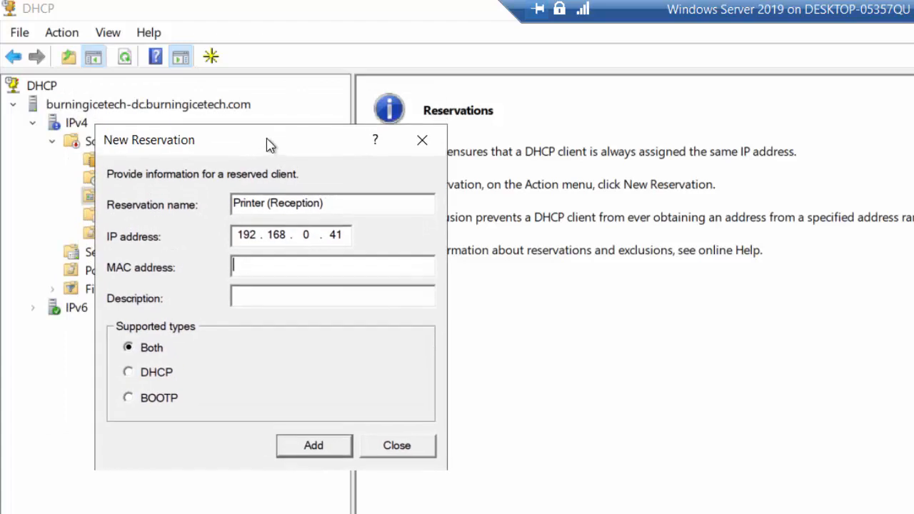
# Step: Reposition the New Reservation form and close it without adding the reservation
pyautogui.moveTo(271, 140); pyautogui.dragTo(254, 119)
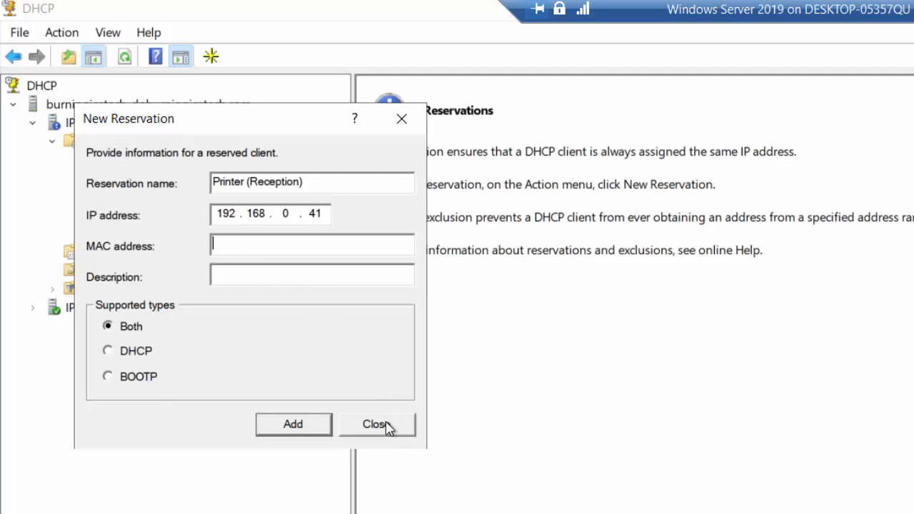
pyautogui.click(377, 422)
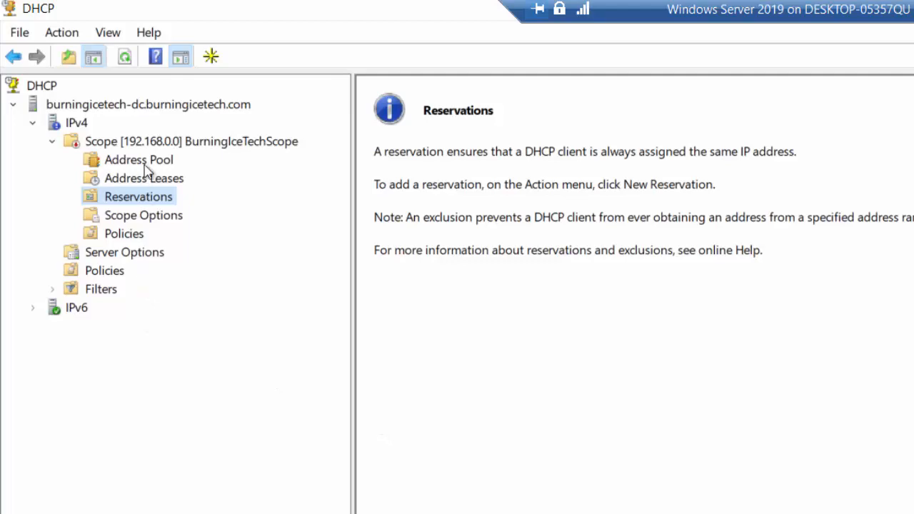
# Step: Show the Scope [192.168.0.0] BurningIceTechScope context menu with the Activate command
pyautogui.rightClick(136, 142)
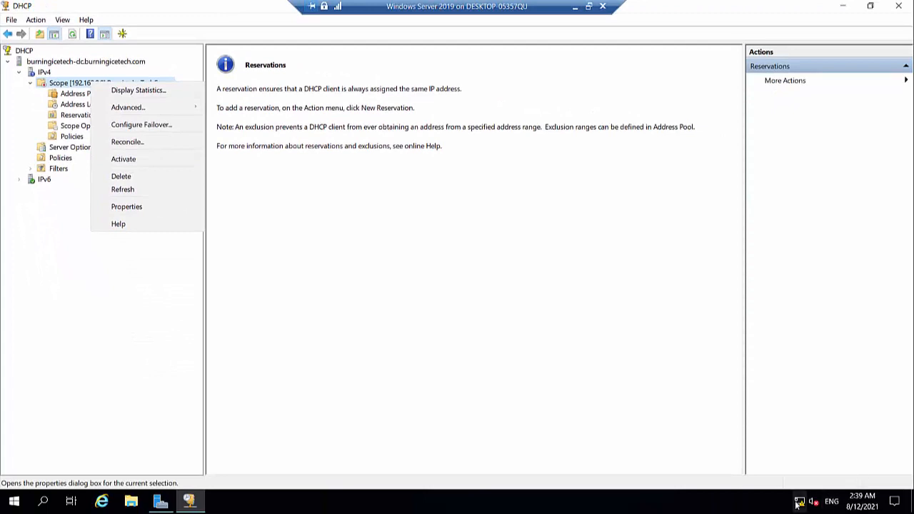
pyautogui.moveTo(265, 310)
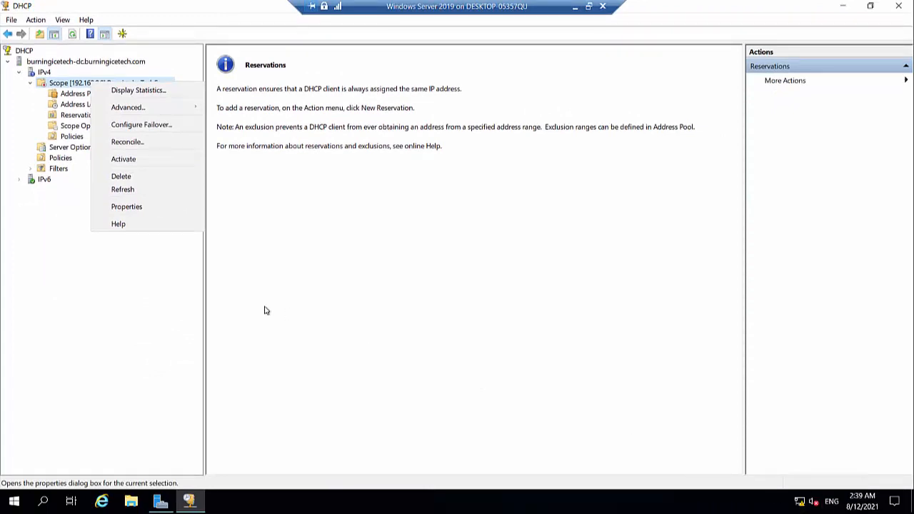
pyautogui.moveTo(123, 159)
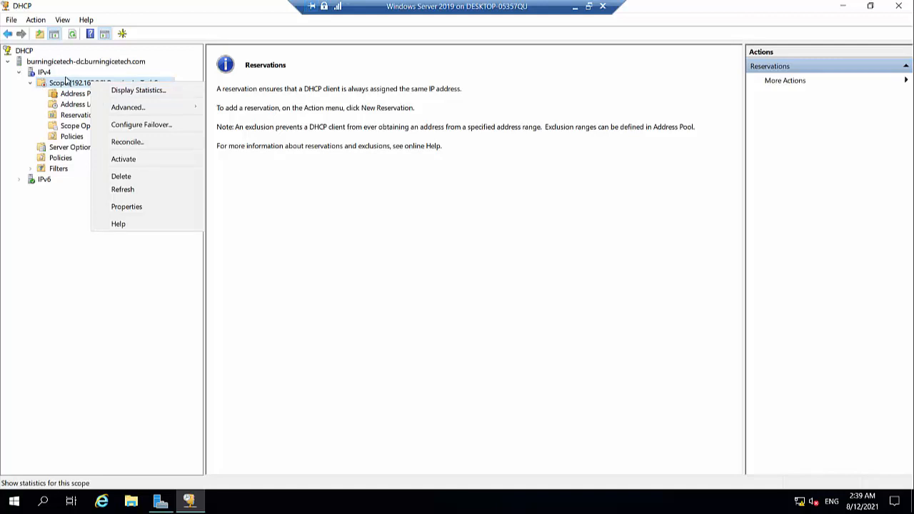
pyautogui.moveTo(77, 95)
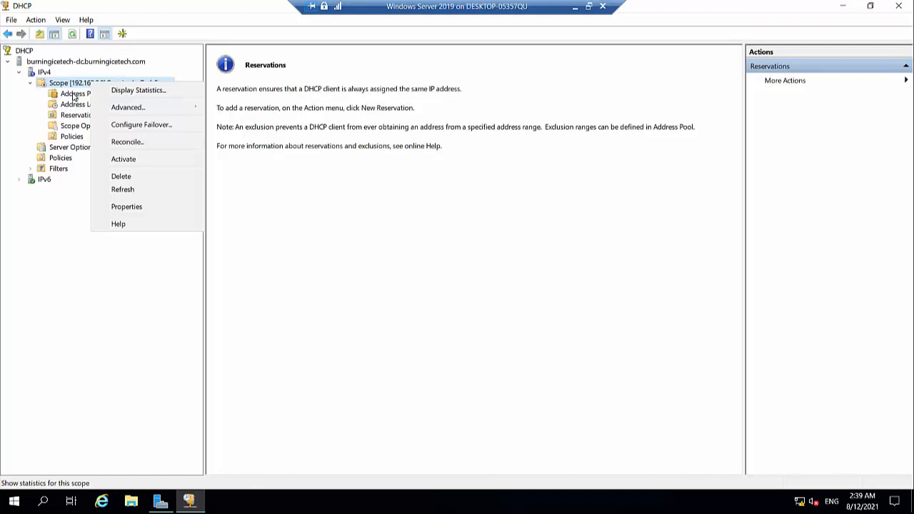
pyautogui.moveTo(527, 369)
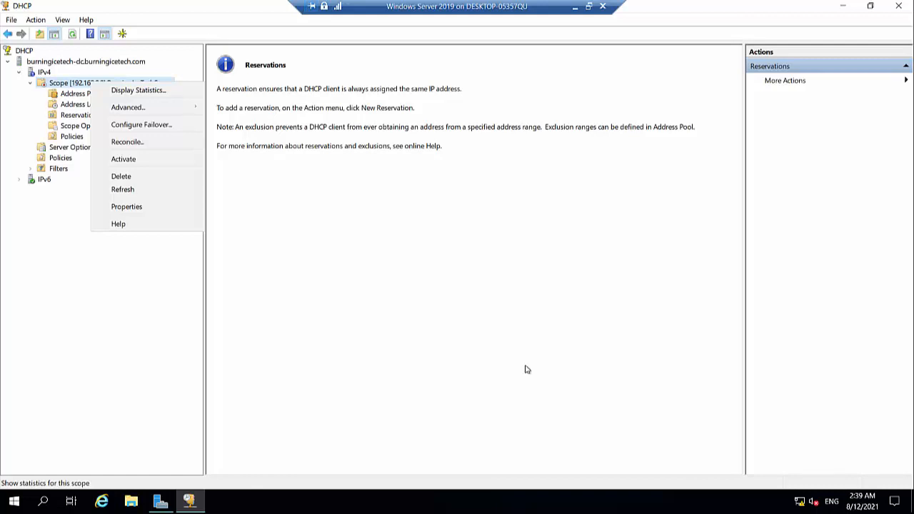
pyautogui.moveTo(717, 236)
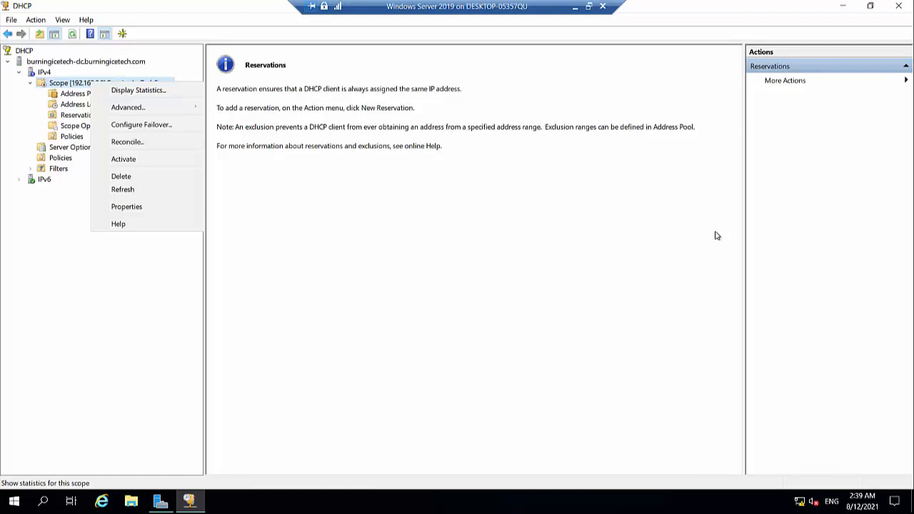
pyautogui.moveTo(723, 228)
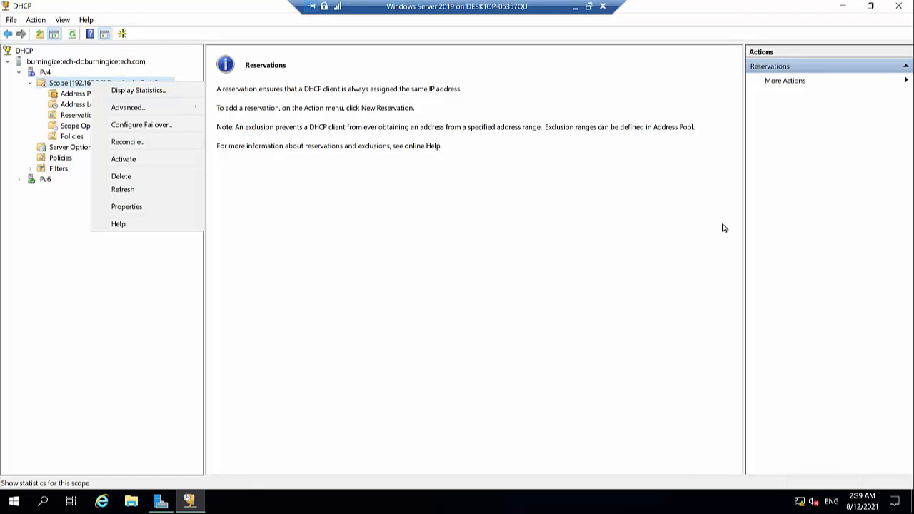